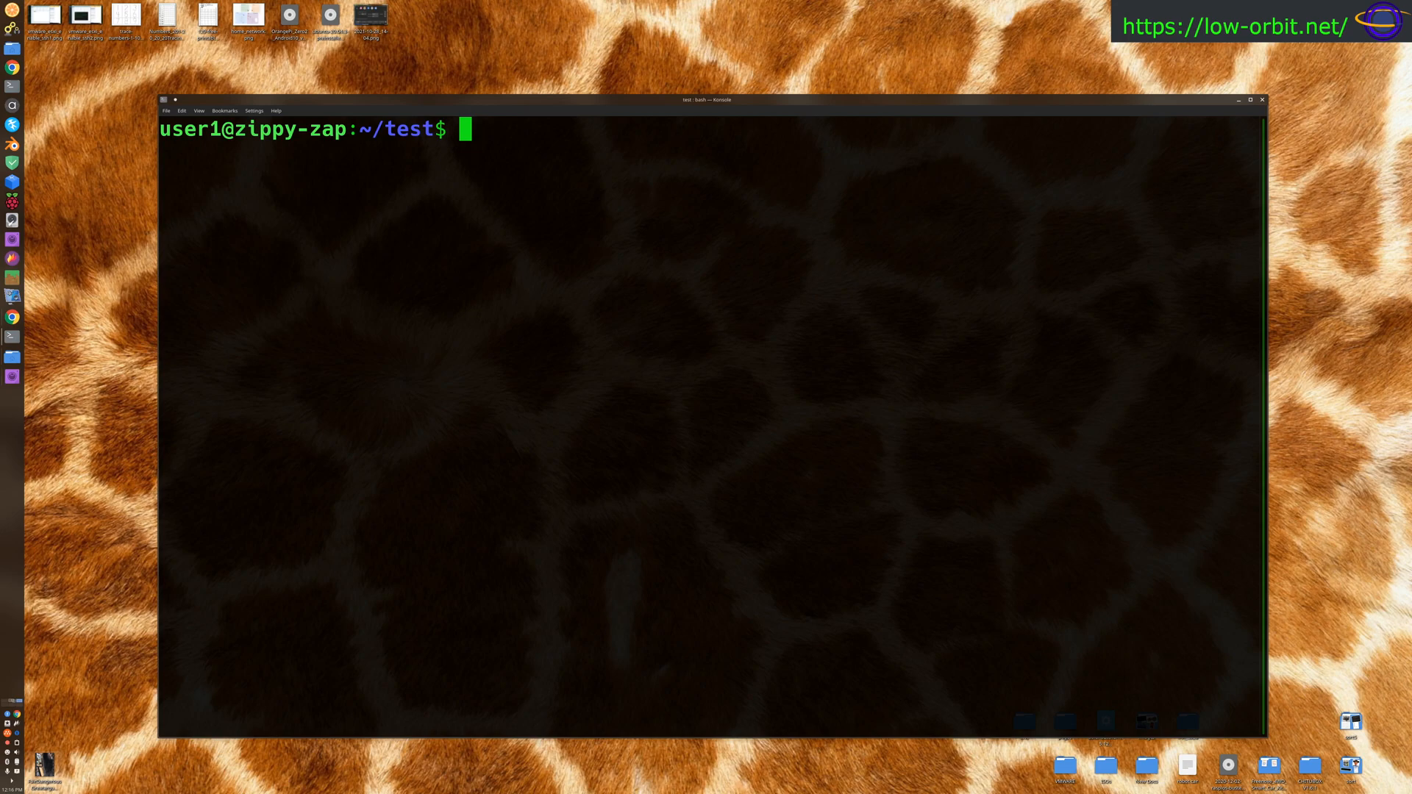
- Run 'free -h' to show 31Gi total RAM and 2.0Gi swap in human-readable units
text(f)
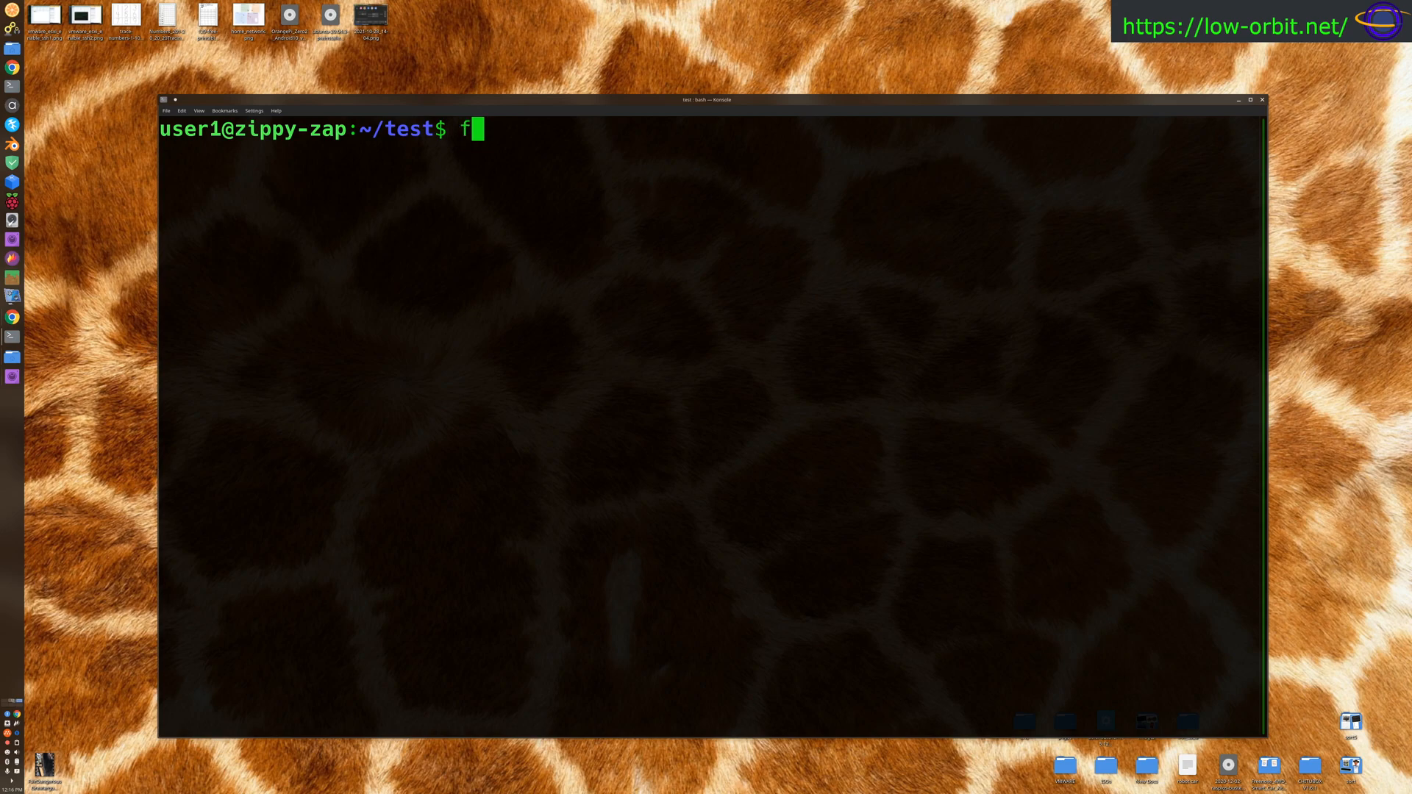
text(ree -h)
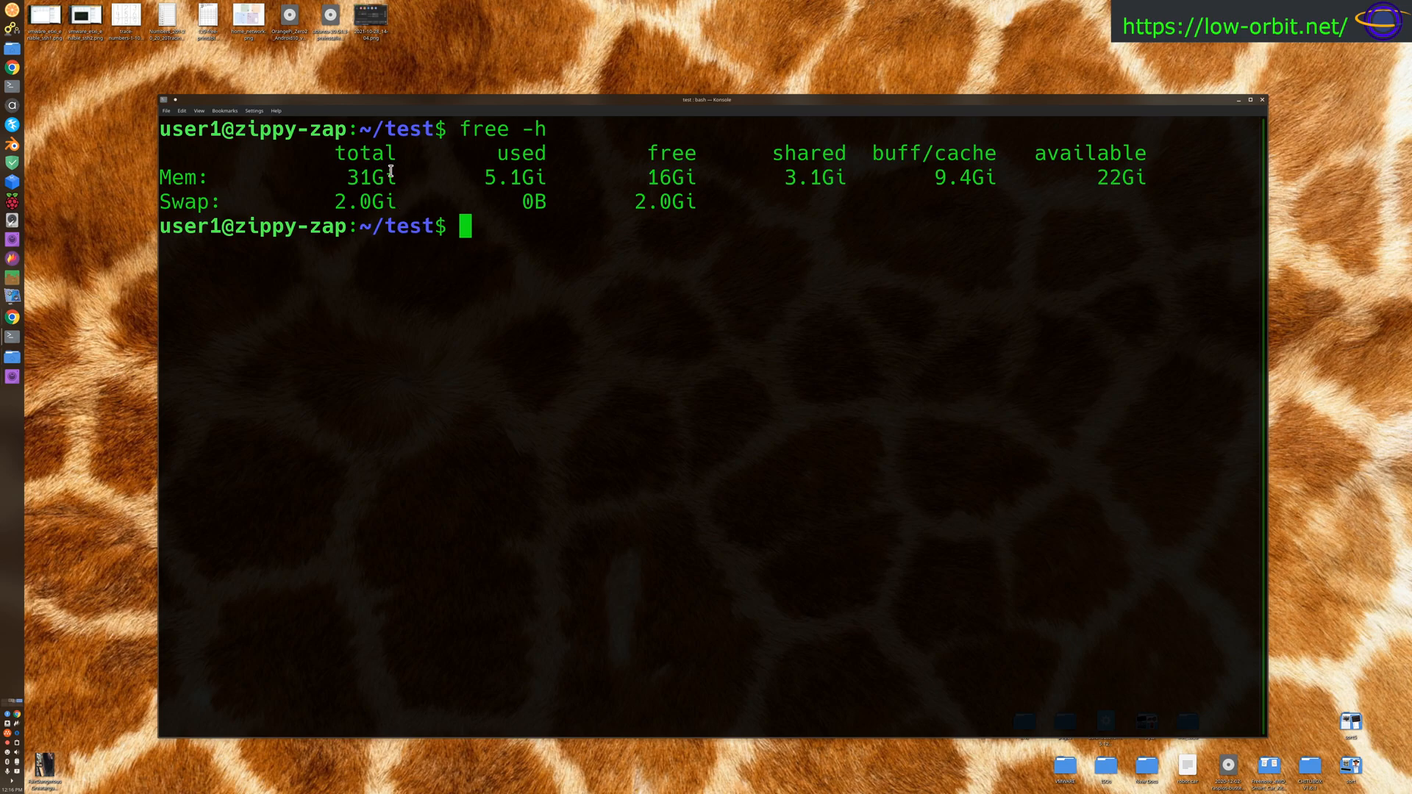
mouse_move(400, 184)
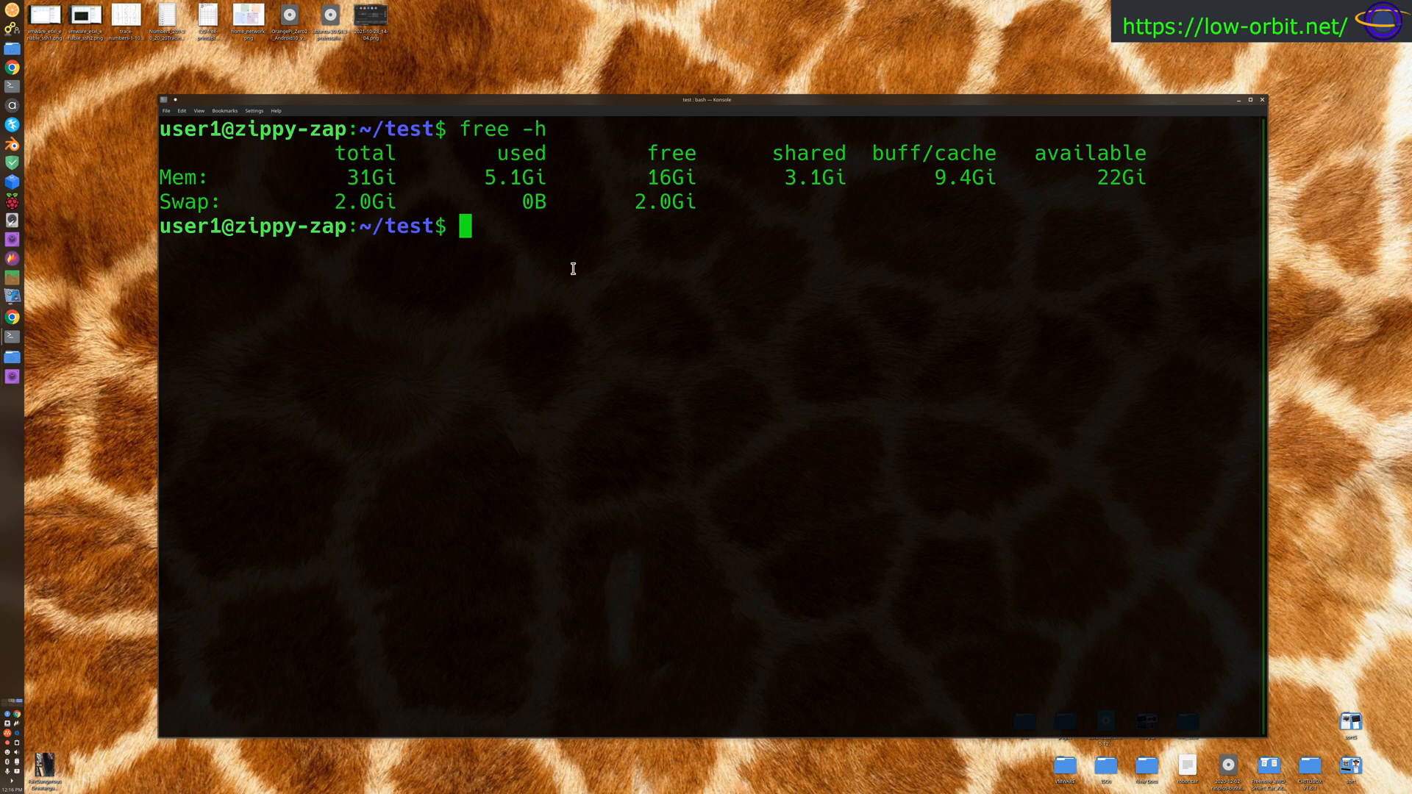
- Run plain 'free' for kibibyte figures, then 'free -m' showing 31958 MiB total
text(free -h)
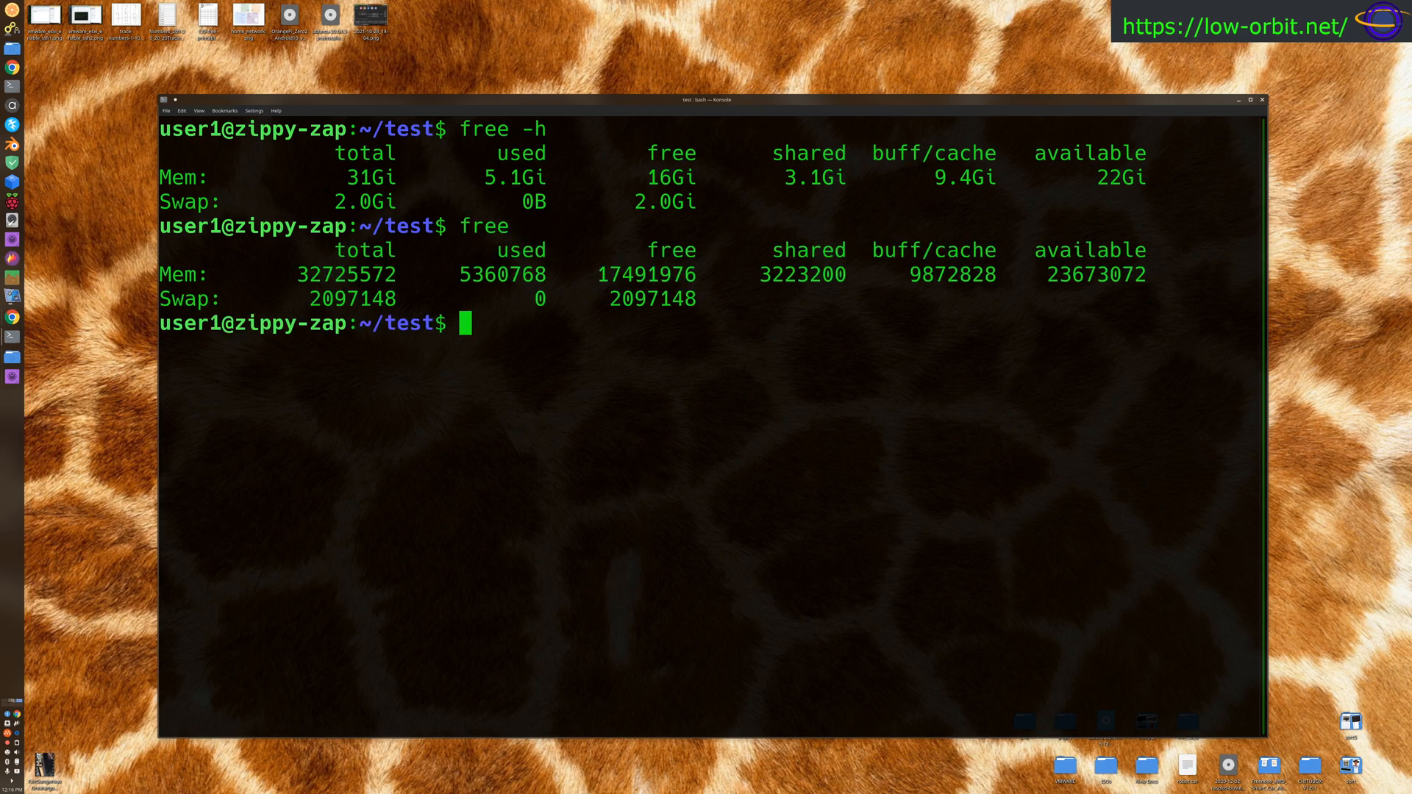
double_click(347, 273)
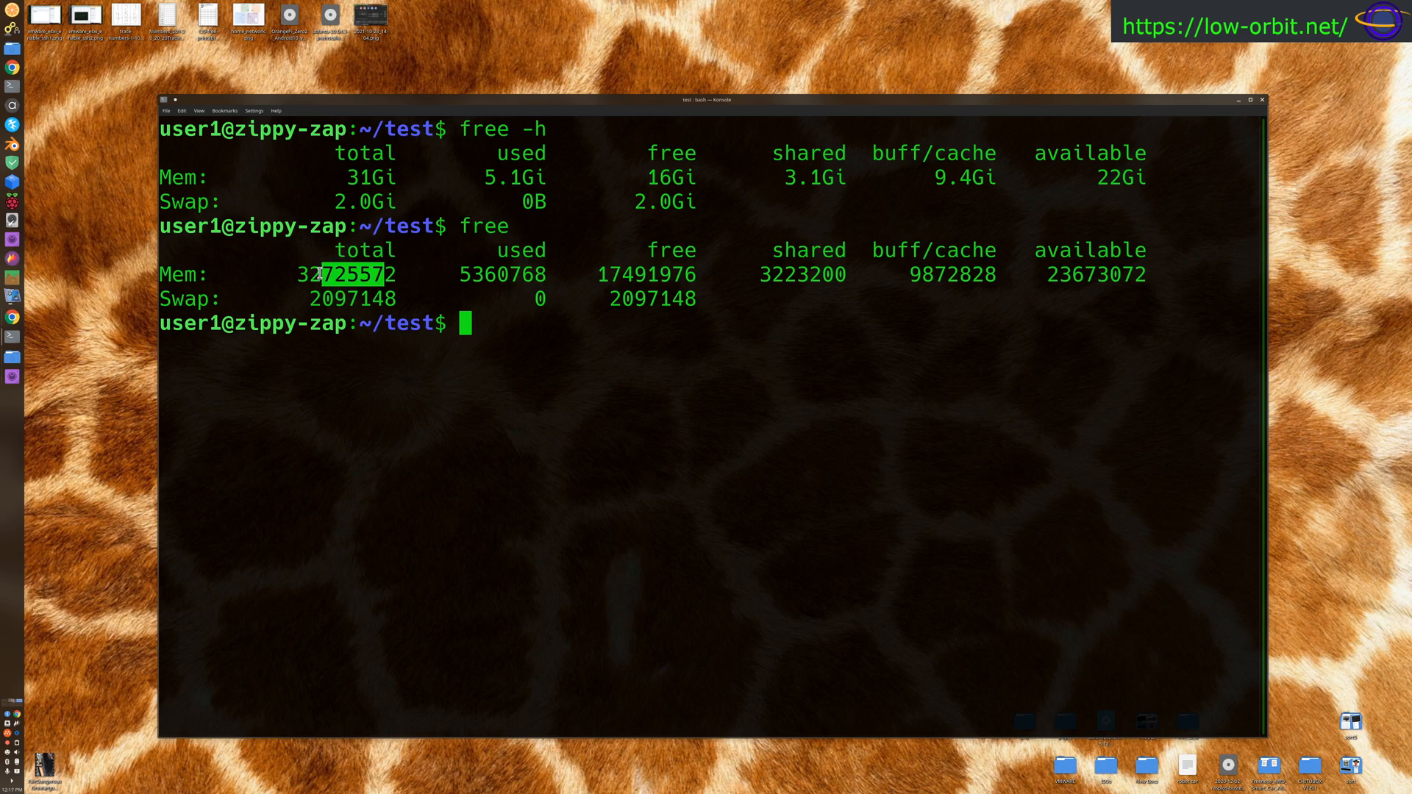
text(free -m)
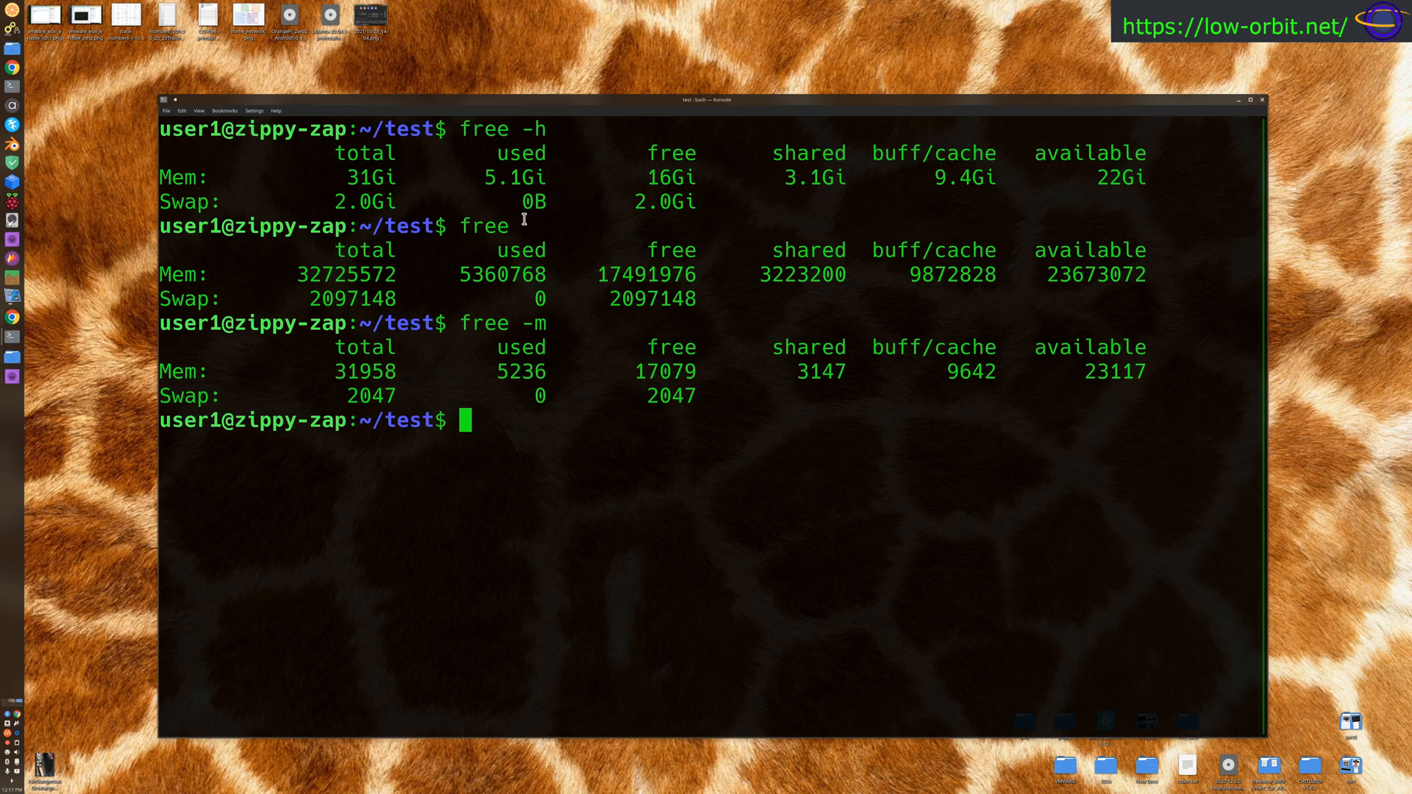
text(free -m)
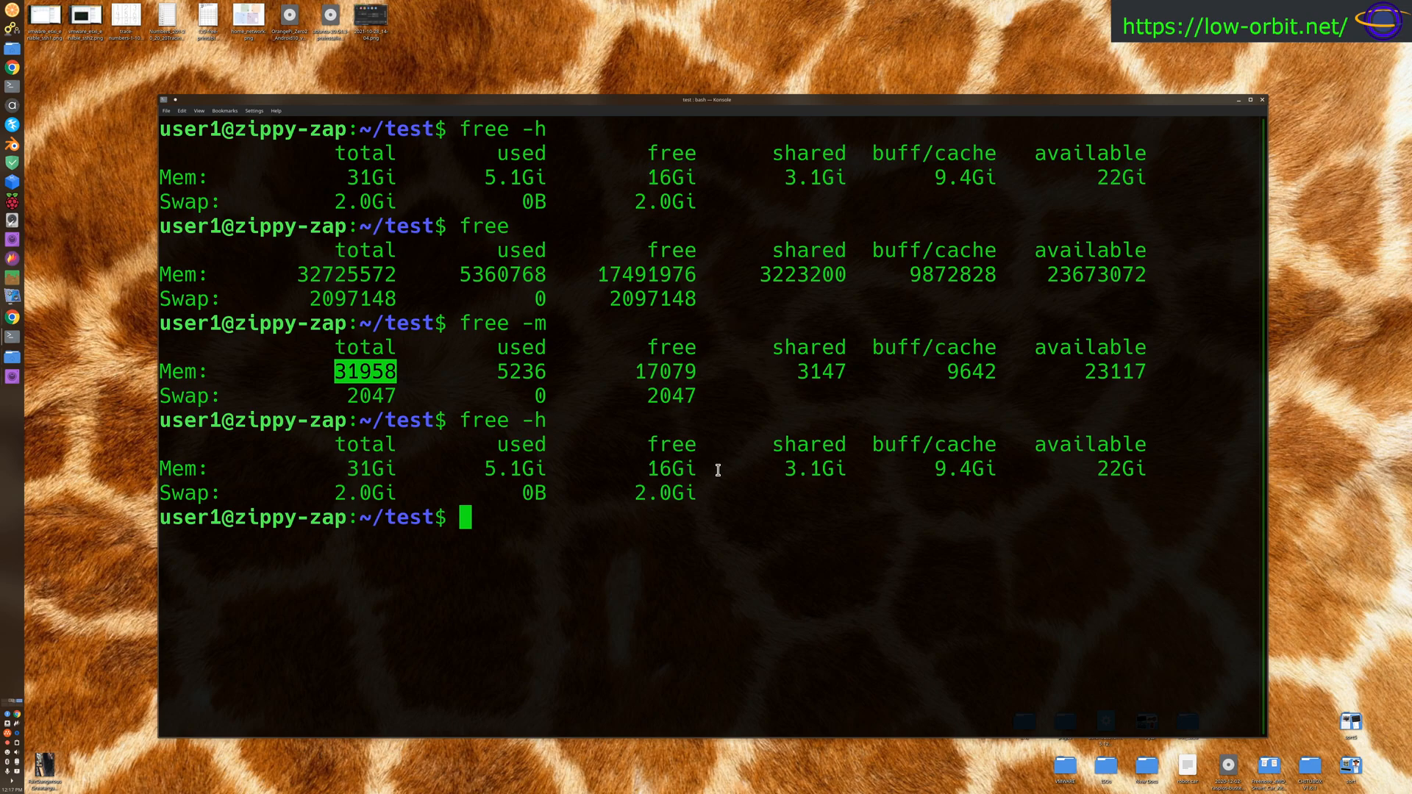
mouse_move(334, 471)
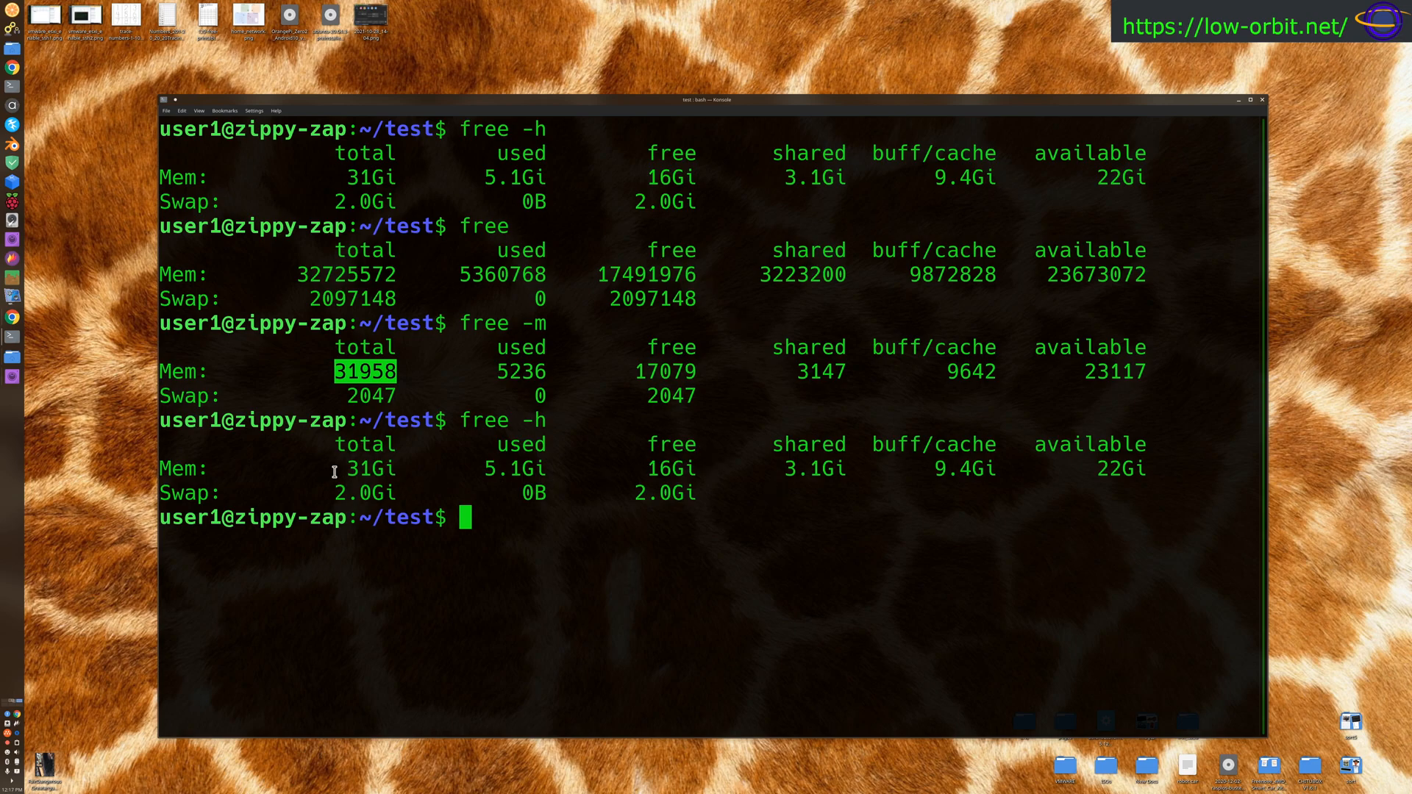
drag(334, 468, 990, 468)
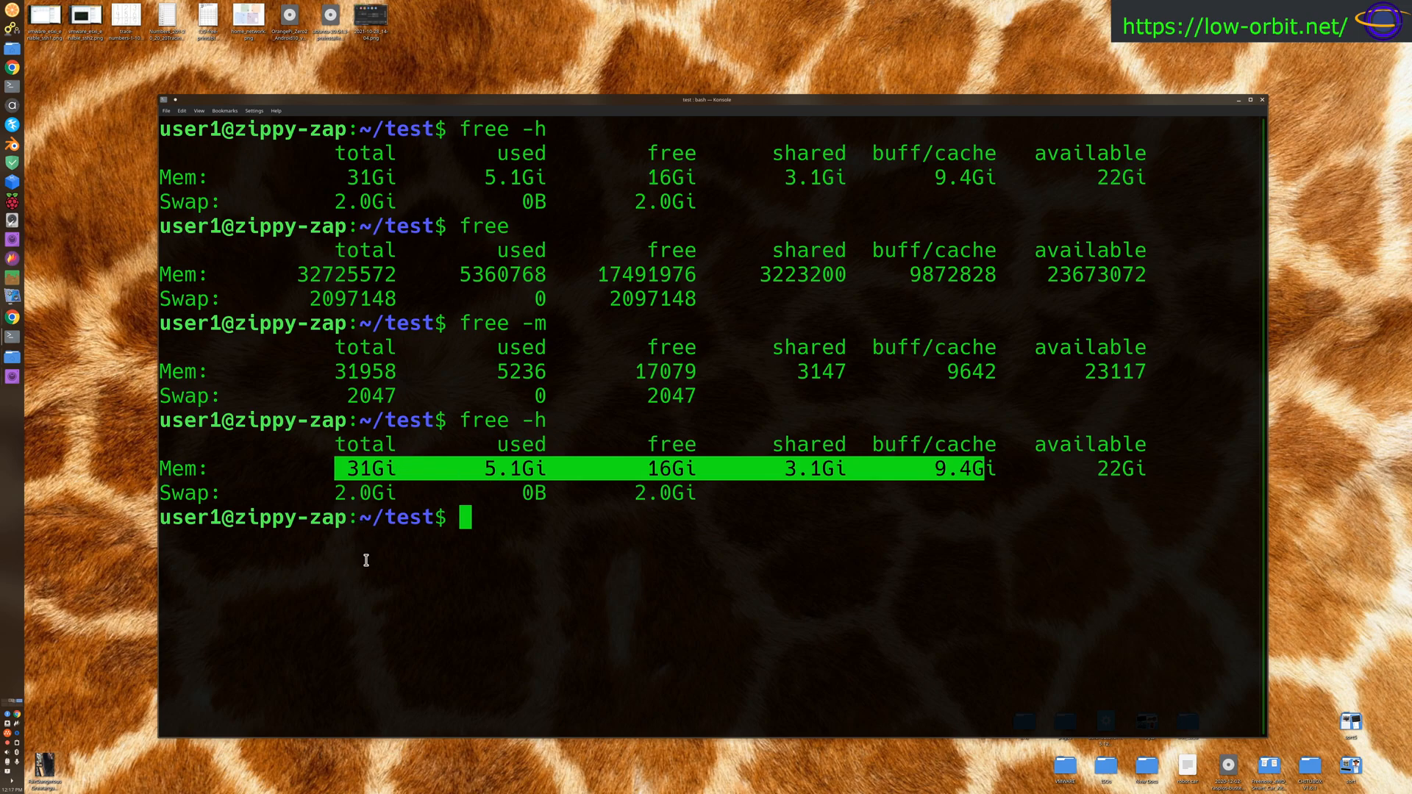
mouse_move(420, 486)
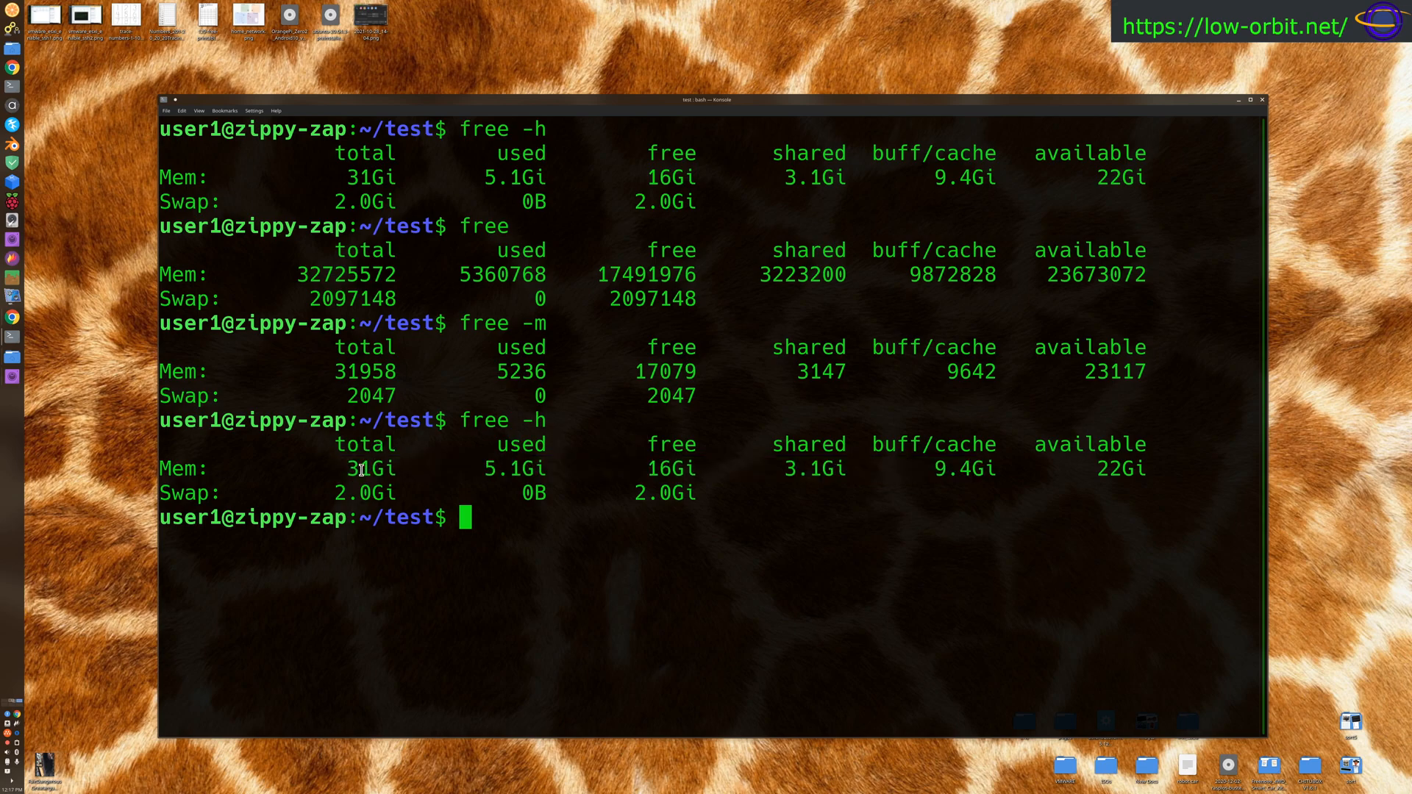
double_click(371, 467)
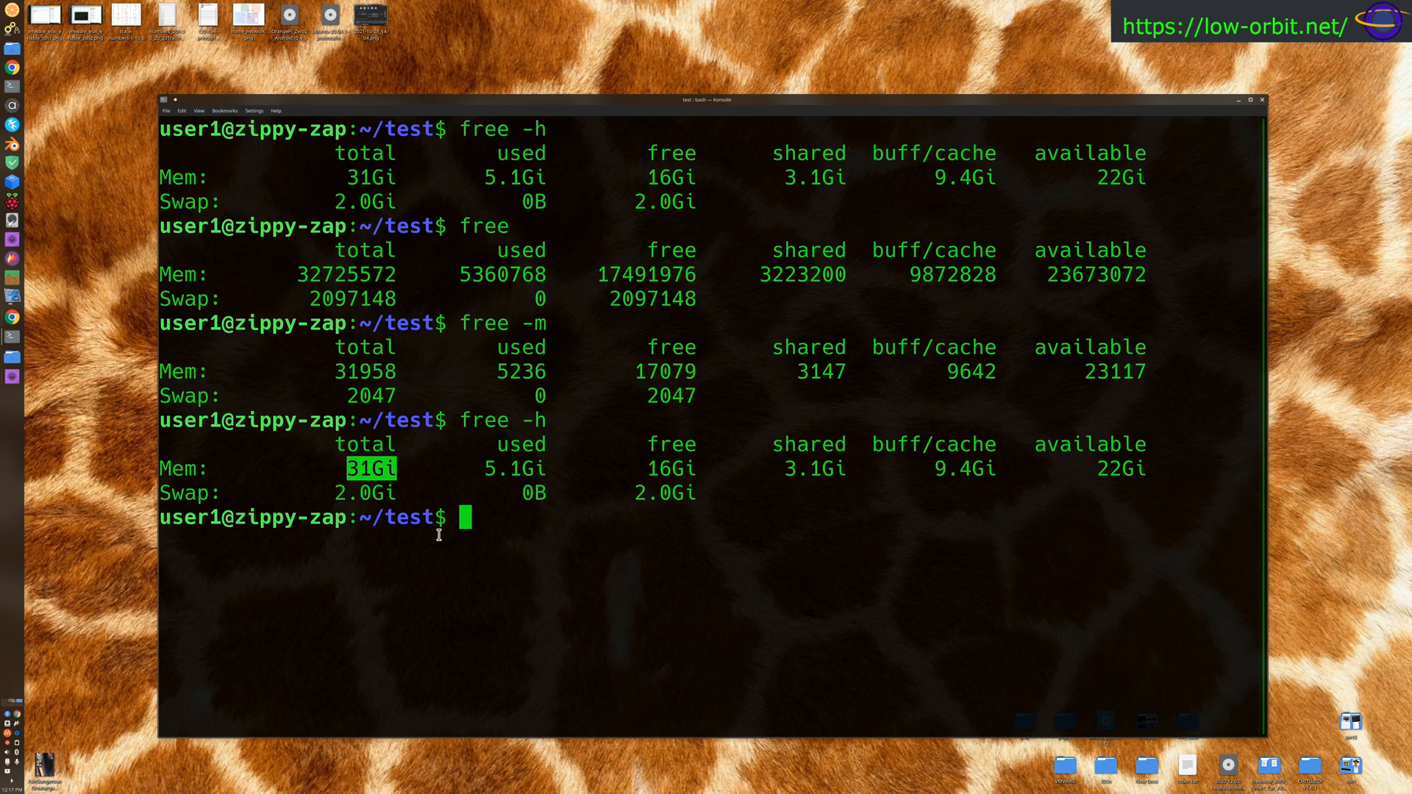
mouse_move(514, 468)
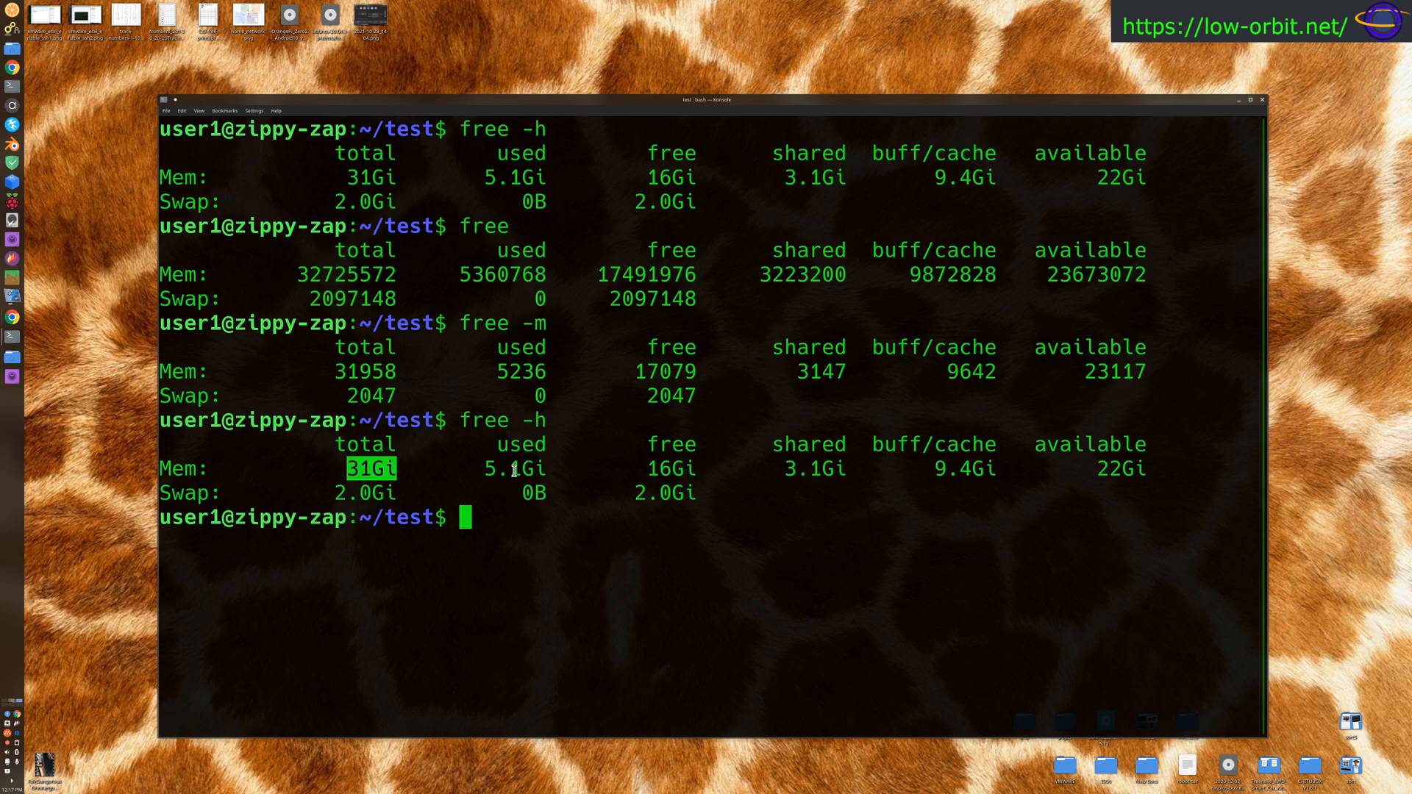
double_click(513, 467)
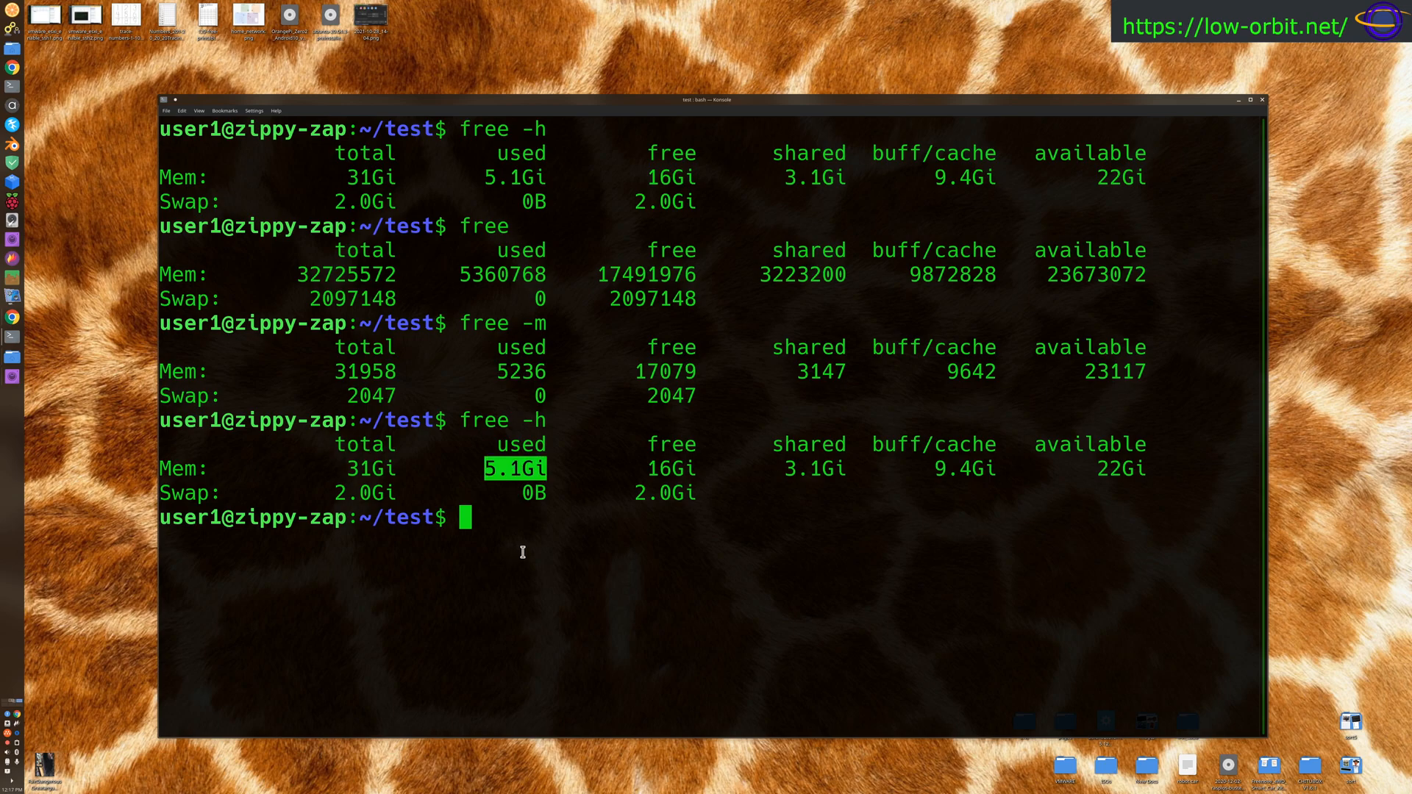
double_click(671, 468)
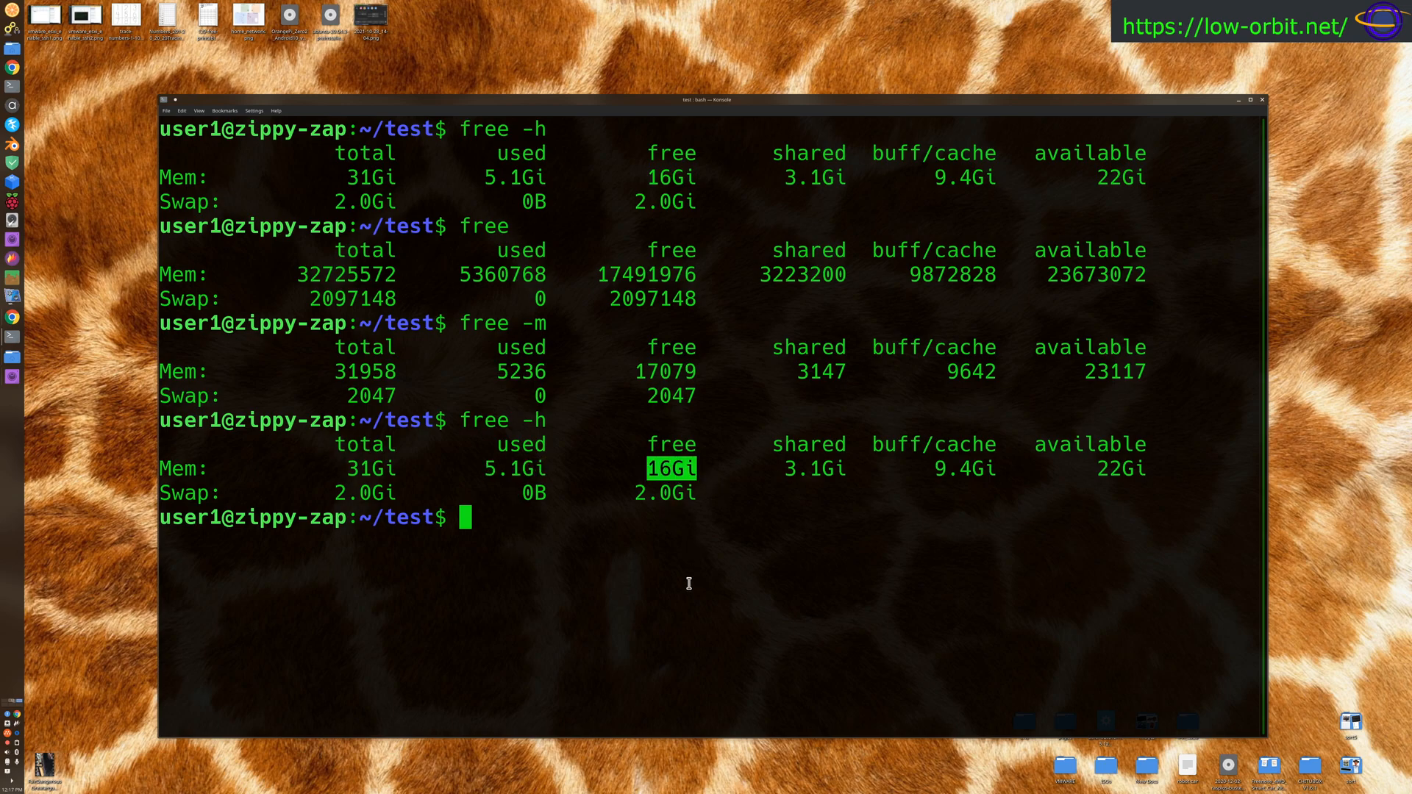
mouse_move(900, 455)
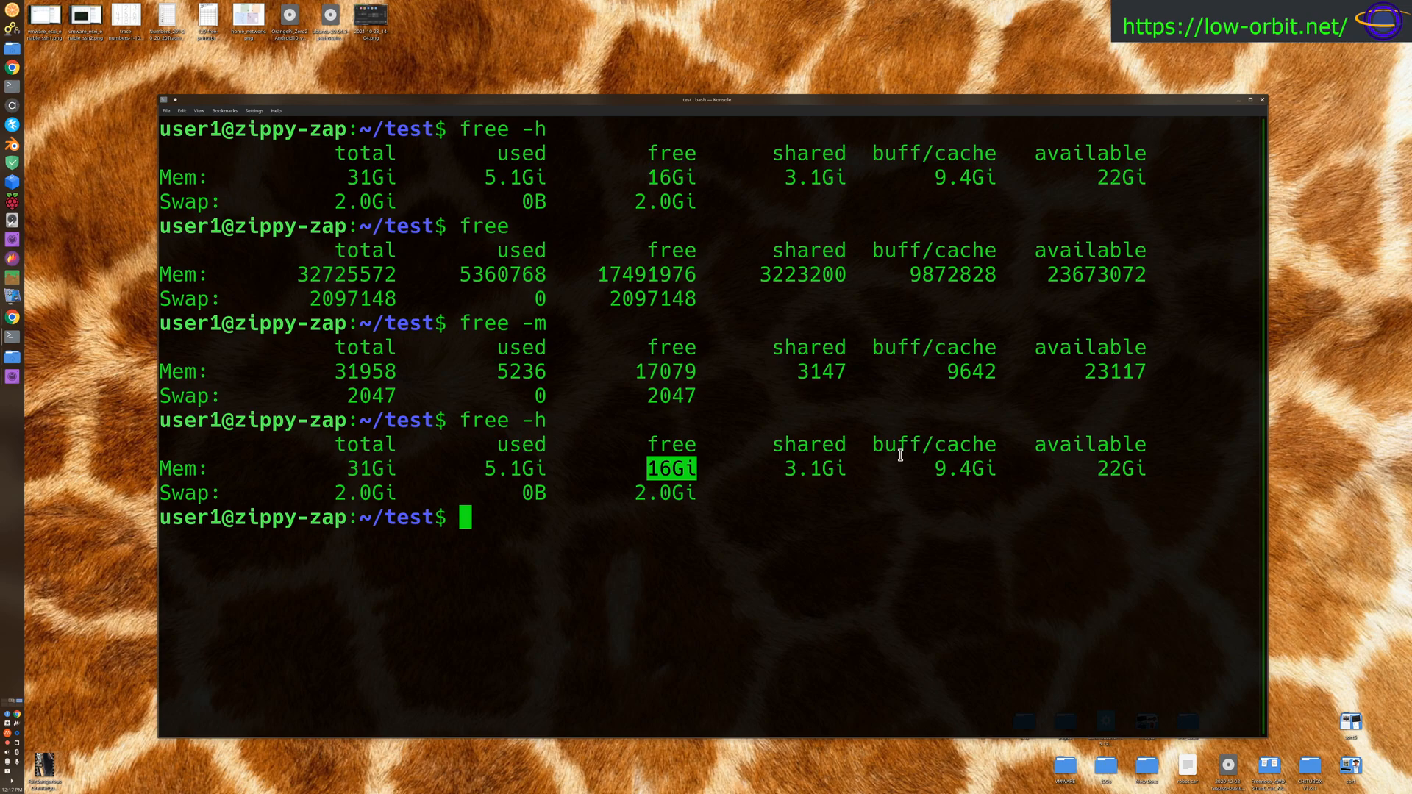
double_click(962, 468)
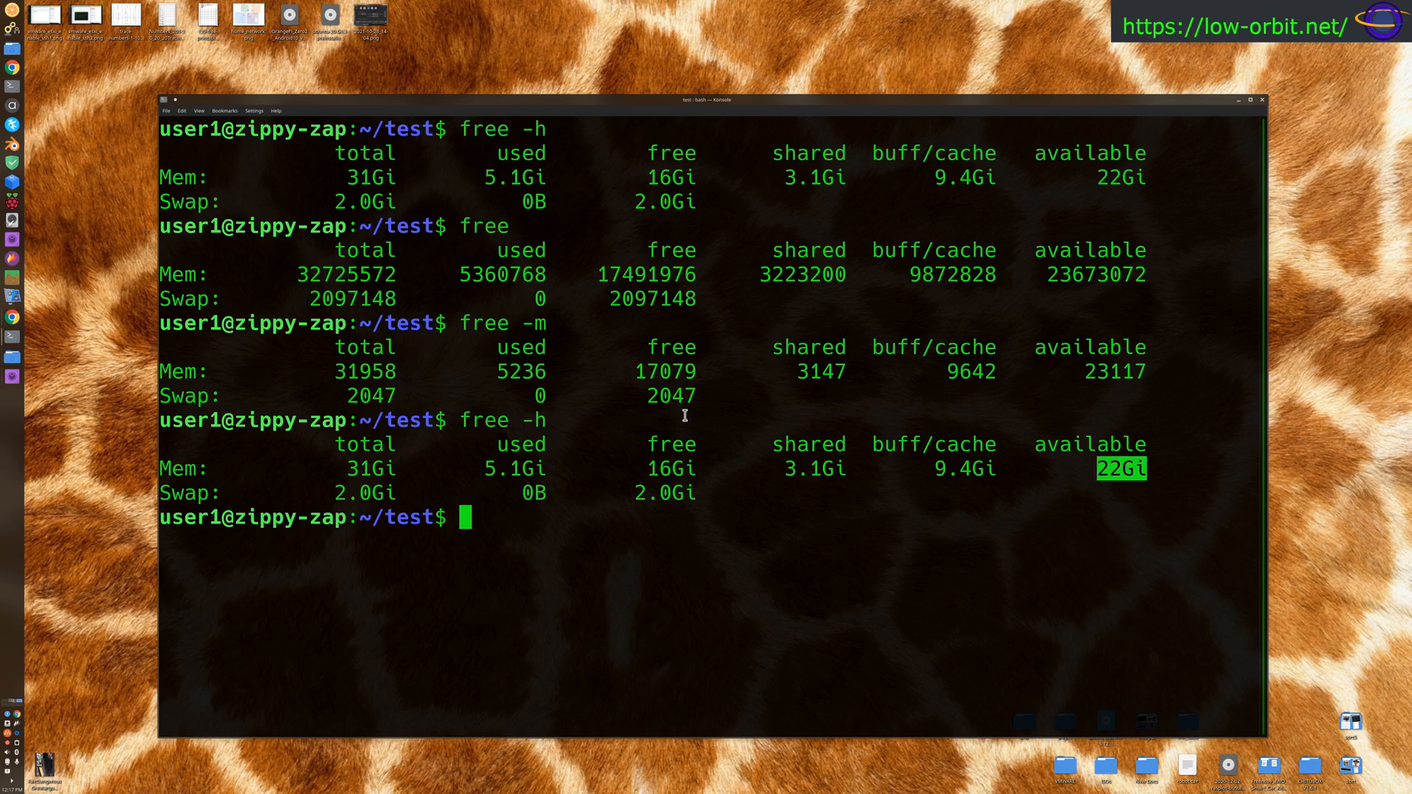
double_click(671, 468)
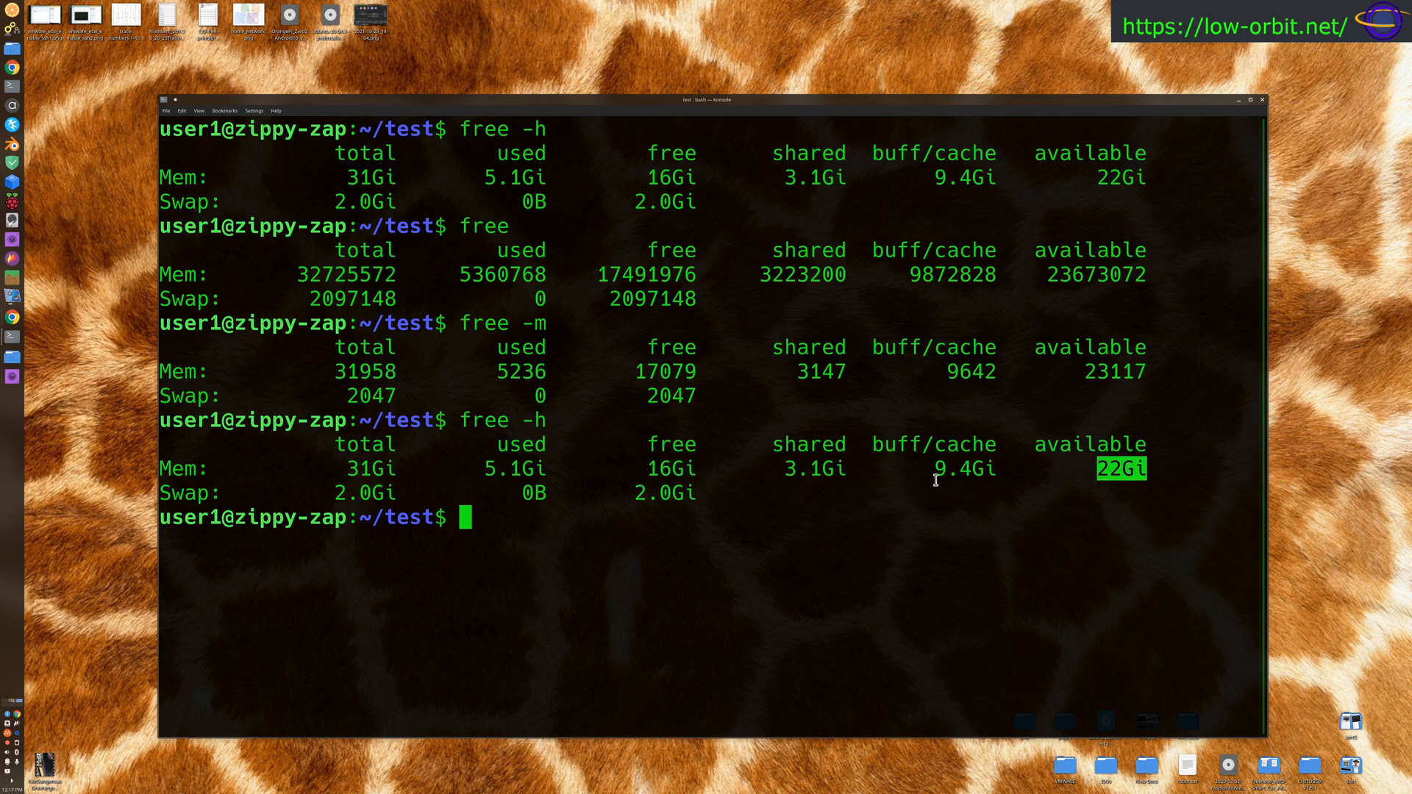
double_click(962, 468)
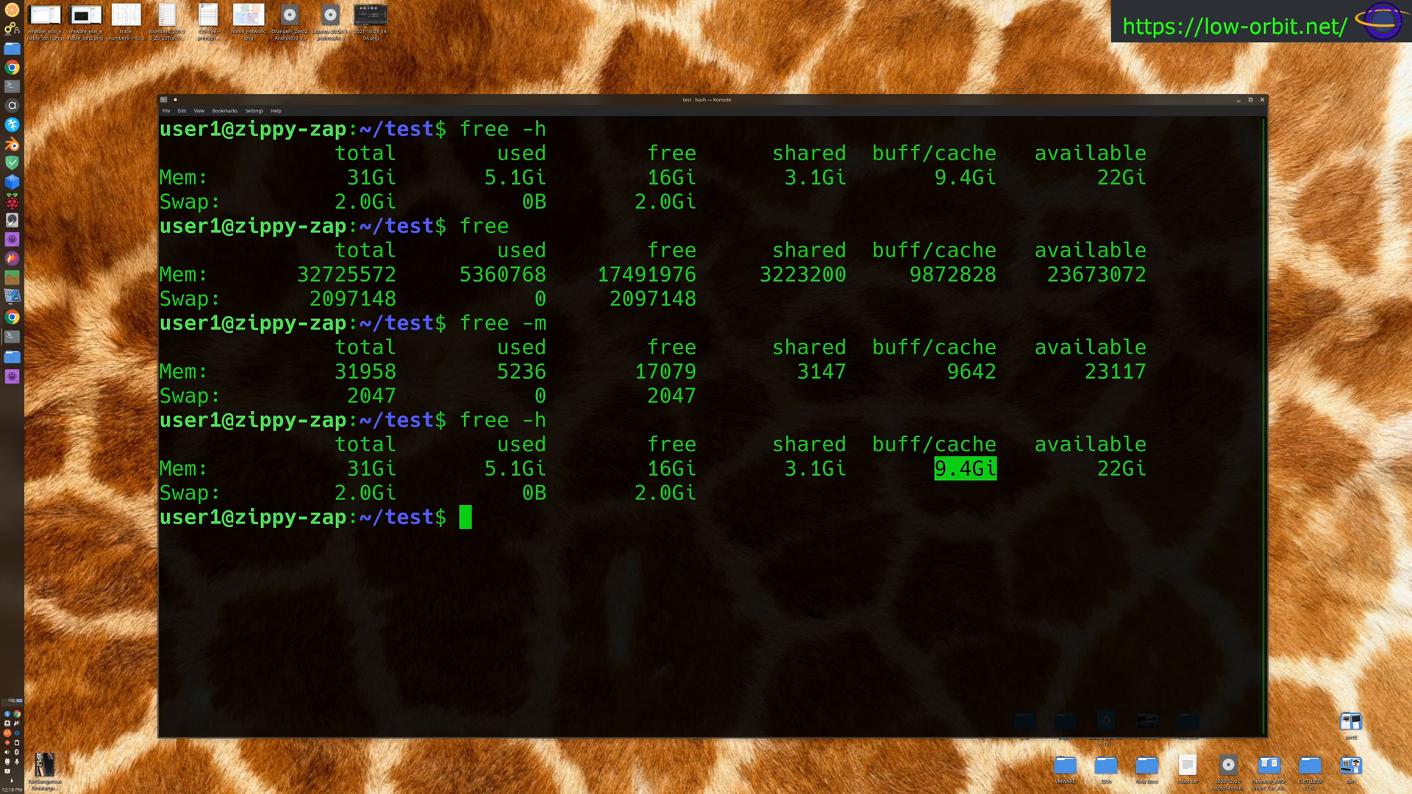
mouse_move(764, 503)
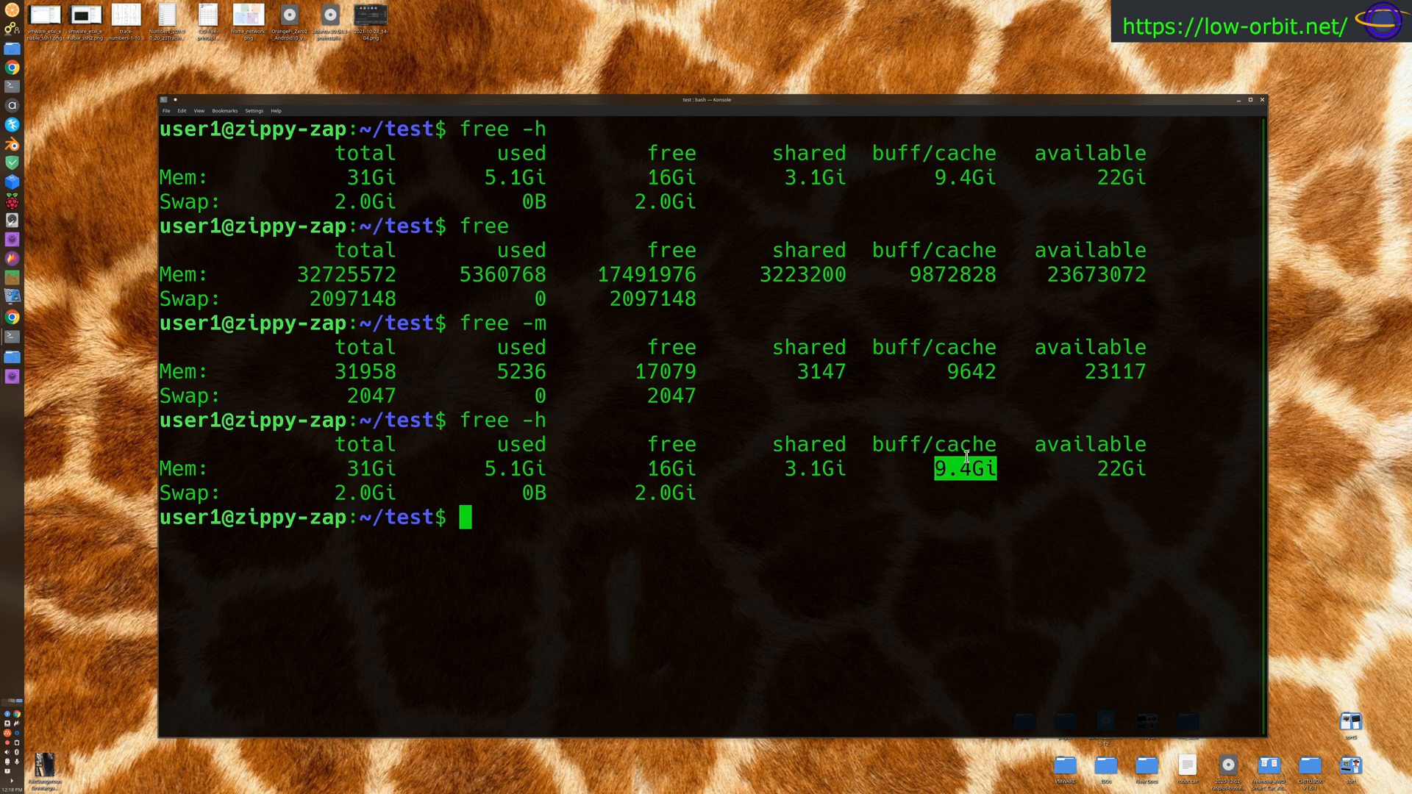
double_click(668, 468)
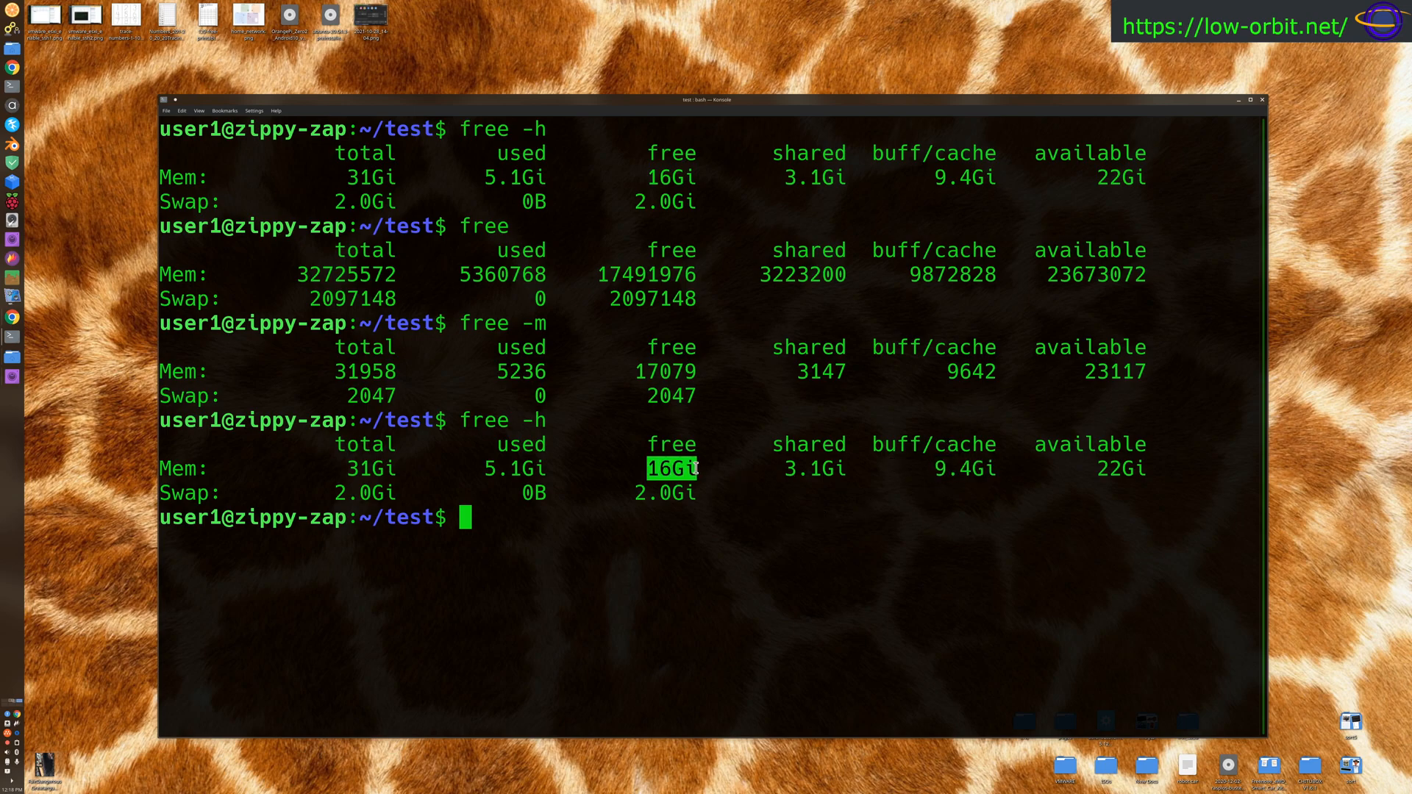
mouse_move(700, 533)
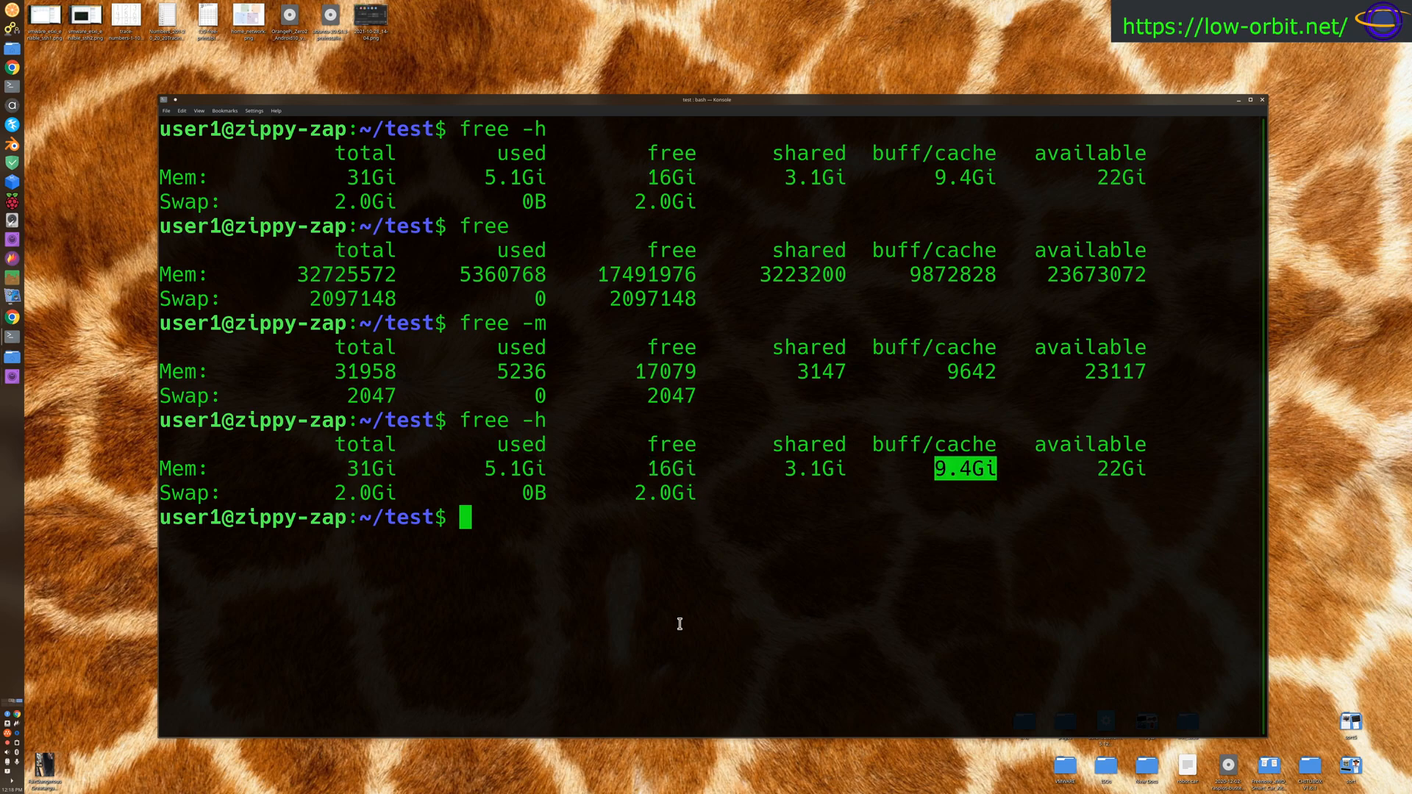
mouse_move(780, 505)
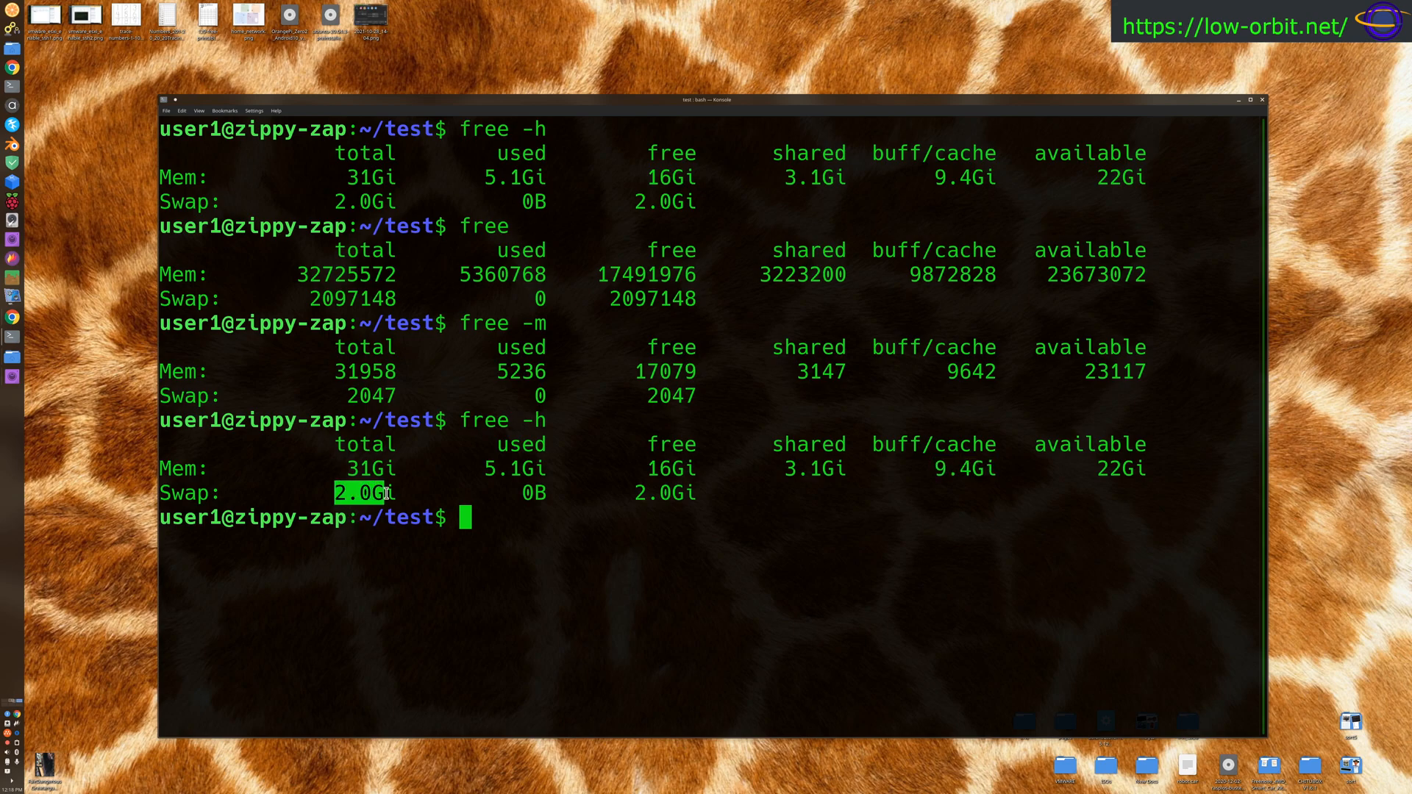
- Point out the swap figures (2.0Gi total, 0B used, 2.0Gi free) and clear the terminal
right_click(414, 599)
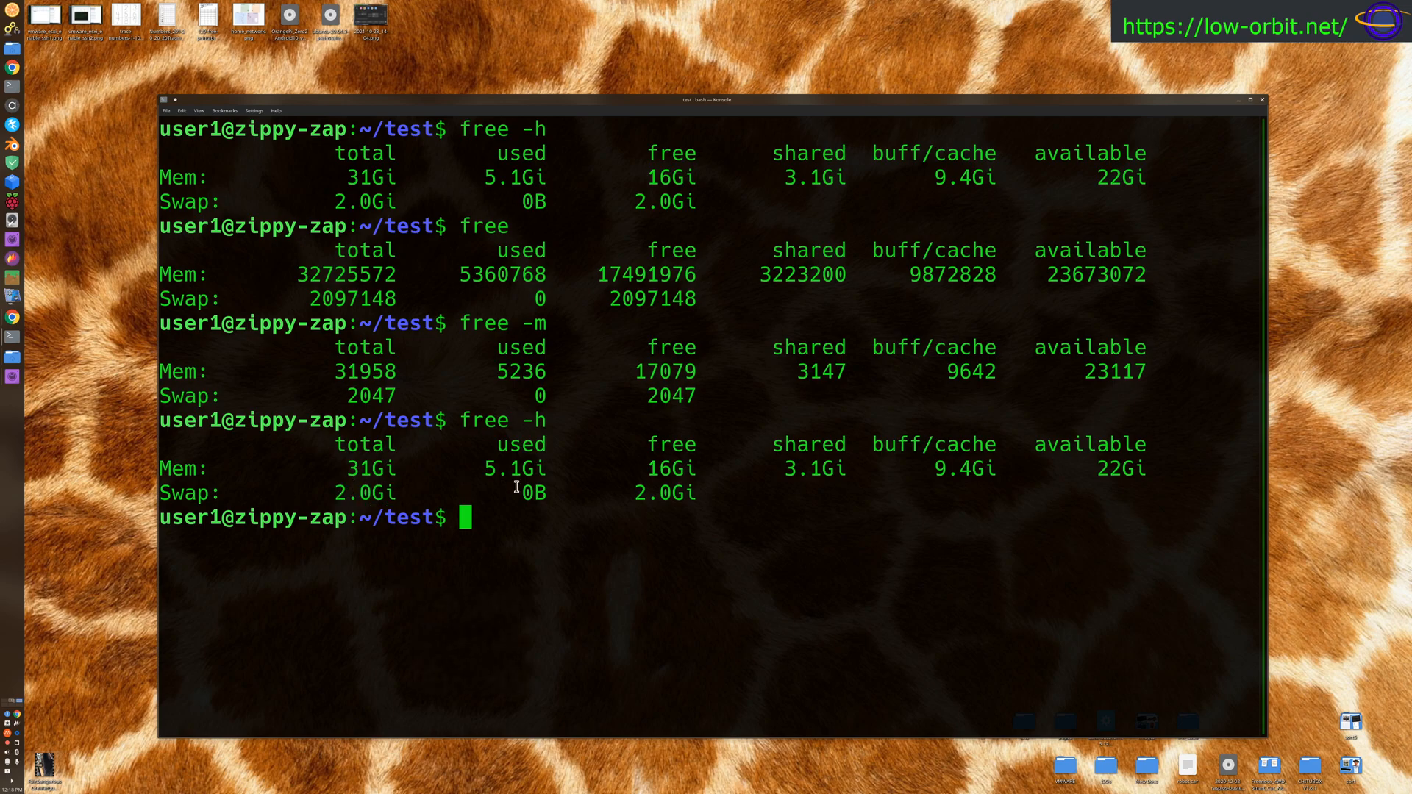
double_click(535, 493)
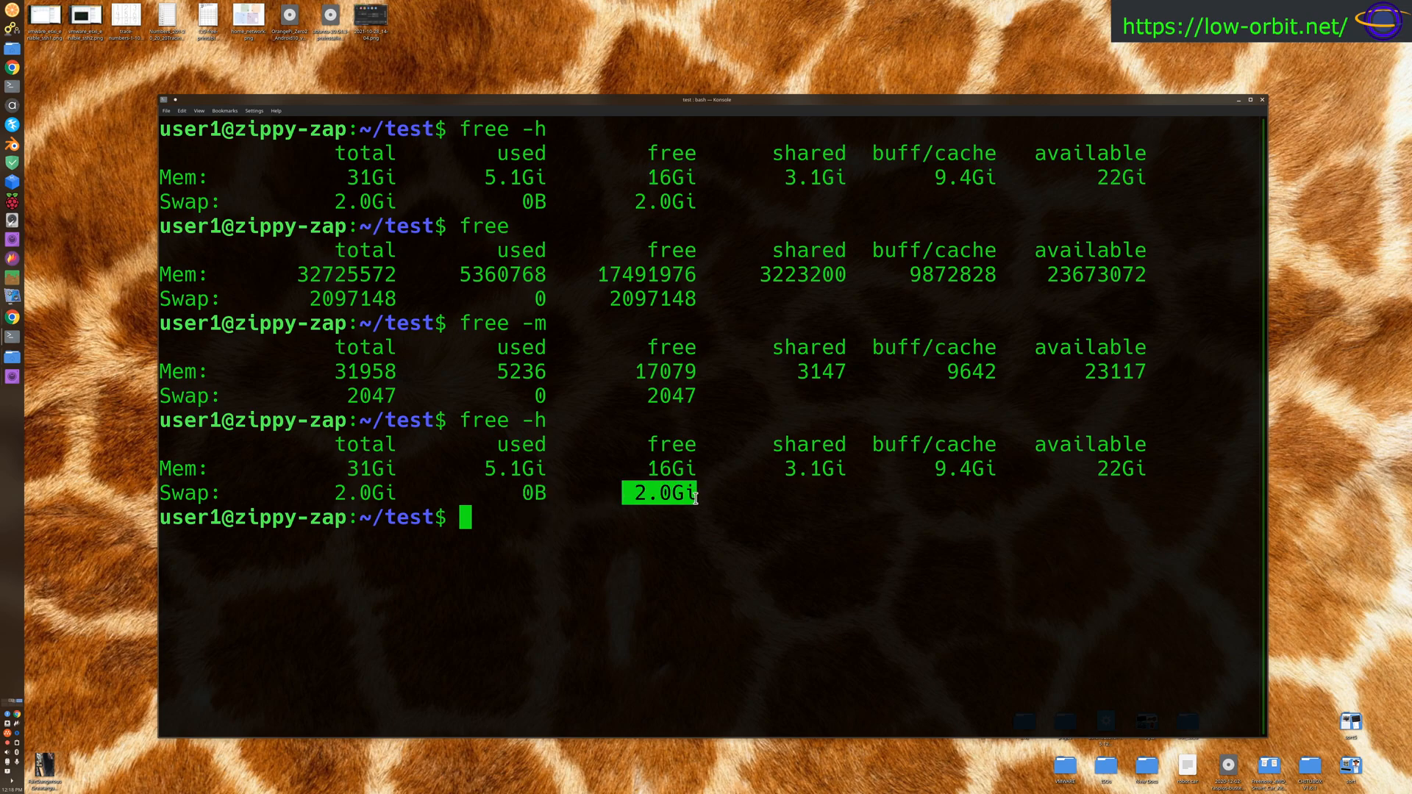
drag(697, 492, 280, 492)
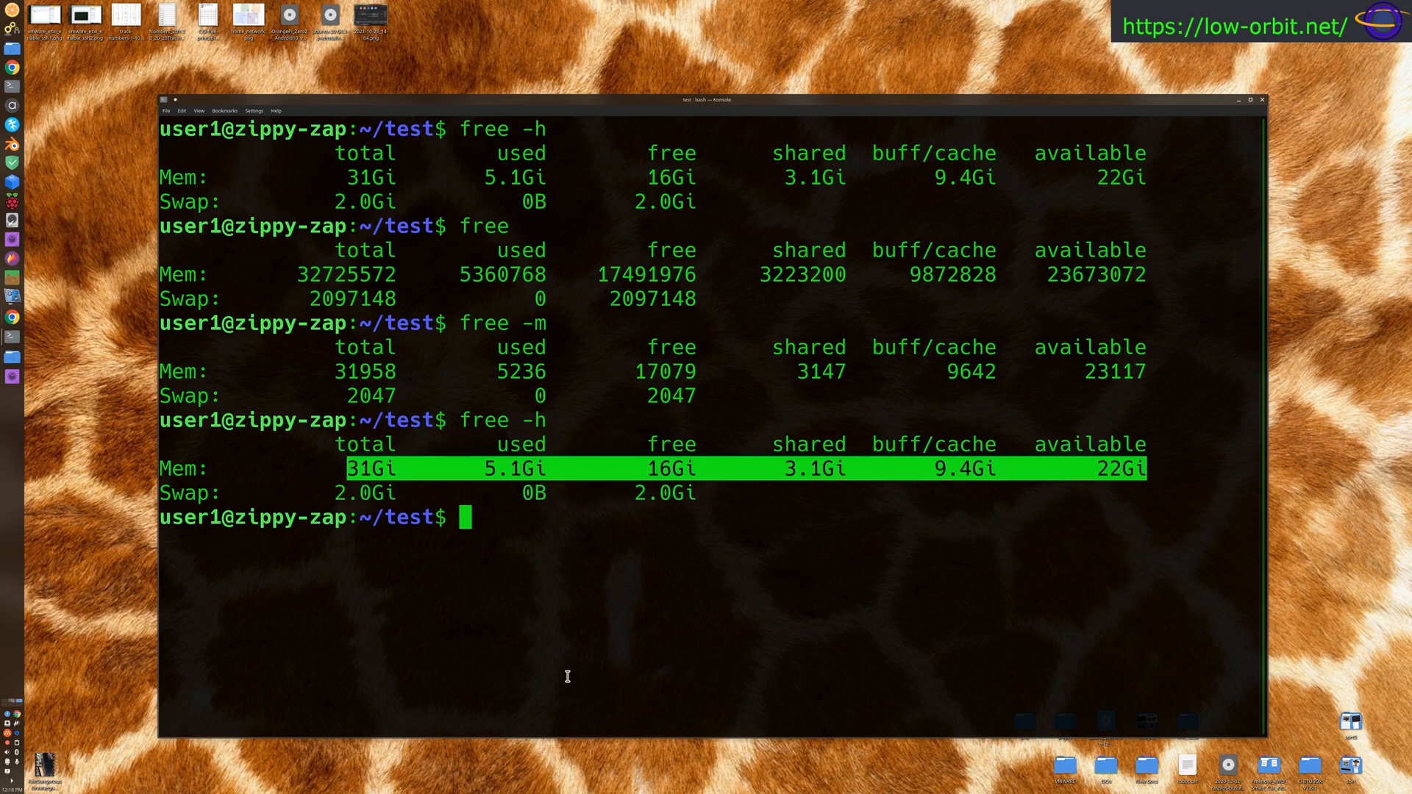
mouse_move(500, 435)
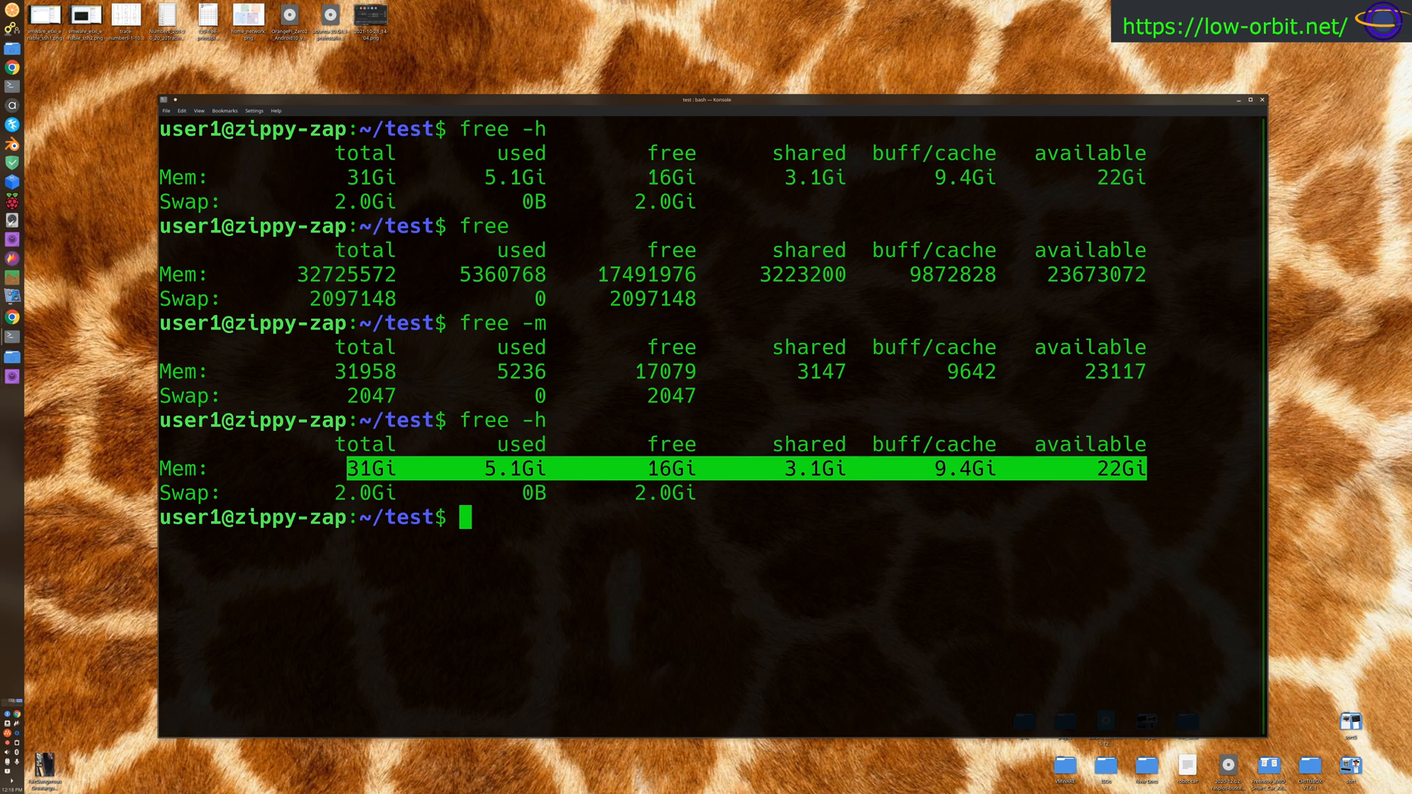
text(clear)
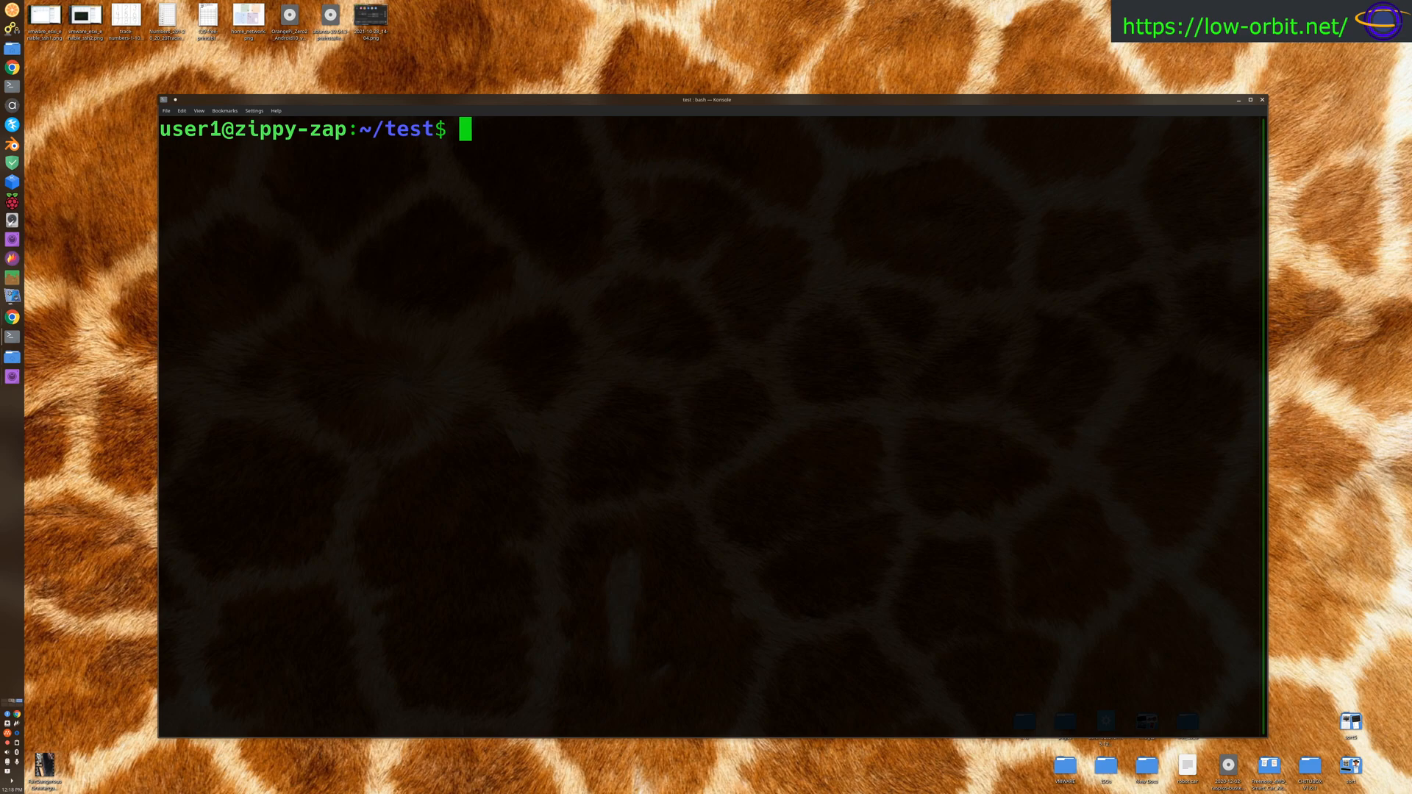
- Run 'sudo dmidecode' and review the full DMI hardware table to End Of Table
text(sudo dmide)
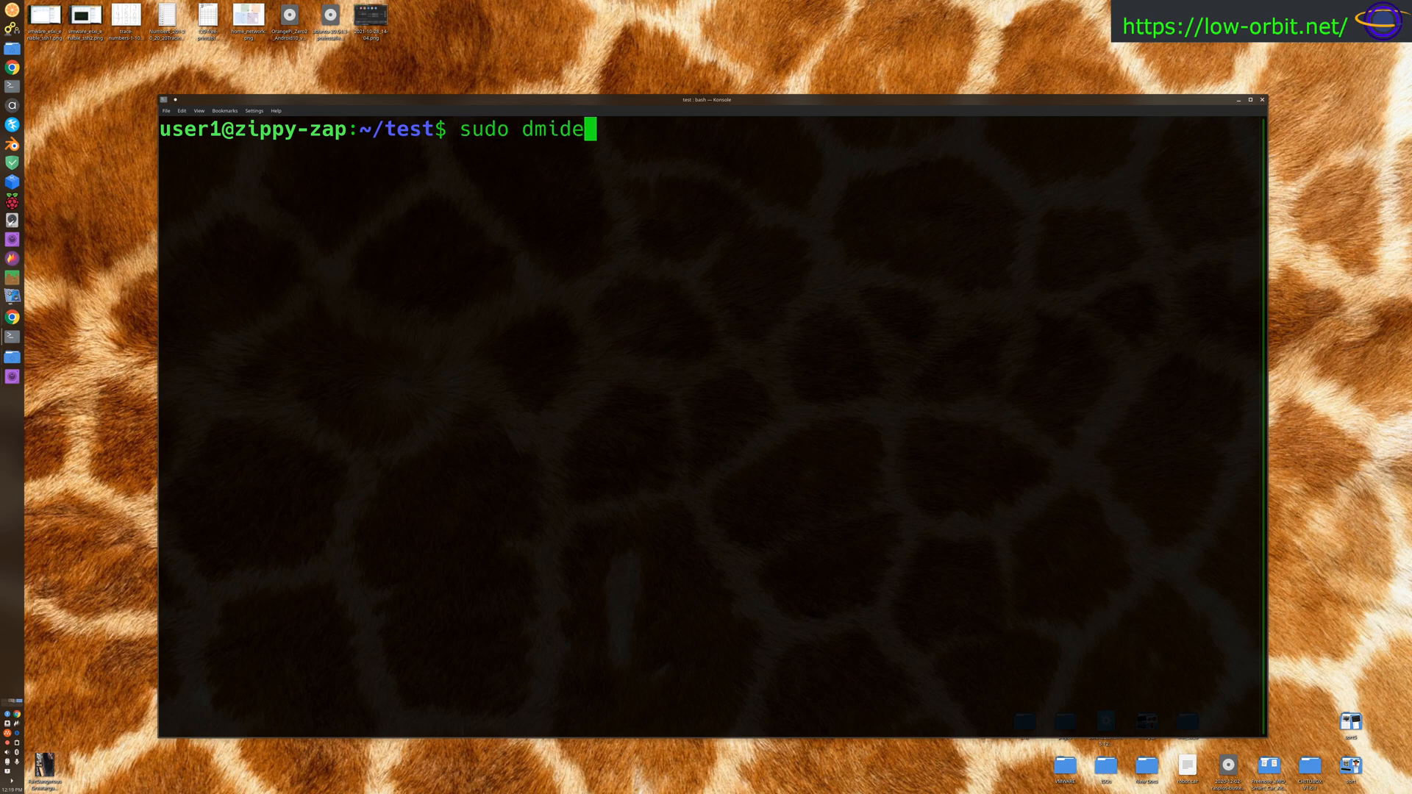
text(code)
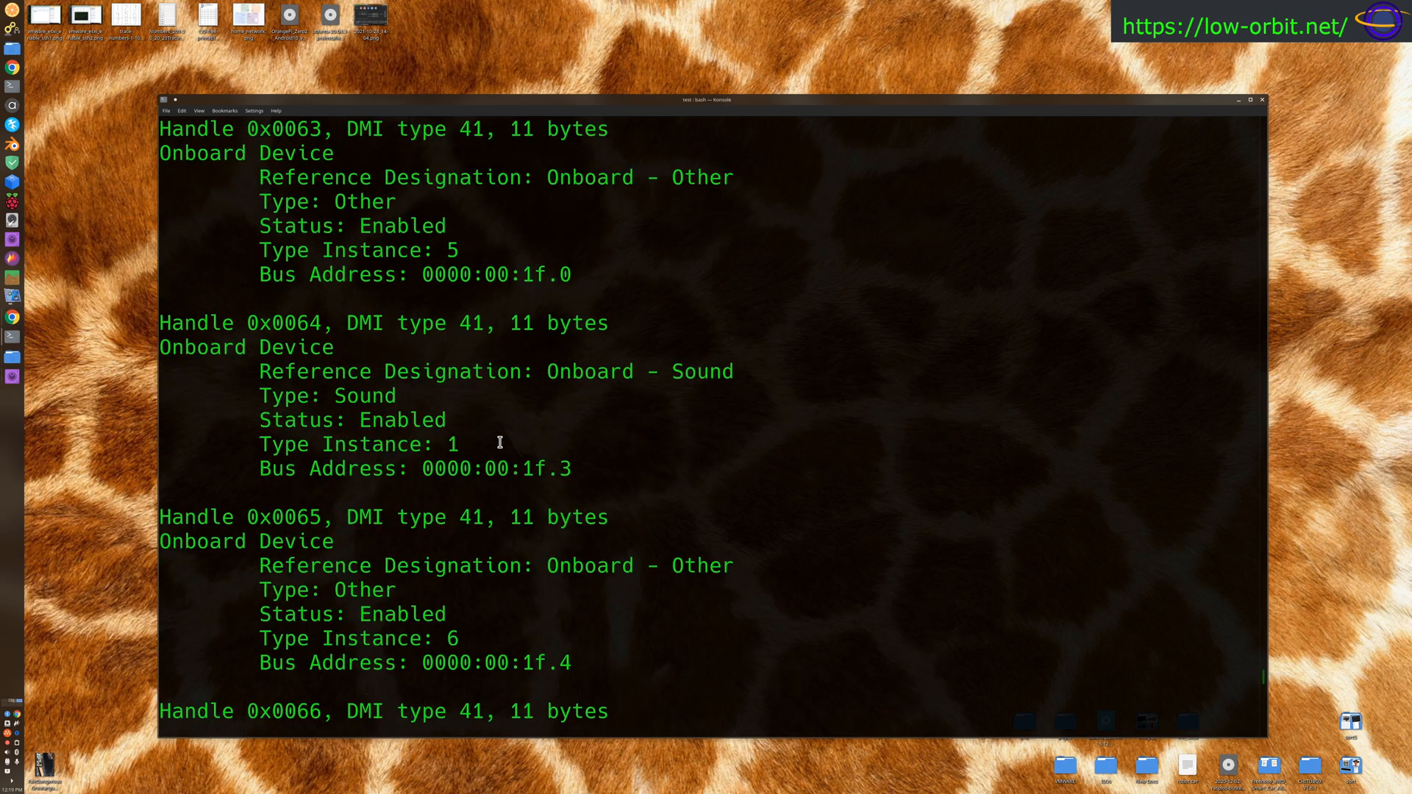
scroll(down, 3)
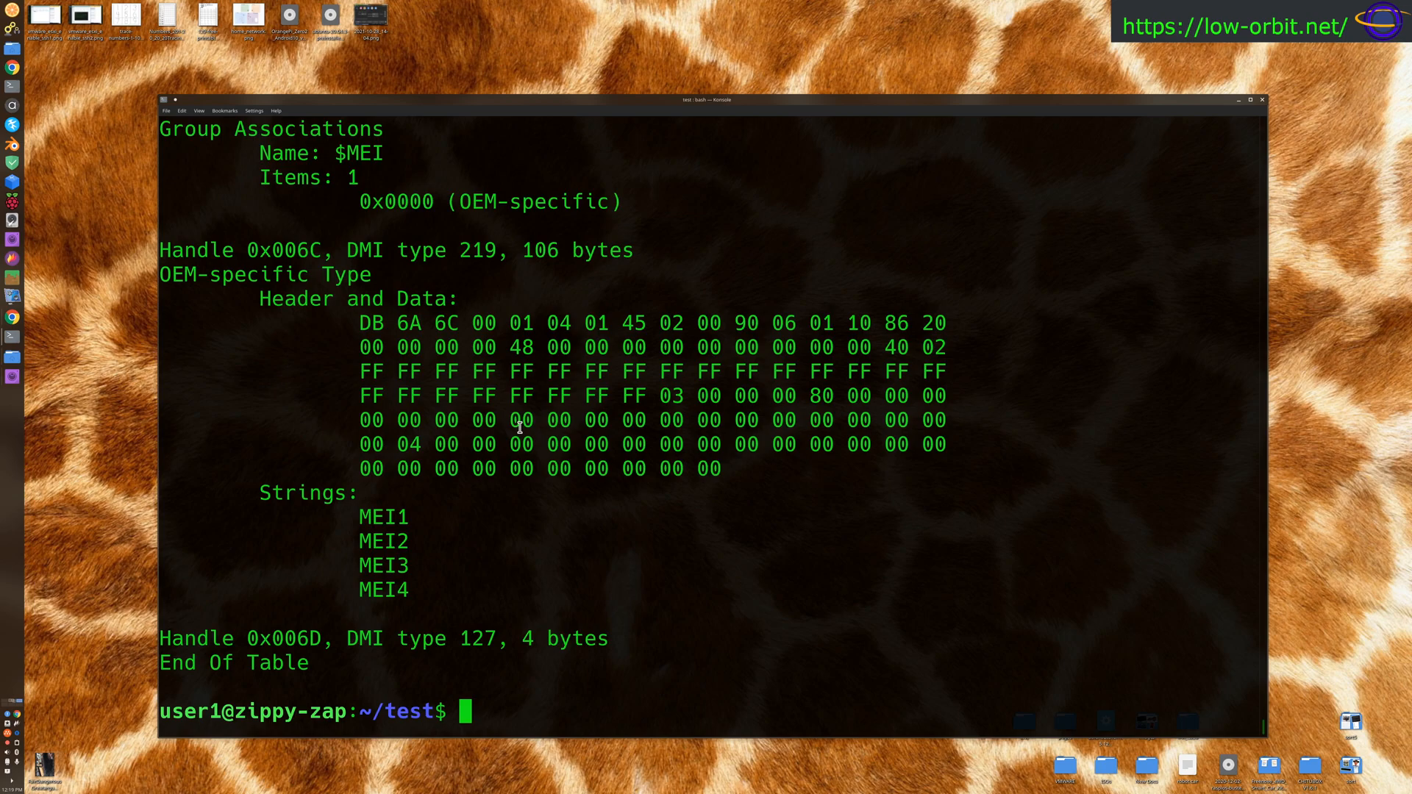
- Clear the dmidecode output and begin a new 'sudo dmidecode' command at the fresh prompt
text(clear)
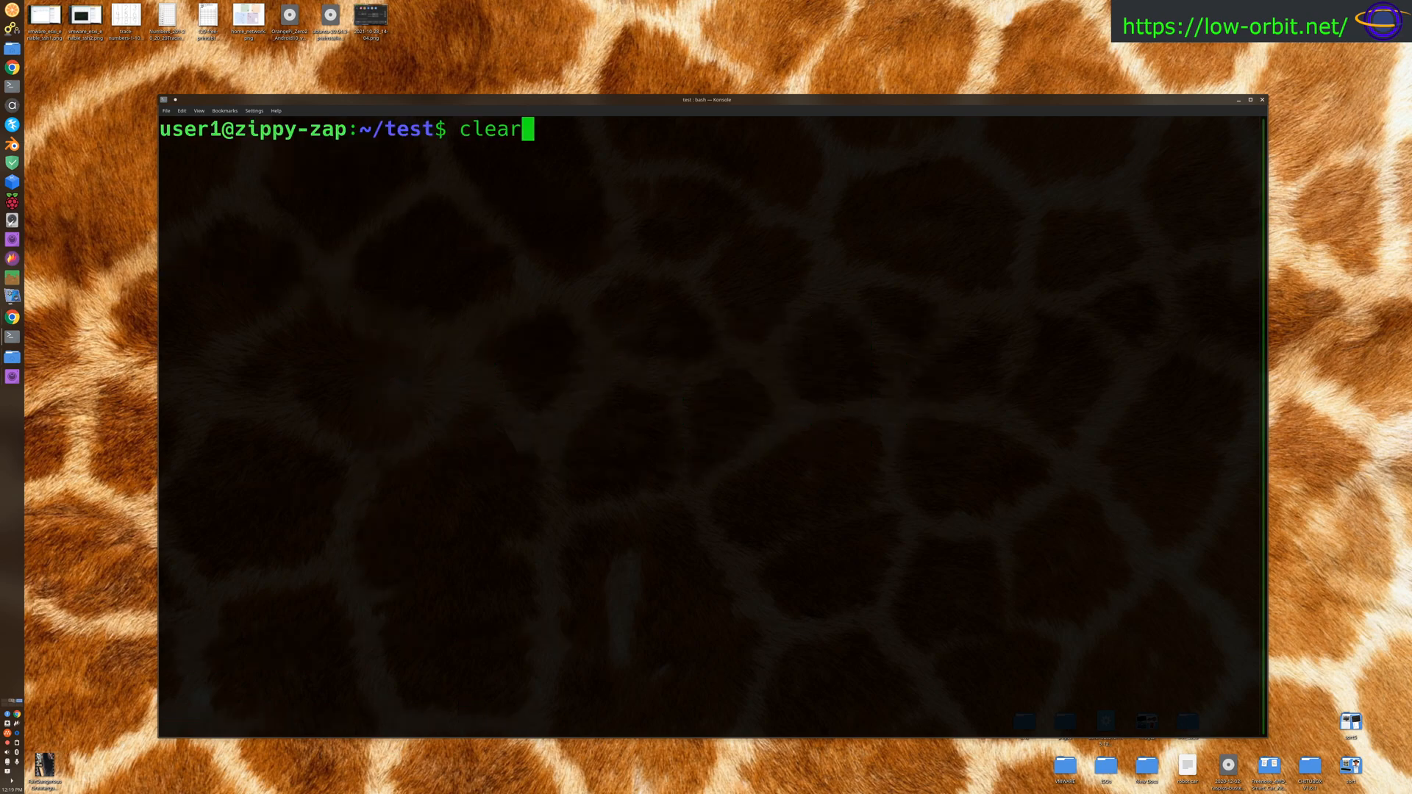
text(sudo dmidecode)
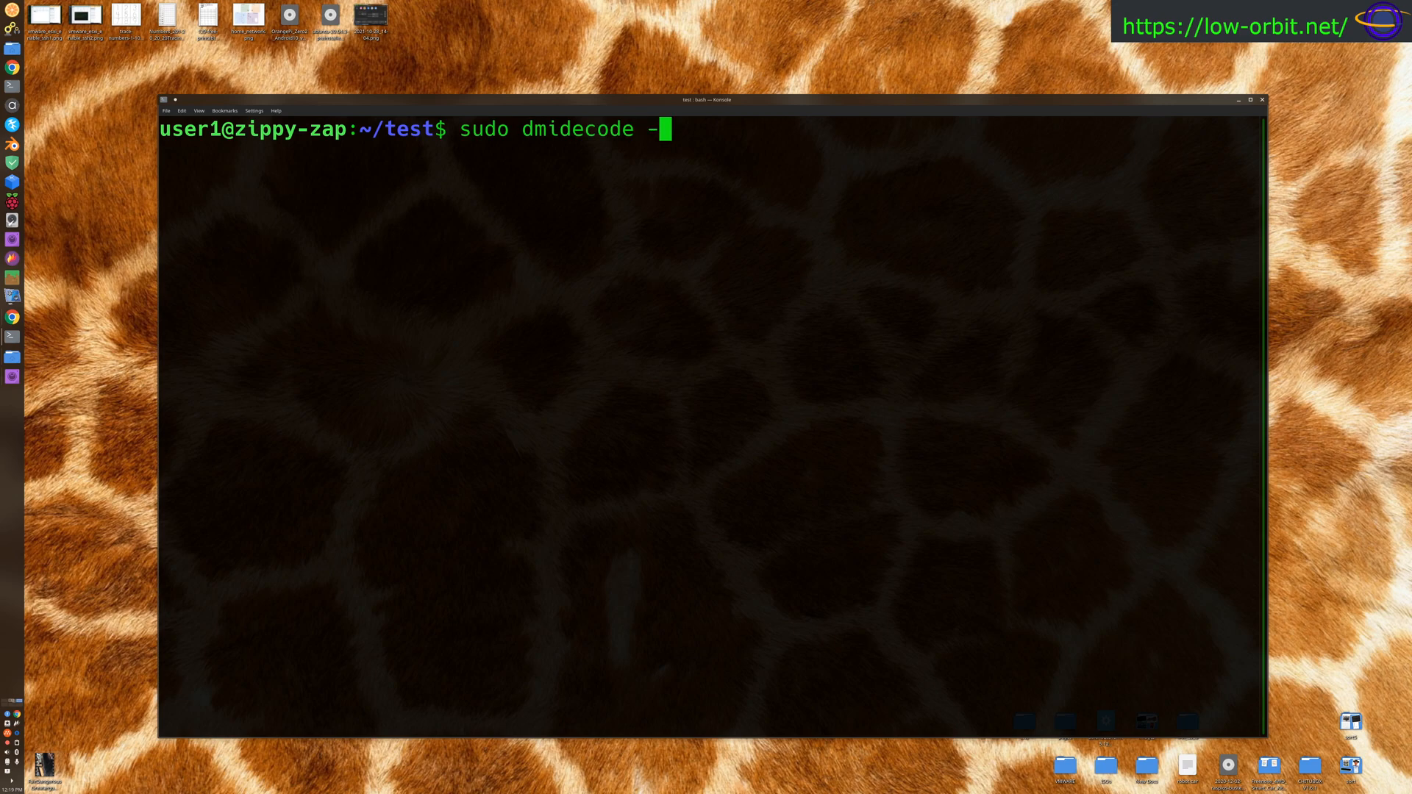
- Run 'sudo dmidecode --type memory' listing four slots with two 16384 MB Crucial DDR4 modules, window maximized
text(-type)
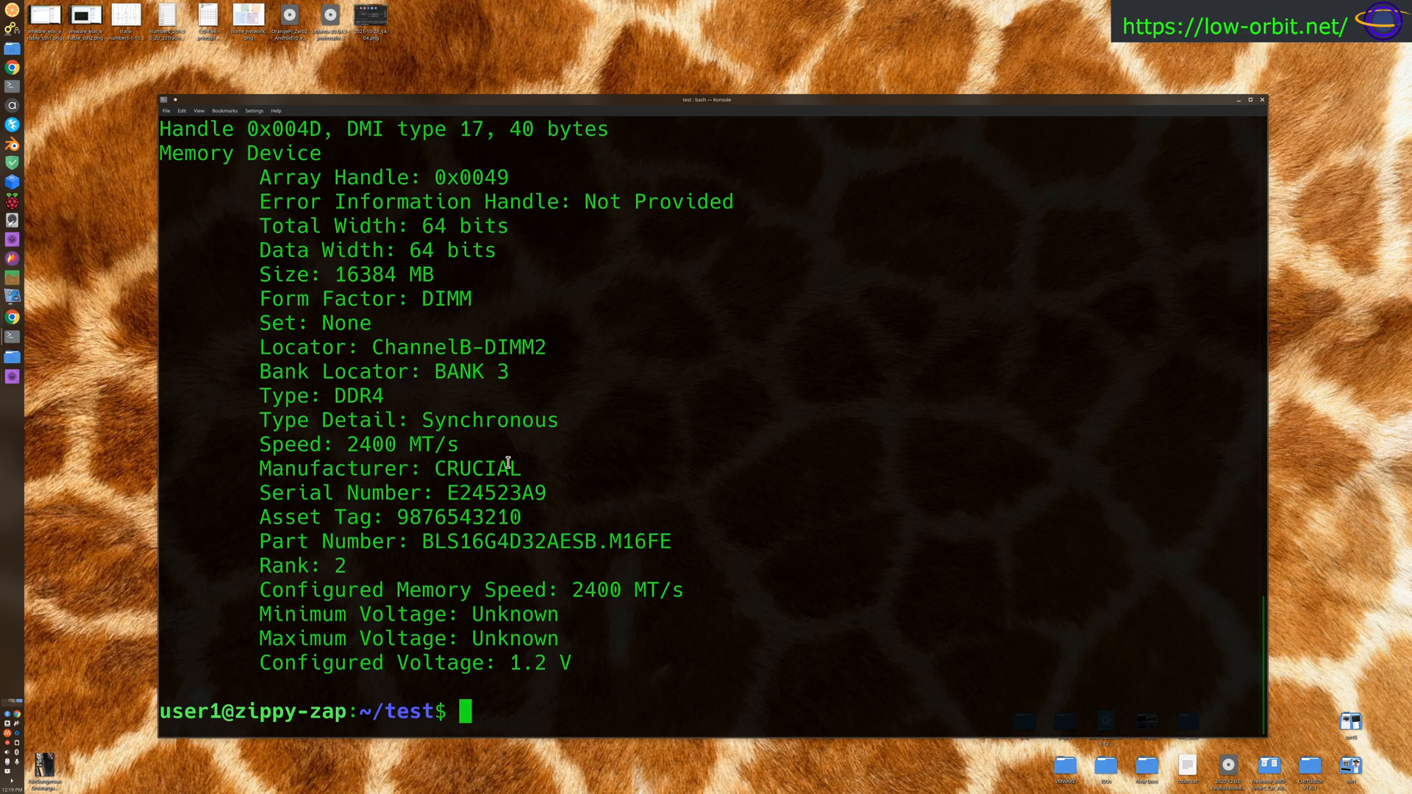
scroll(down, 3)
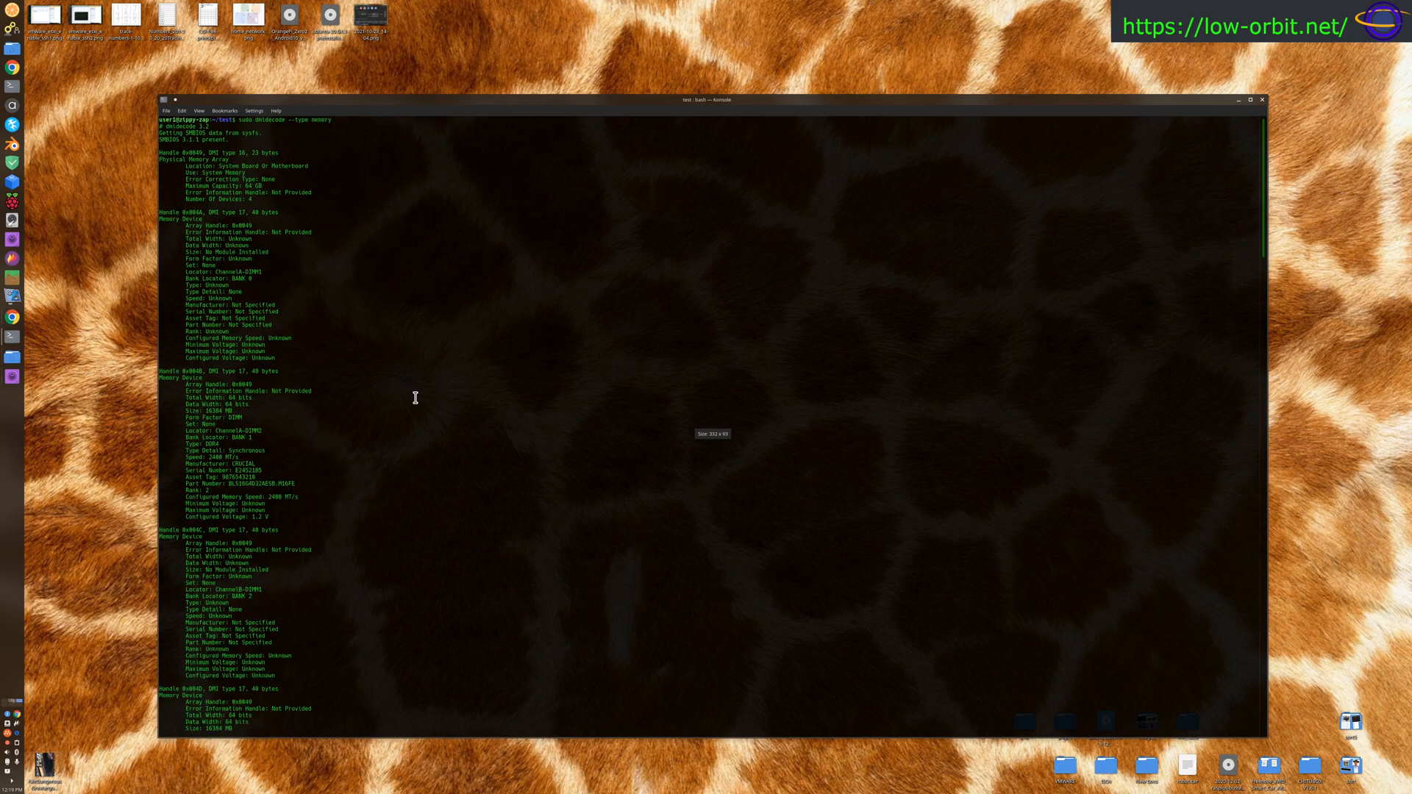
scroll(down, 3)
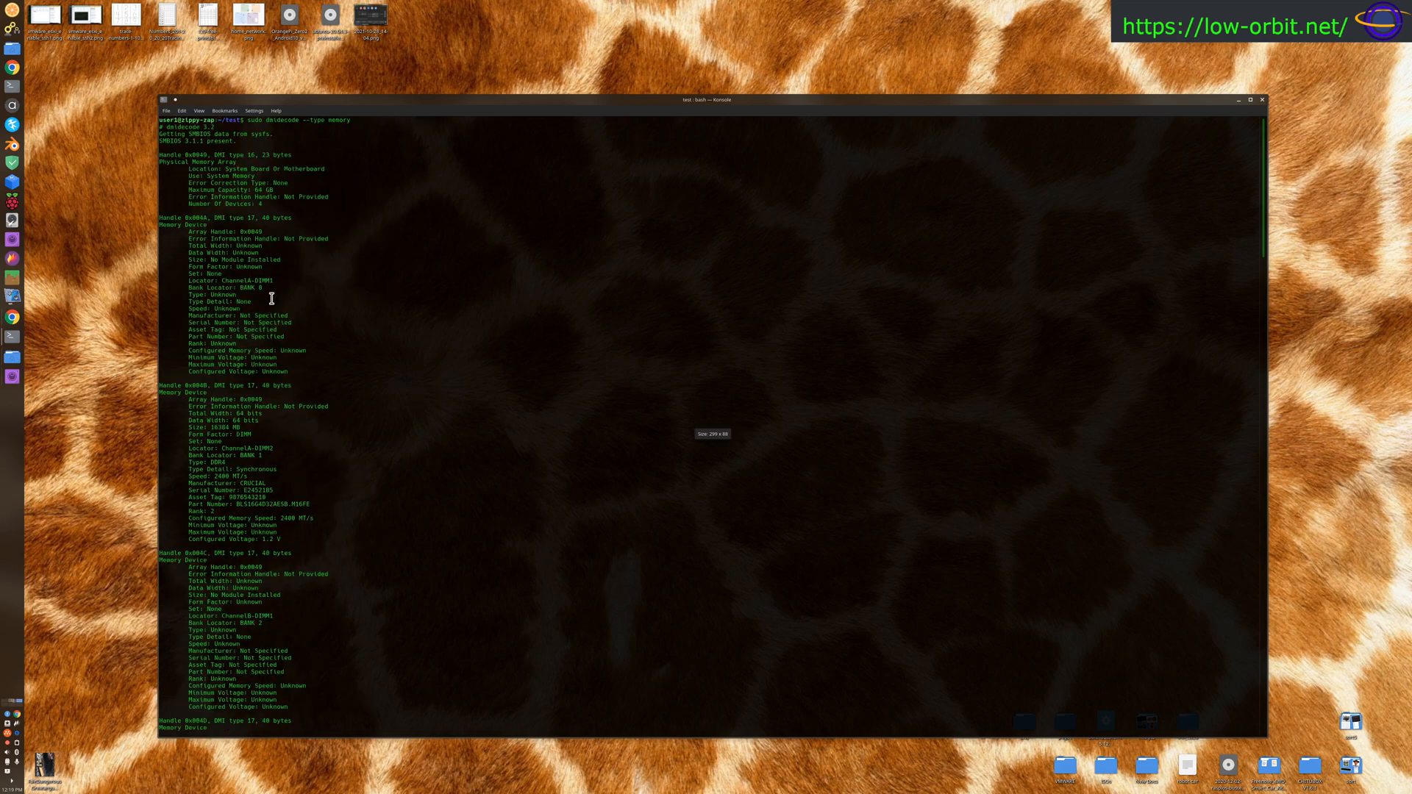
click(1251, 99)
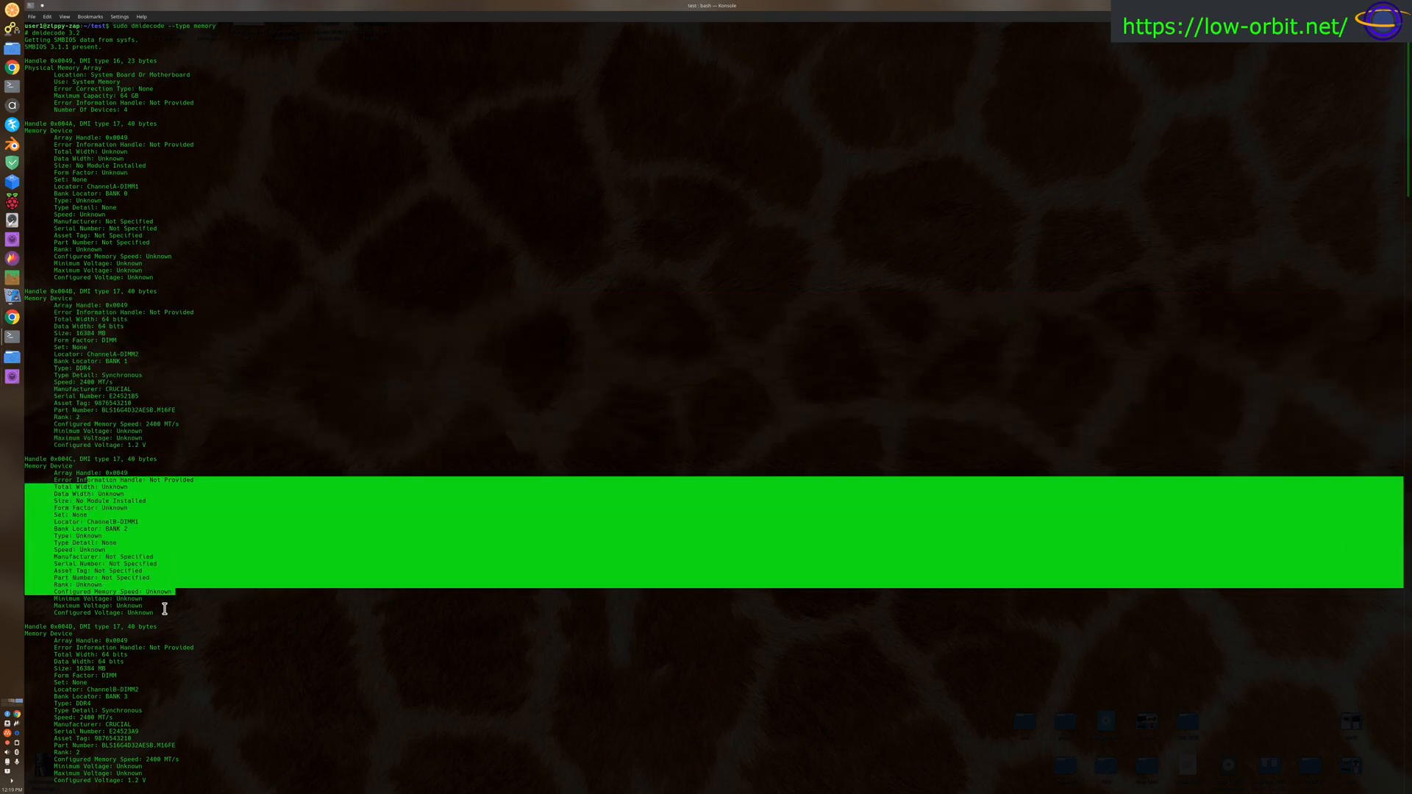
scroll(down, 3)
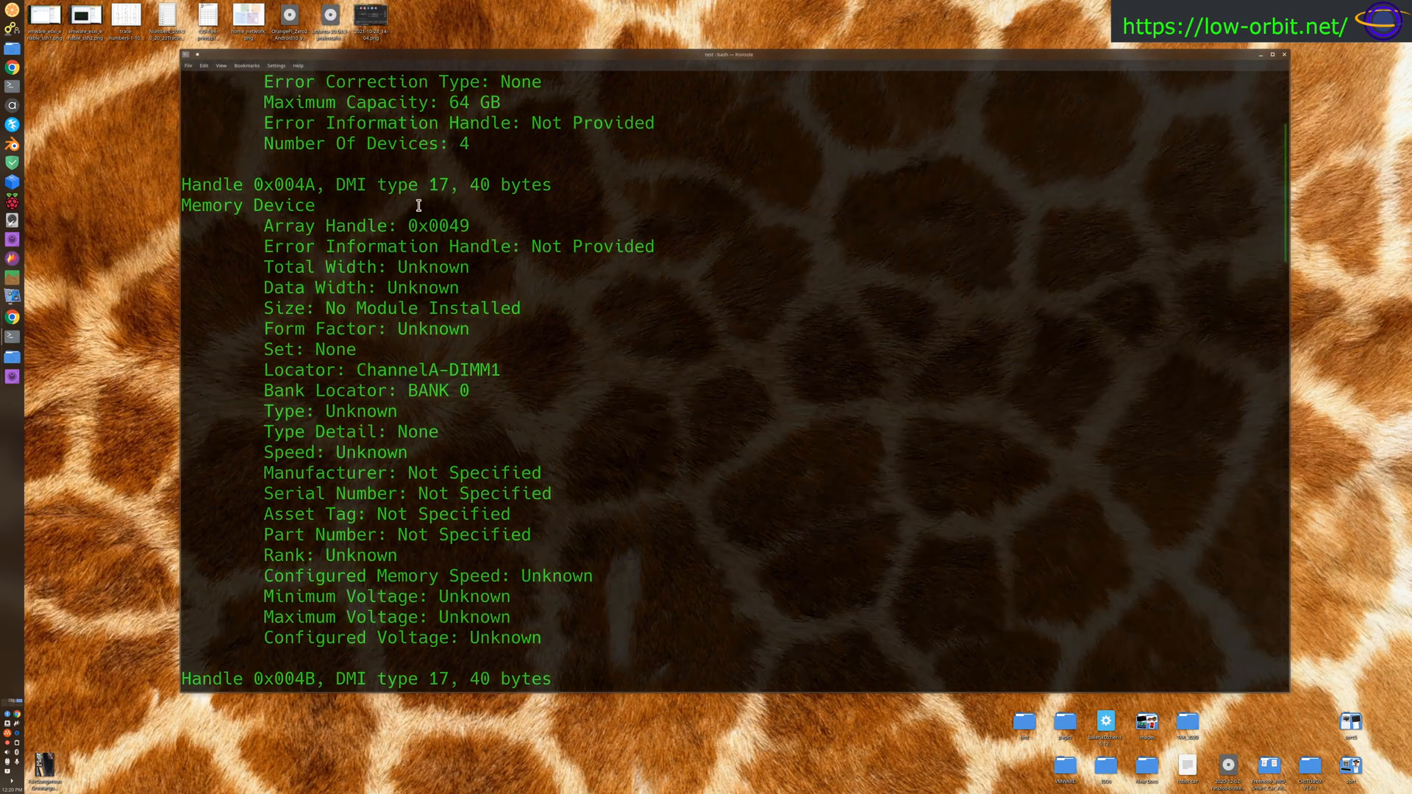
scroll(down, 3)
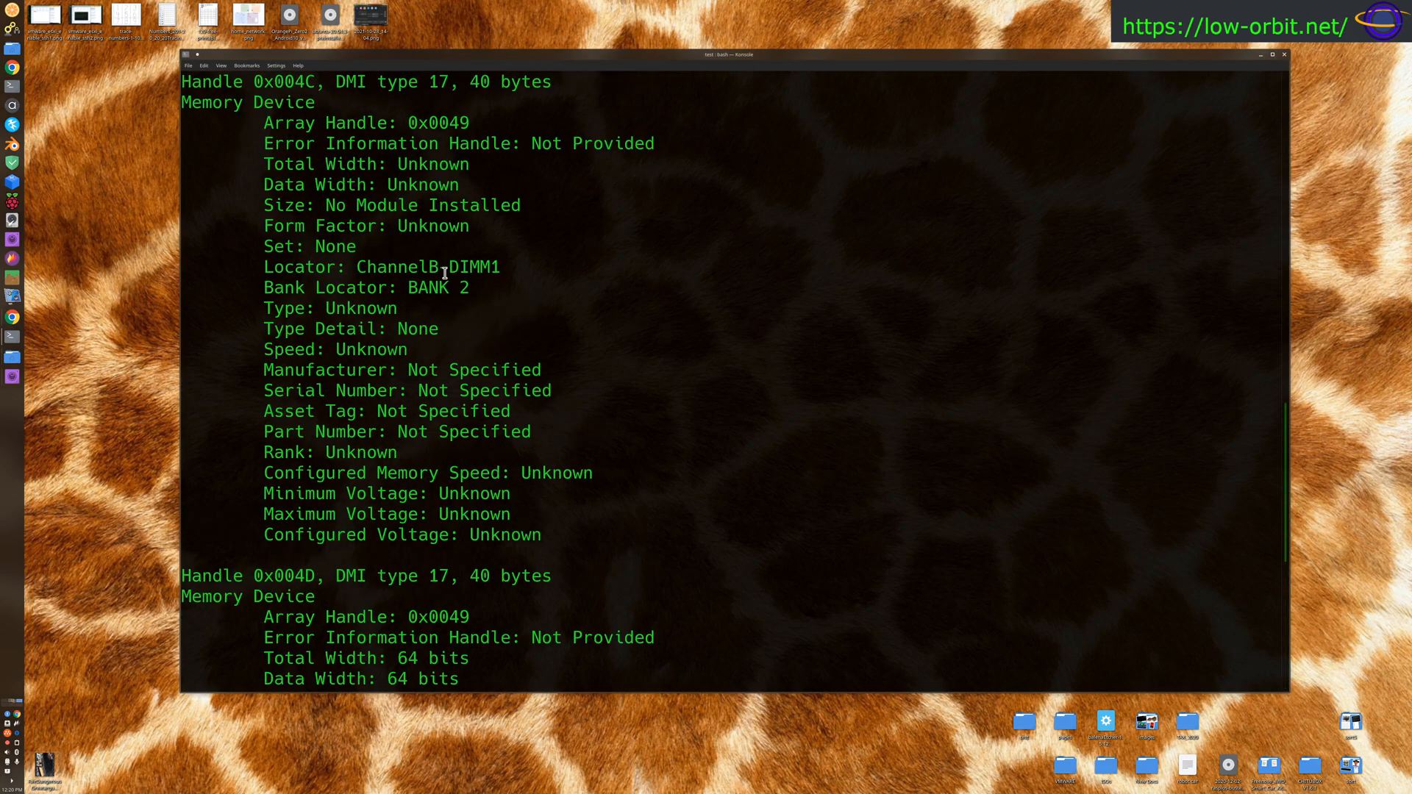
scroll(down, 3)
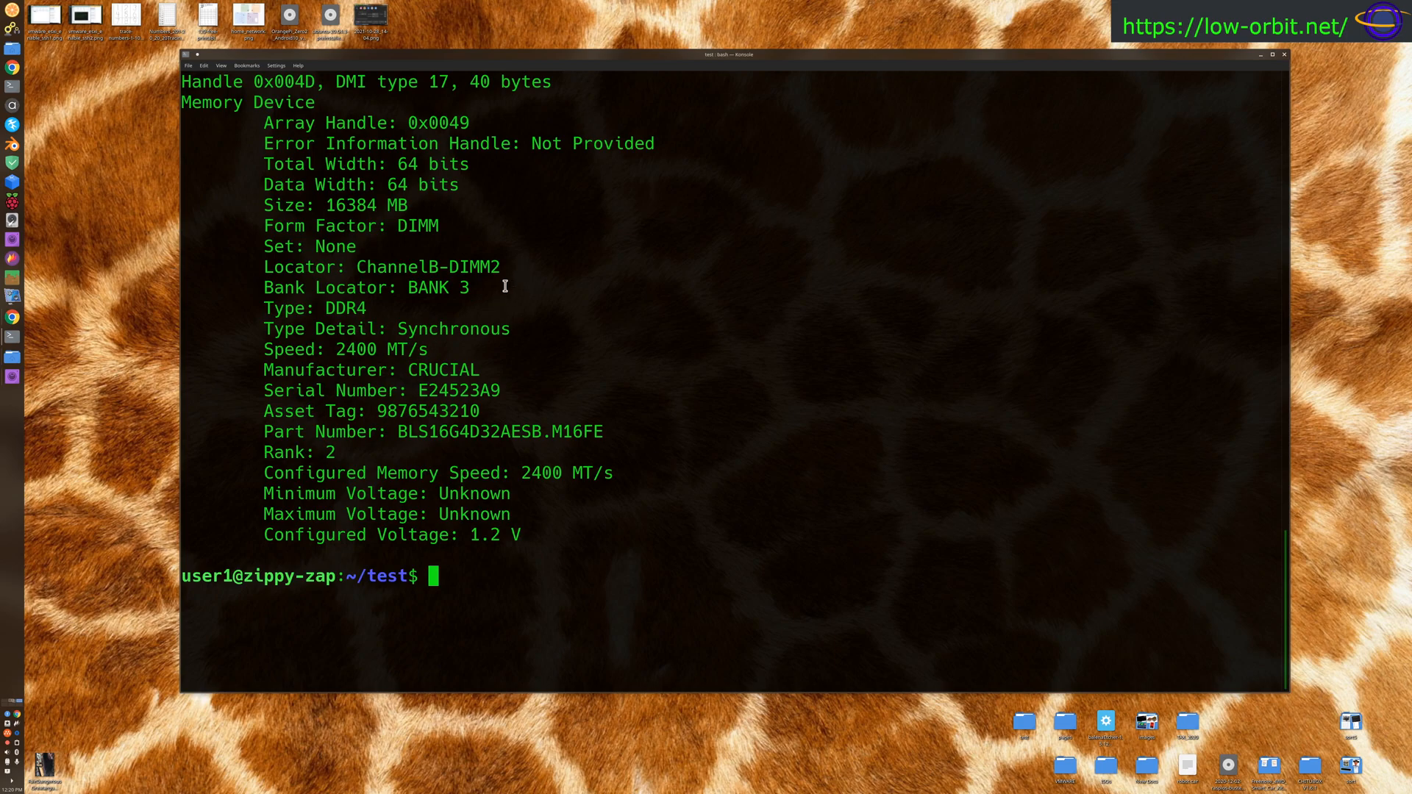
double_click(379, 266)
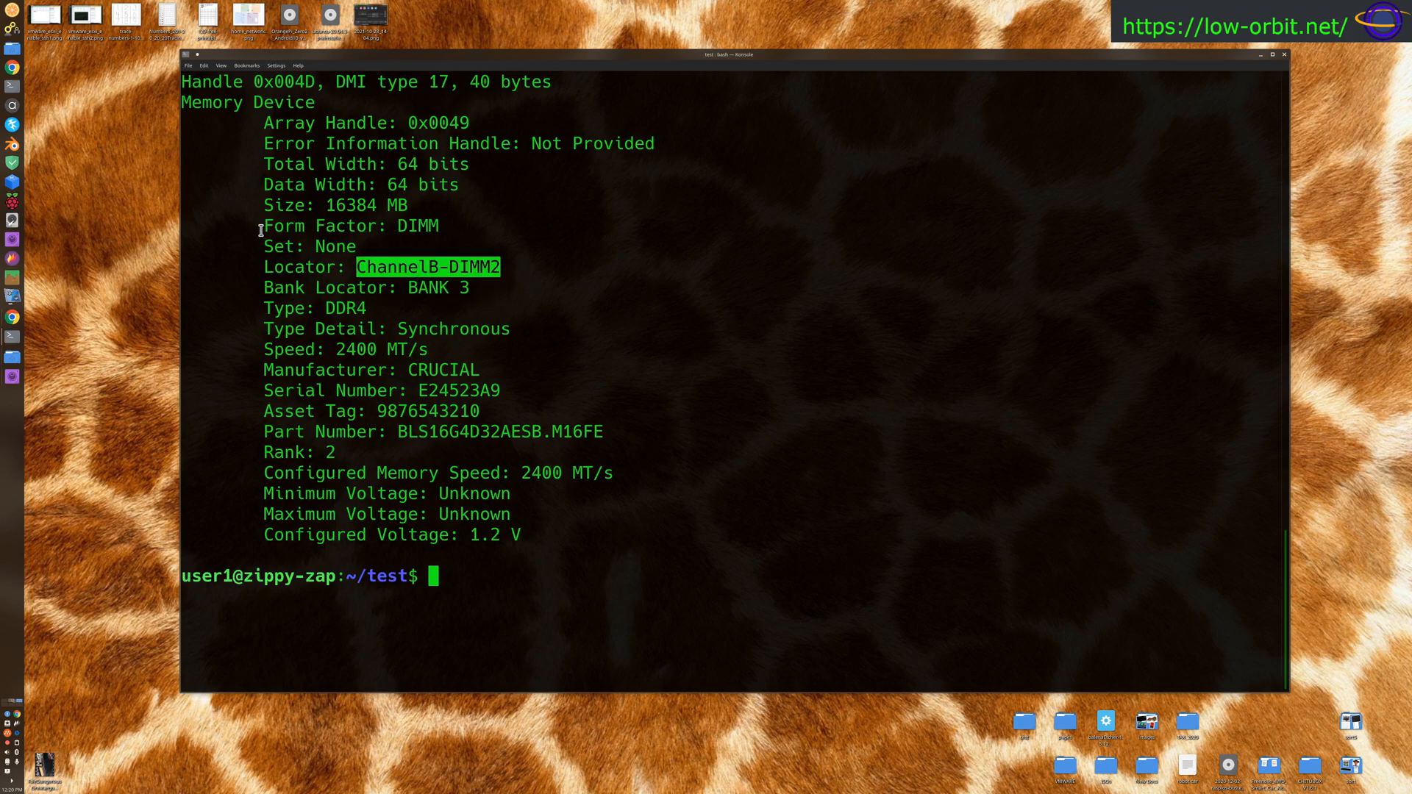
double_click(306, 206)
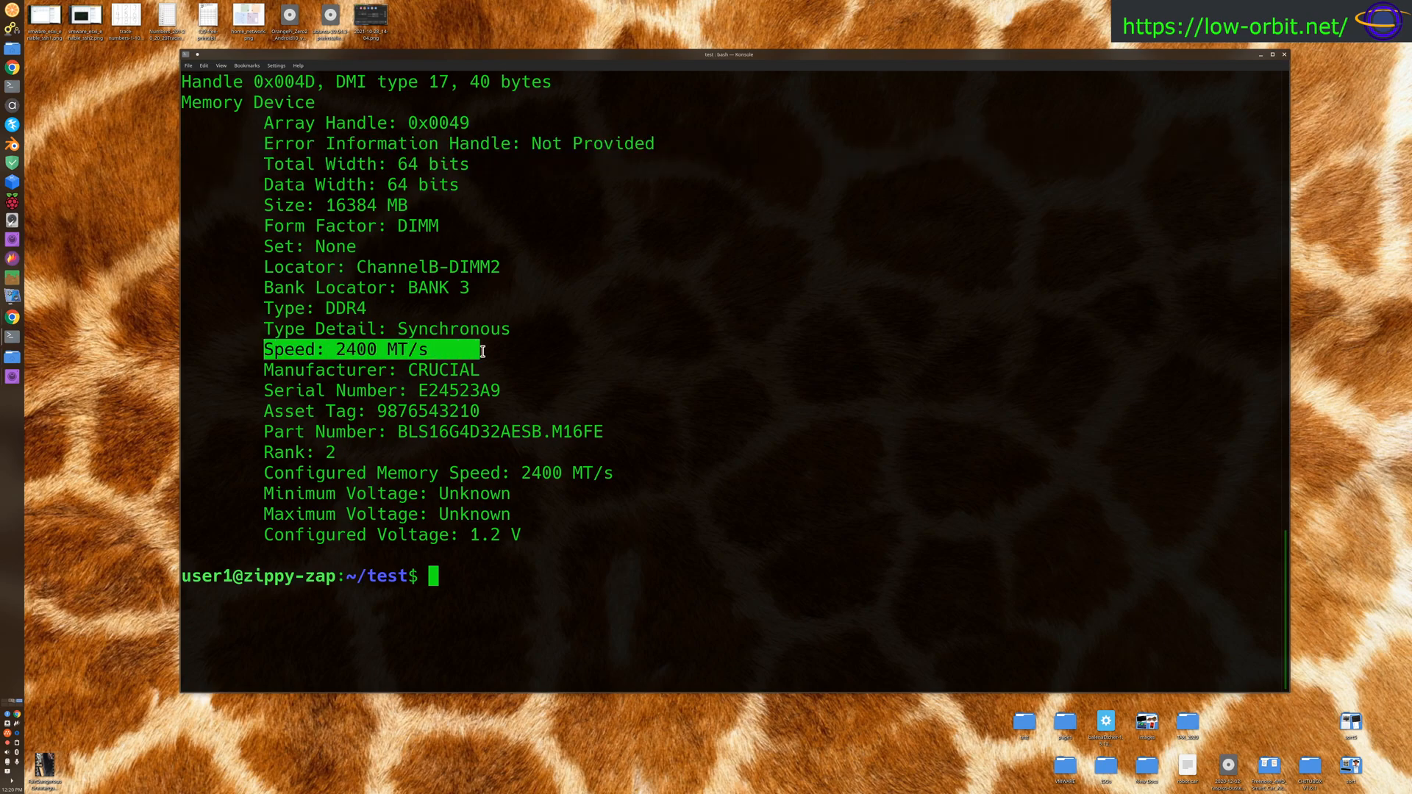
drag(484, 350, 491, 371)
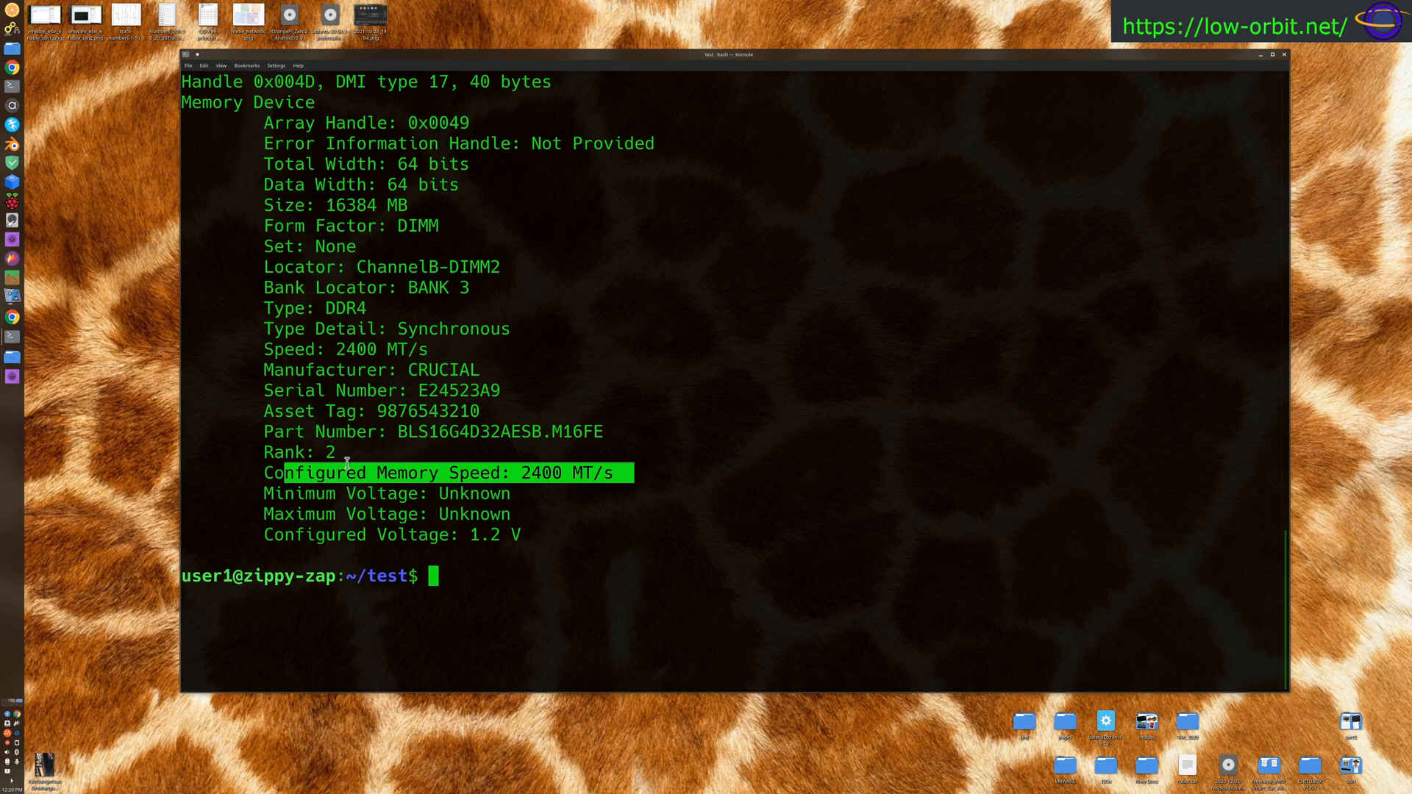
mouse_move(296, 502)
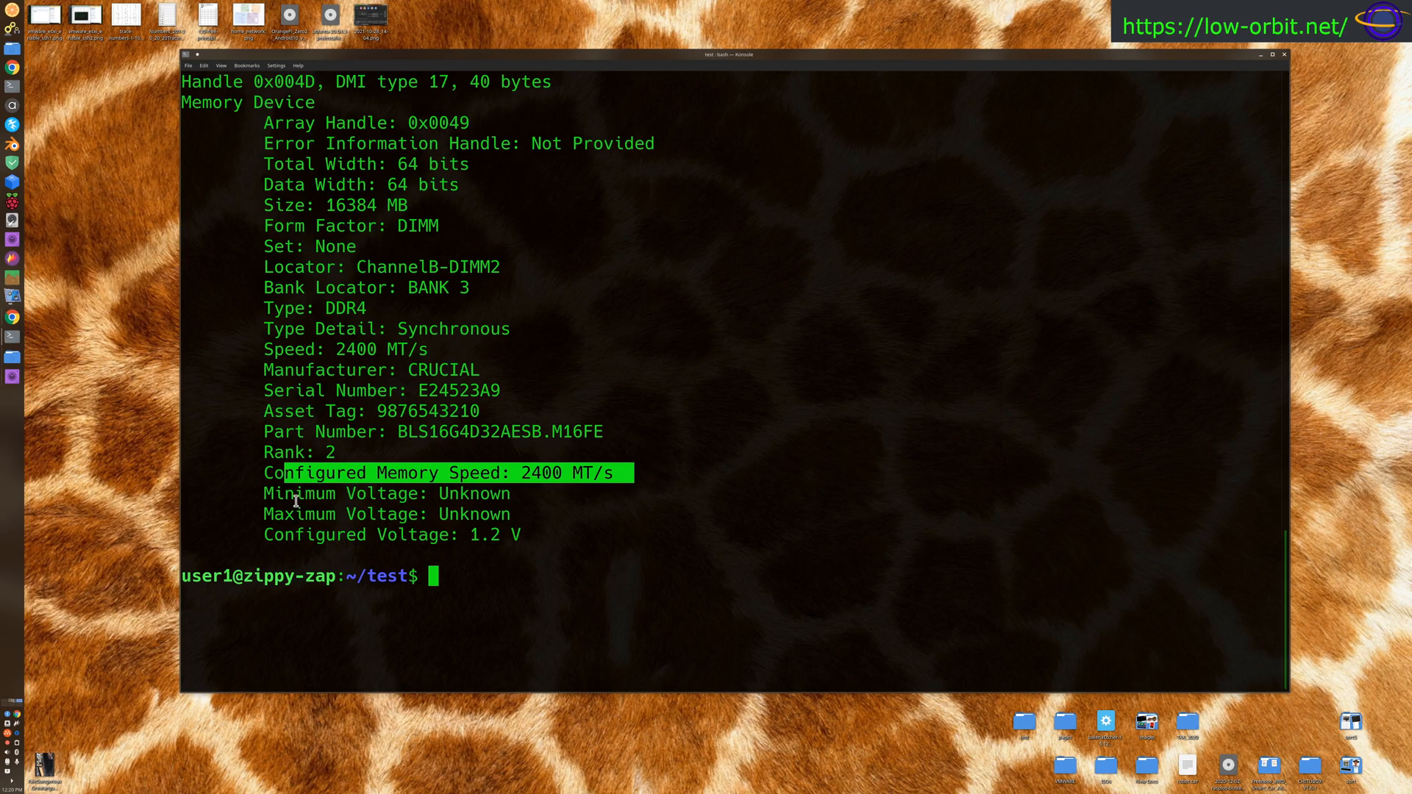
drag(297, 472, 518, 535)
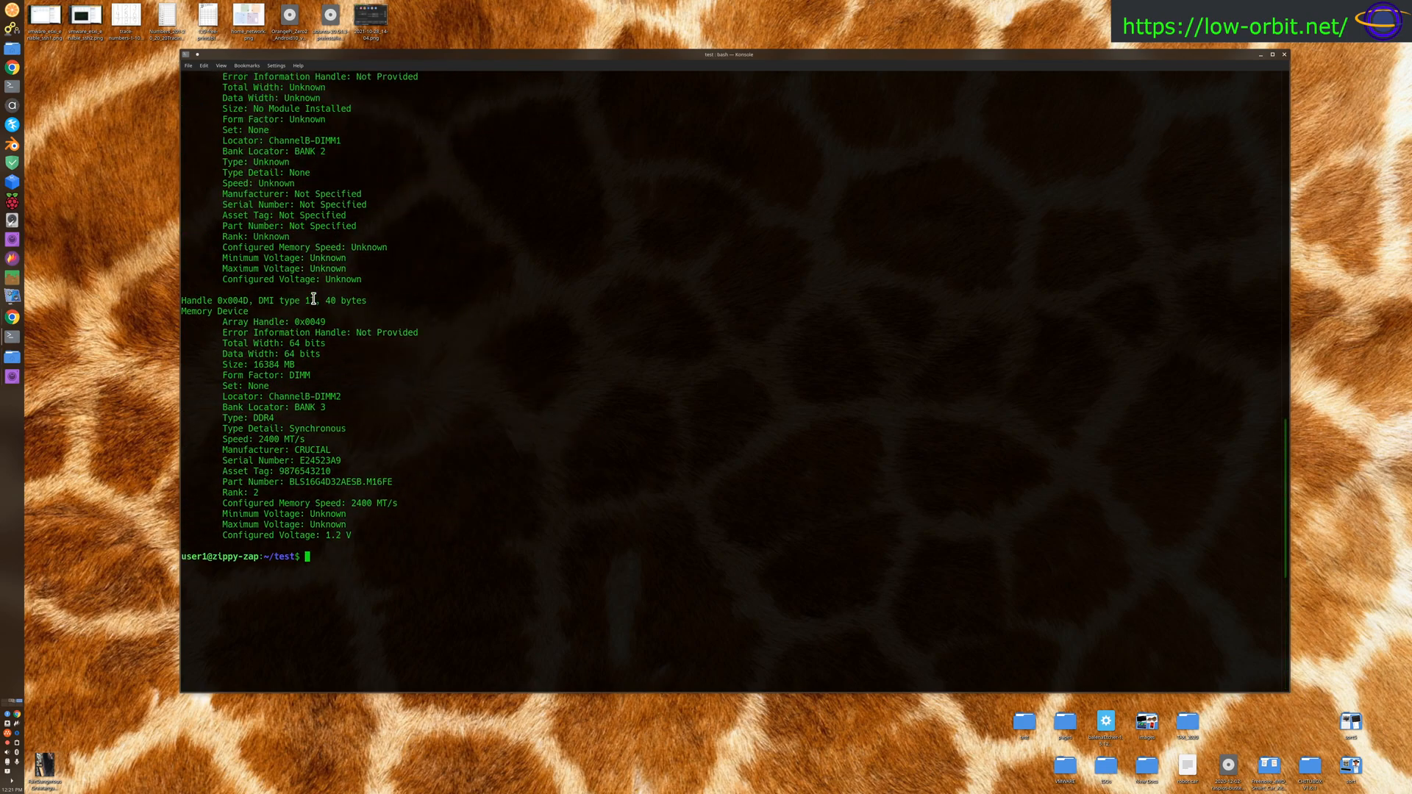
mouse_move(328, 381)
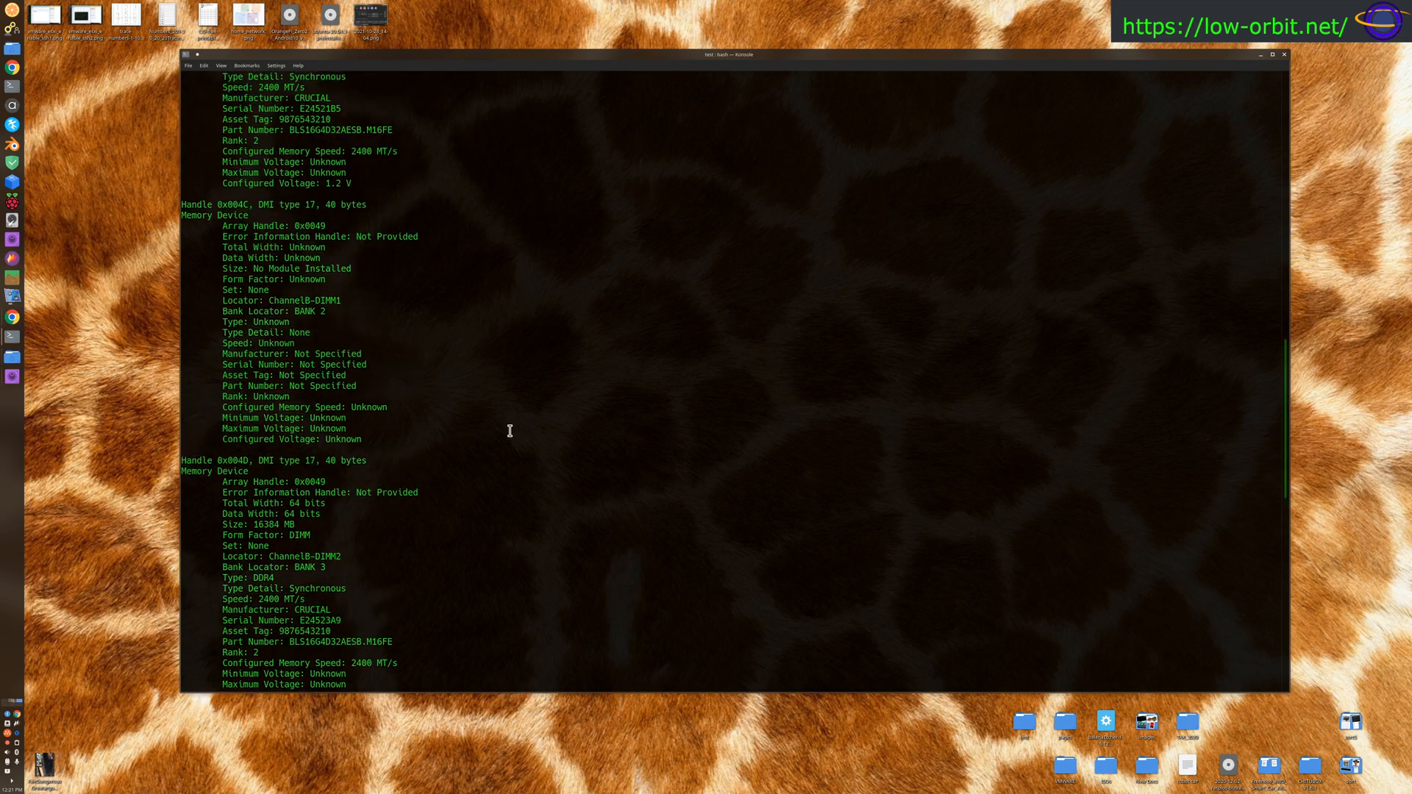
mouse_move(307, 242)
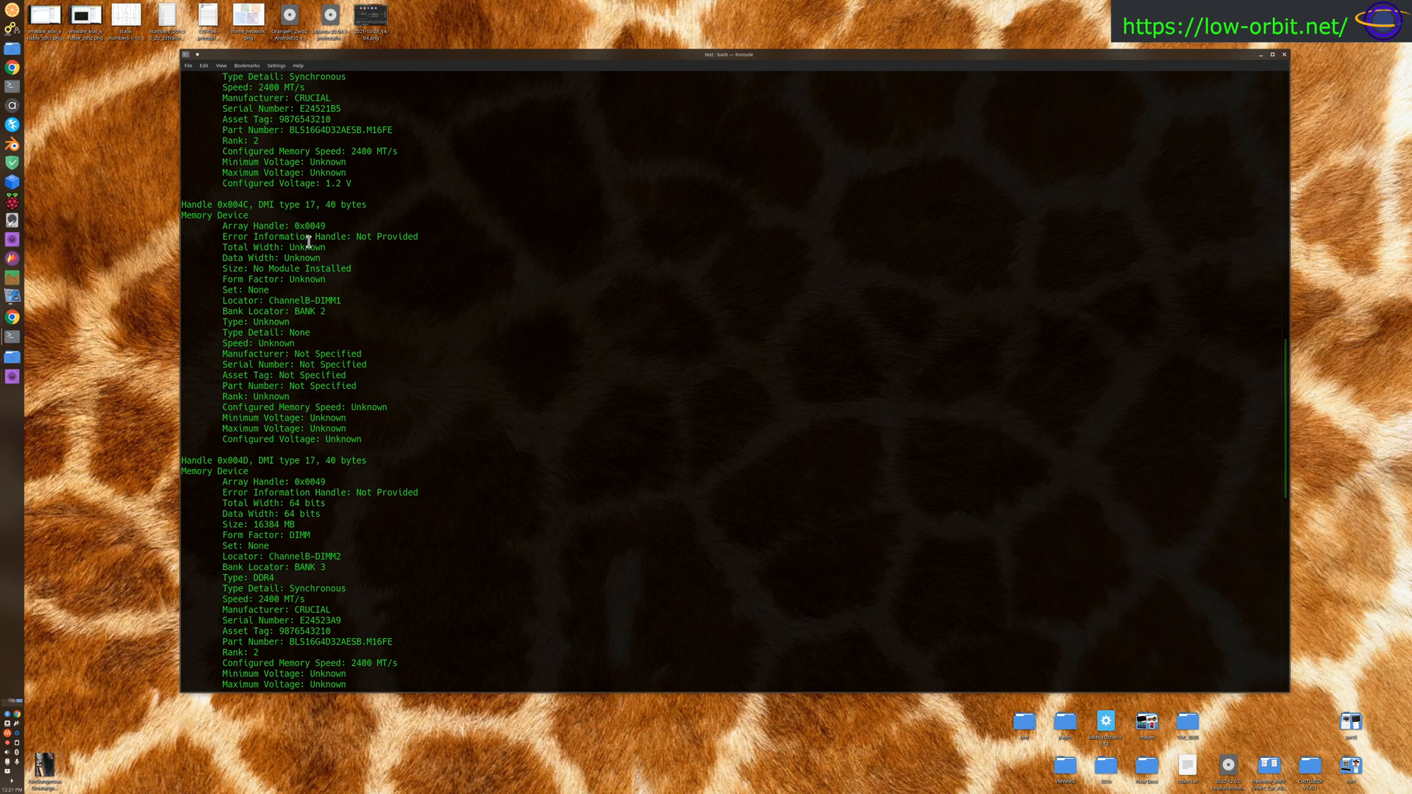
scroll(down, 3)
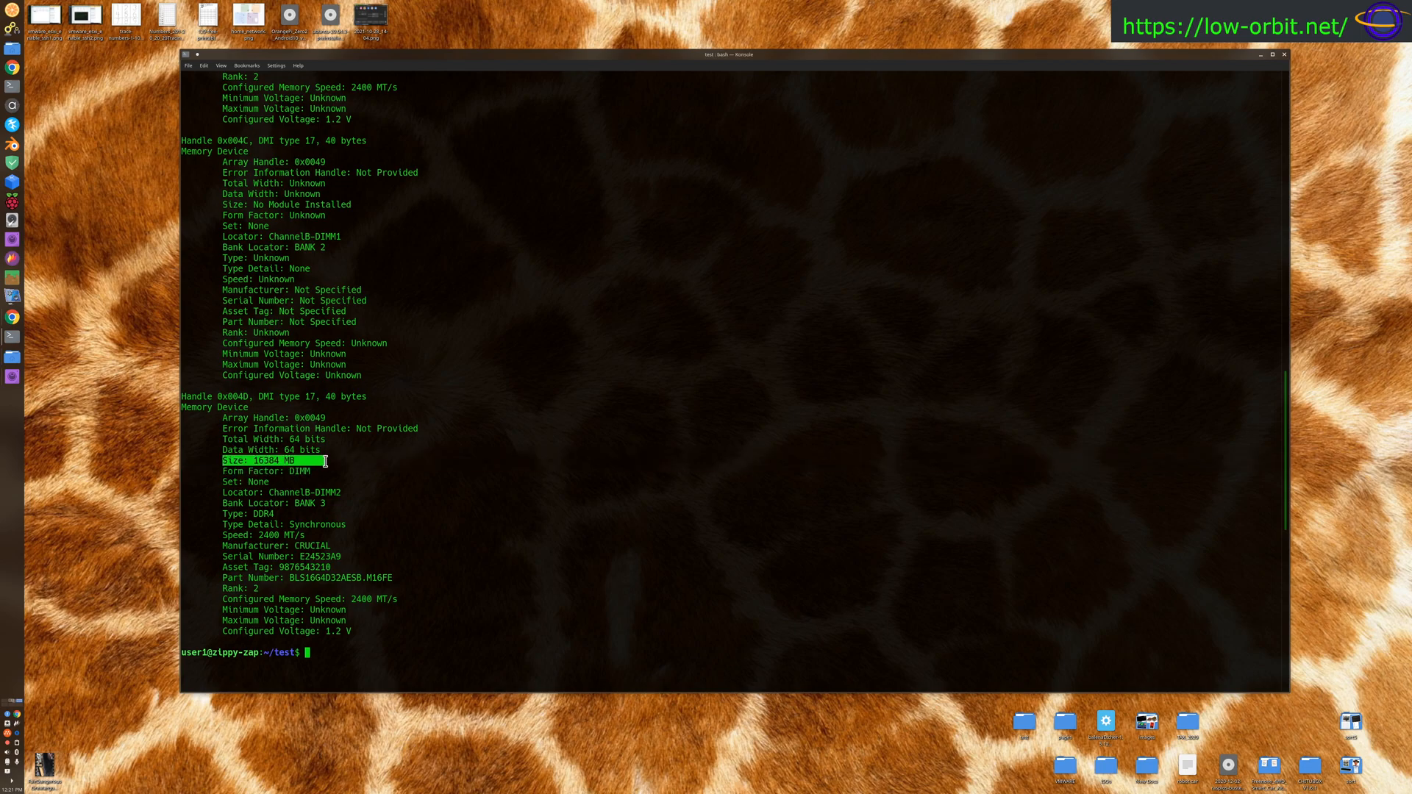
mouse_move(351, 432)
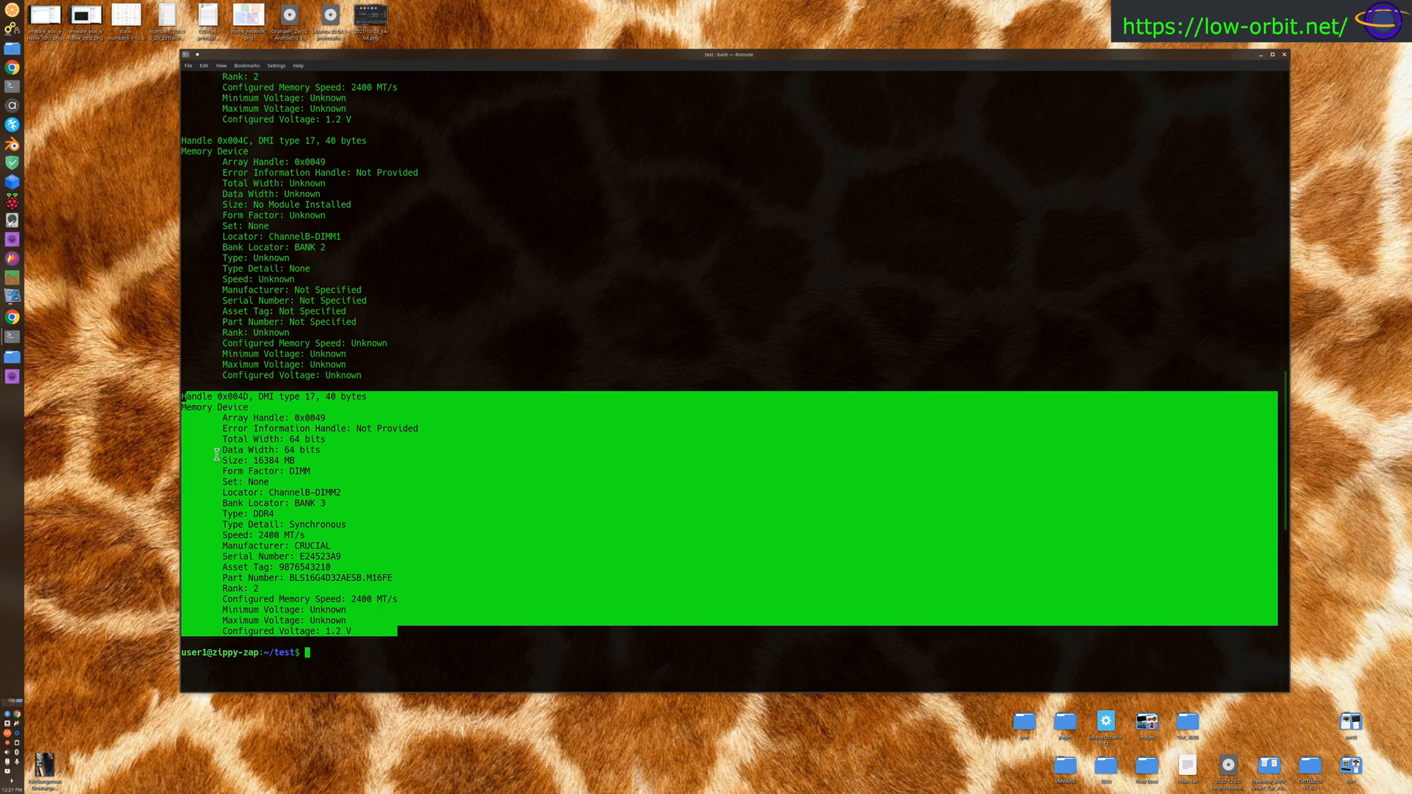
mouse_move(289, 378)
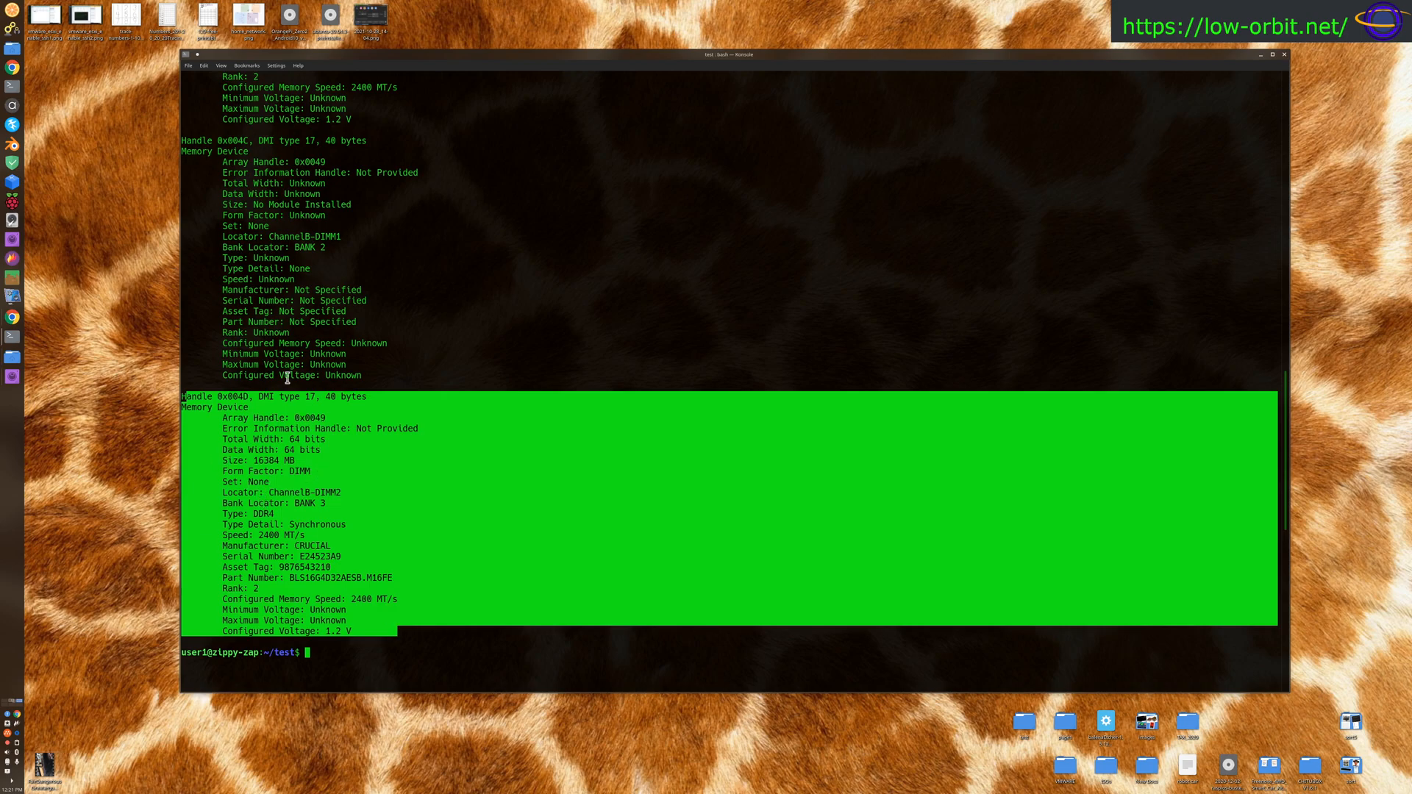
mouse_move(286, 475)
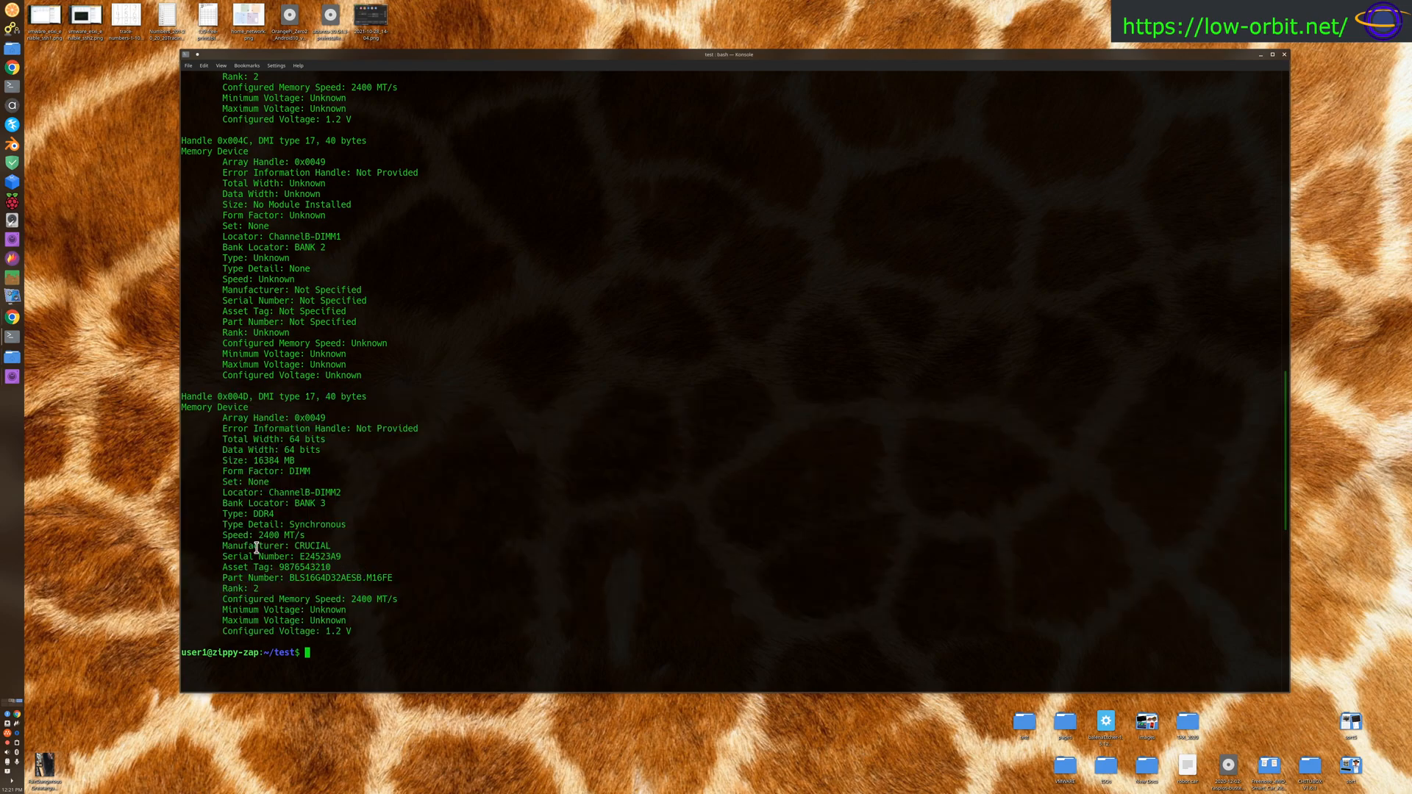
drag(254, 545, 382, 577)
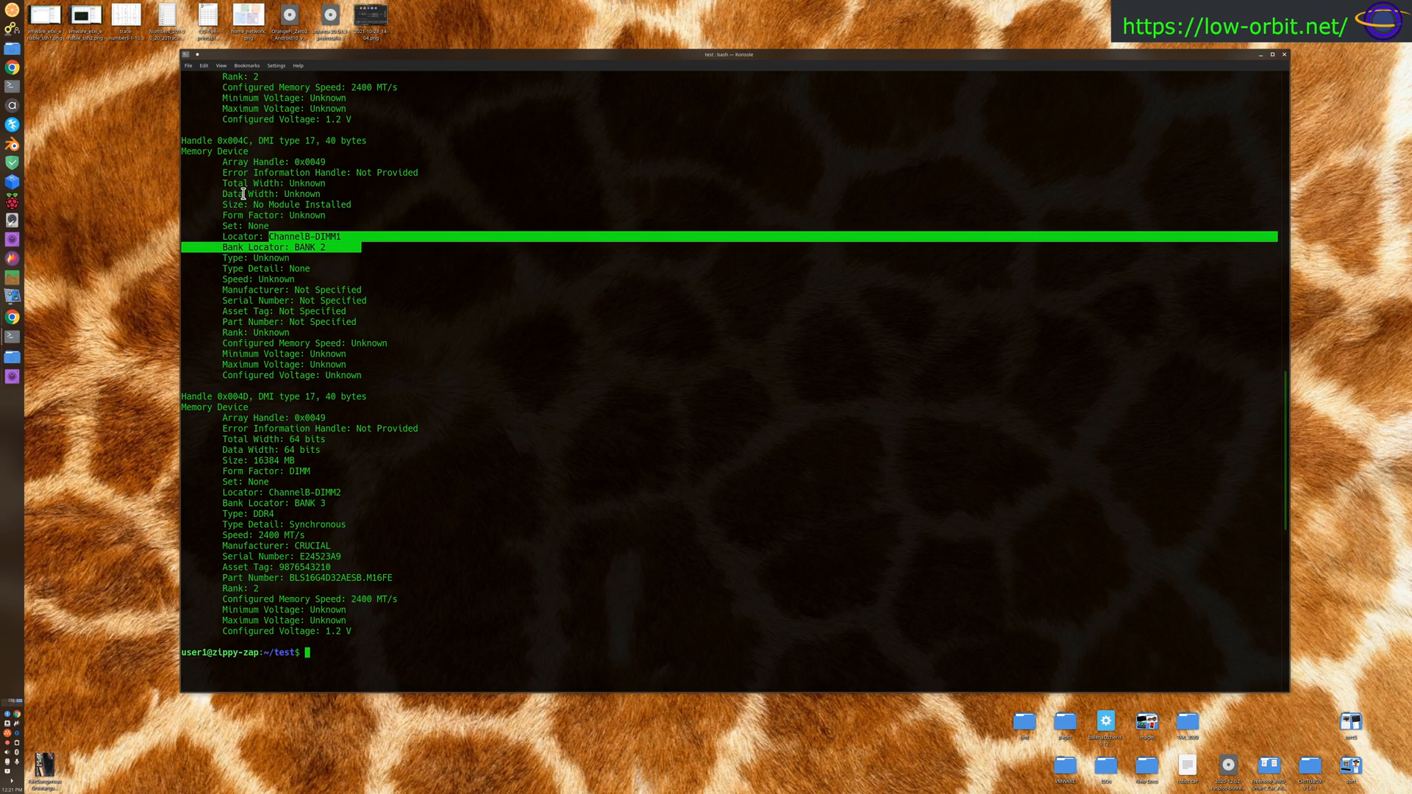
drag(232, 184, 387, 372)
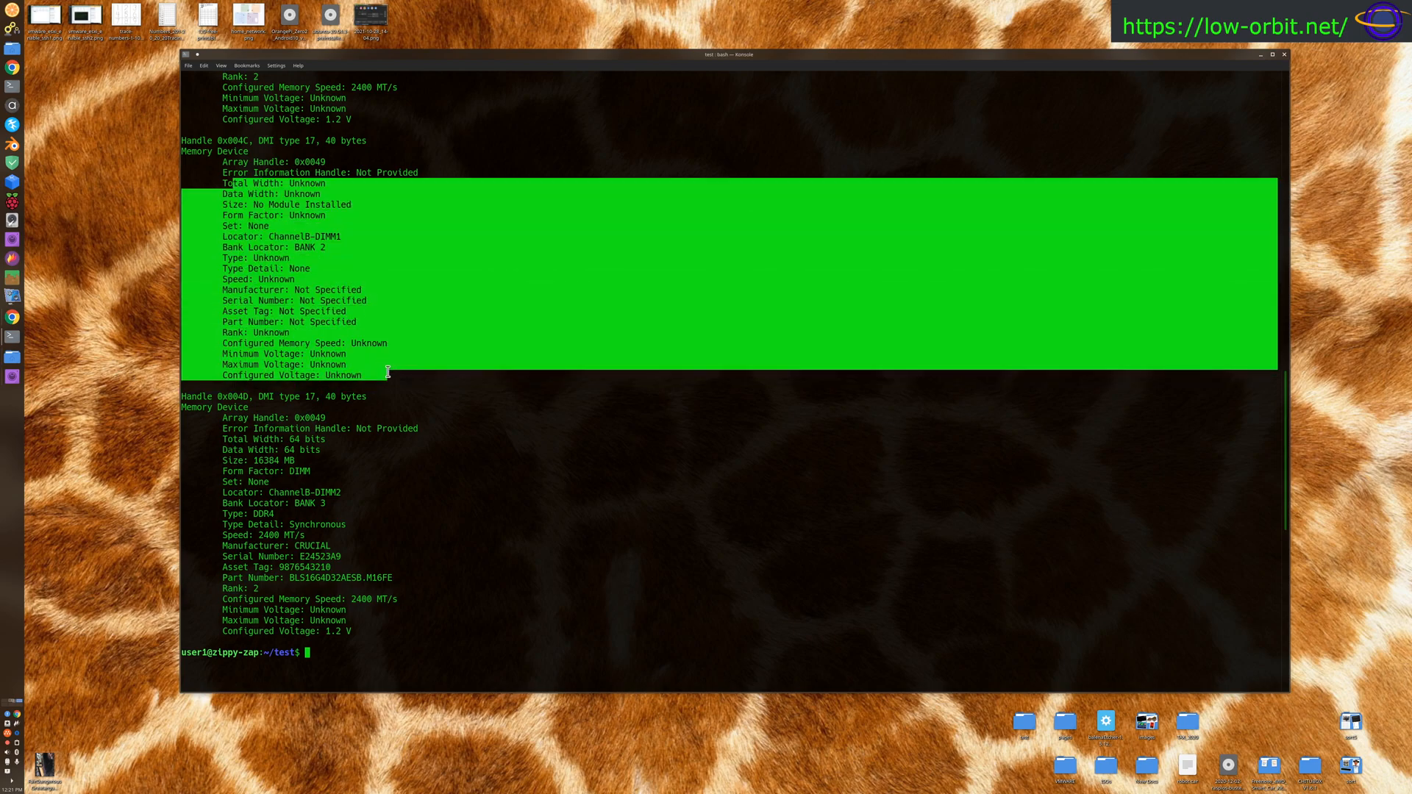
mouse_move(350, 322)
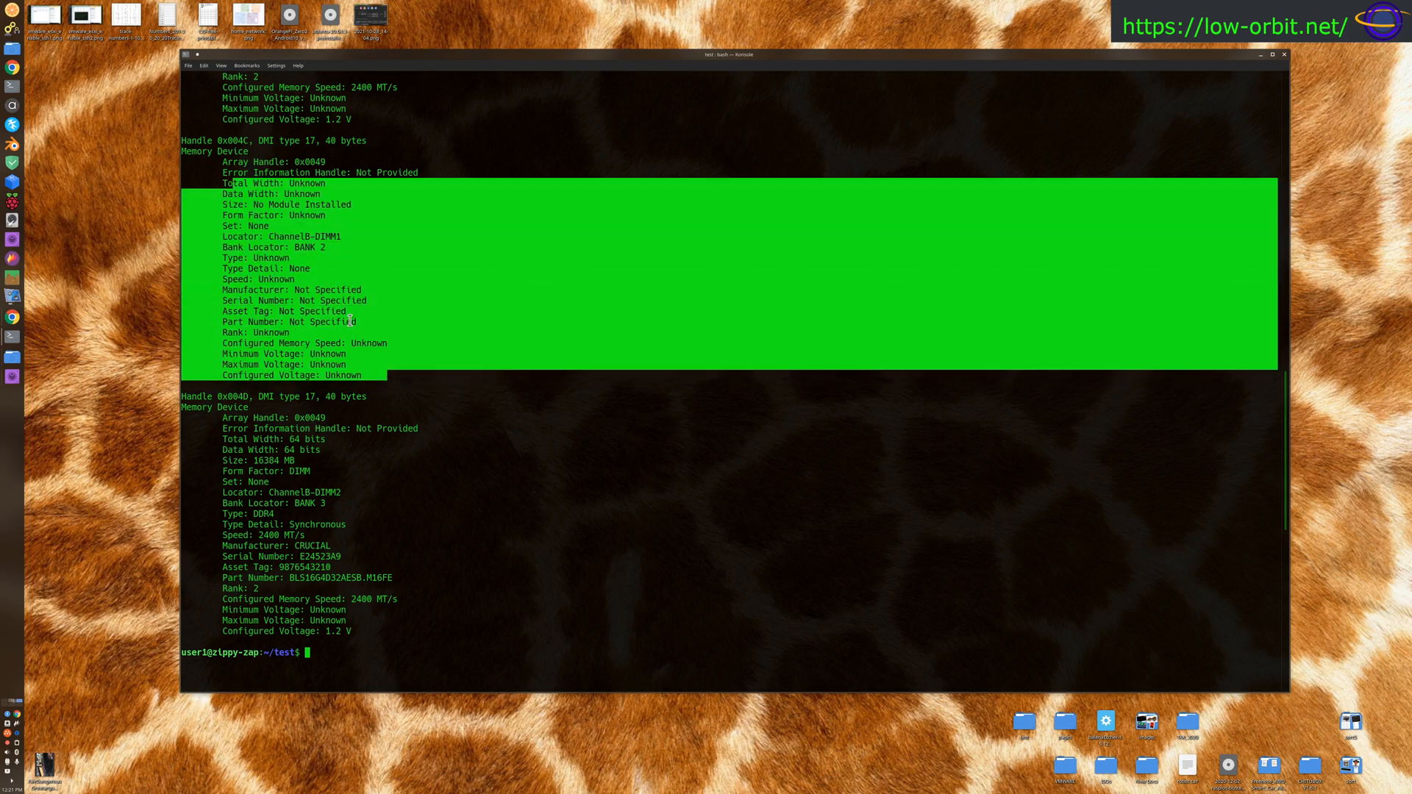
mouse_move(409, 328)
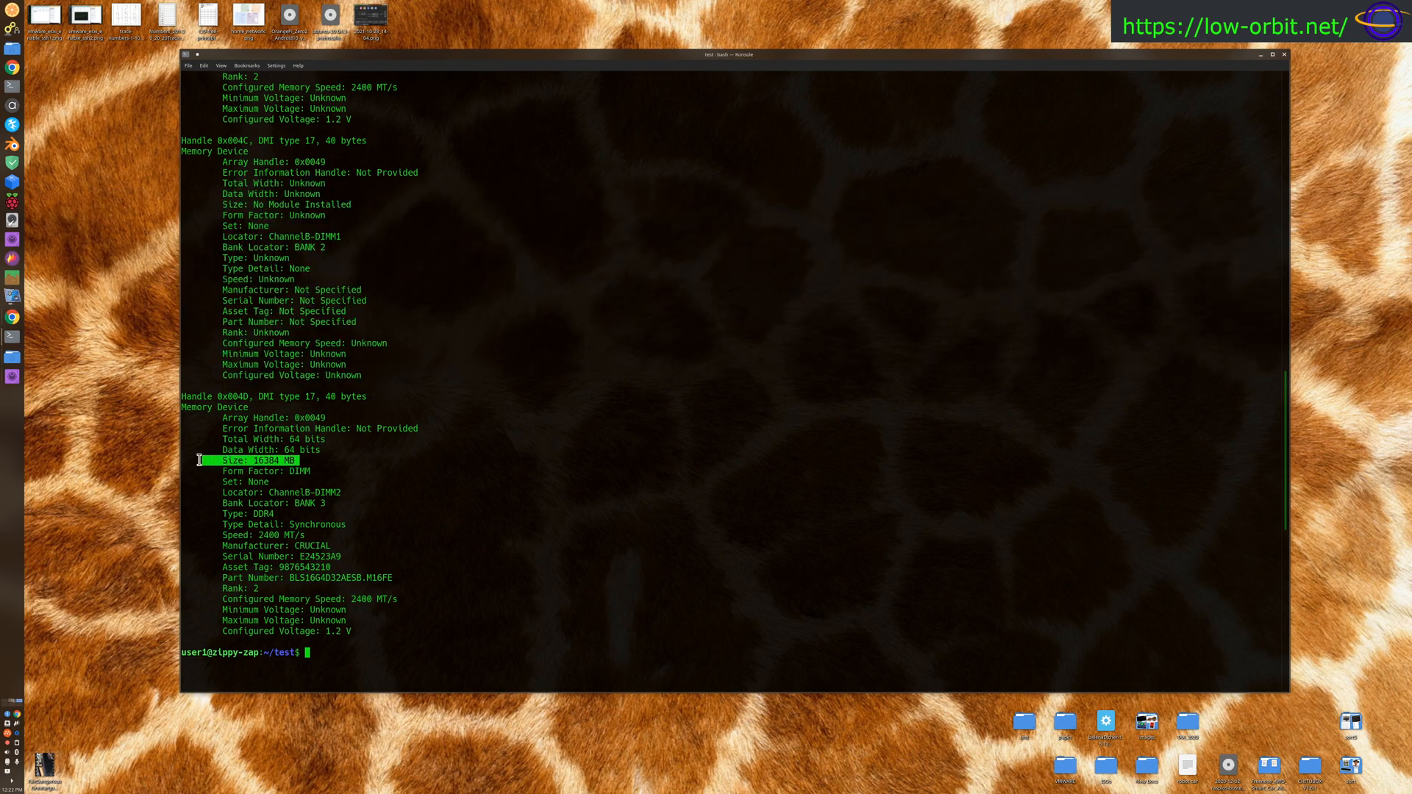
mouse_move(306, 448)
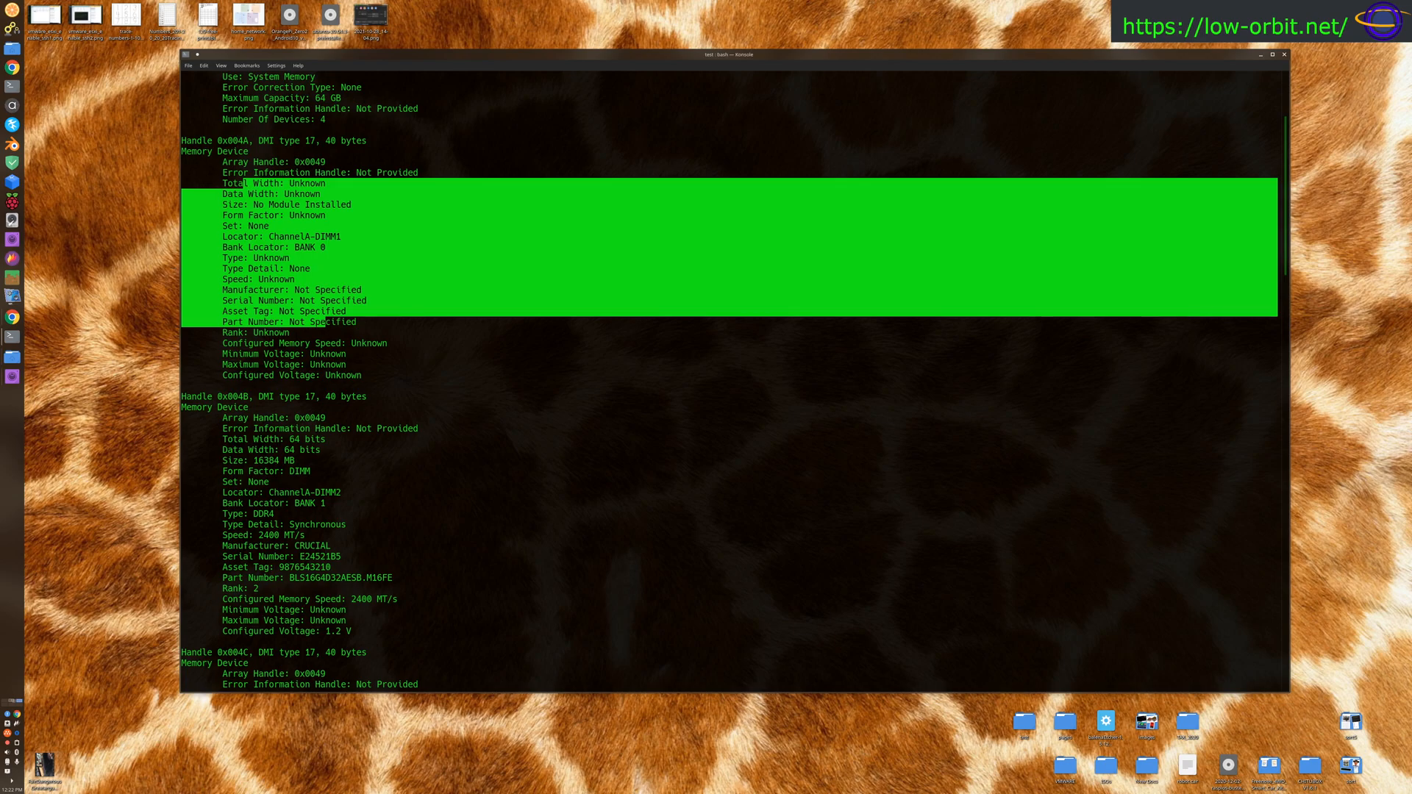
- Scroll the dmidecode memory listing to review the ChannelB-DIMM2 Crucial module and 64 GB maximum capacity
scroll(down, 3)
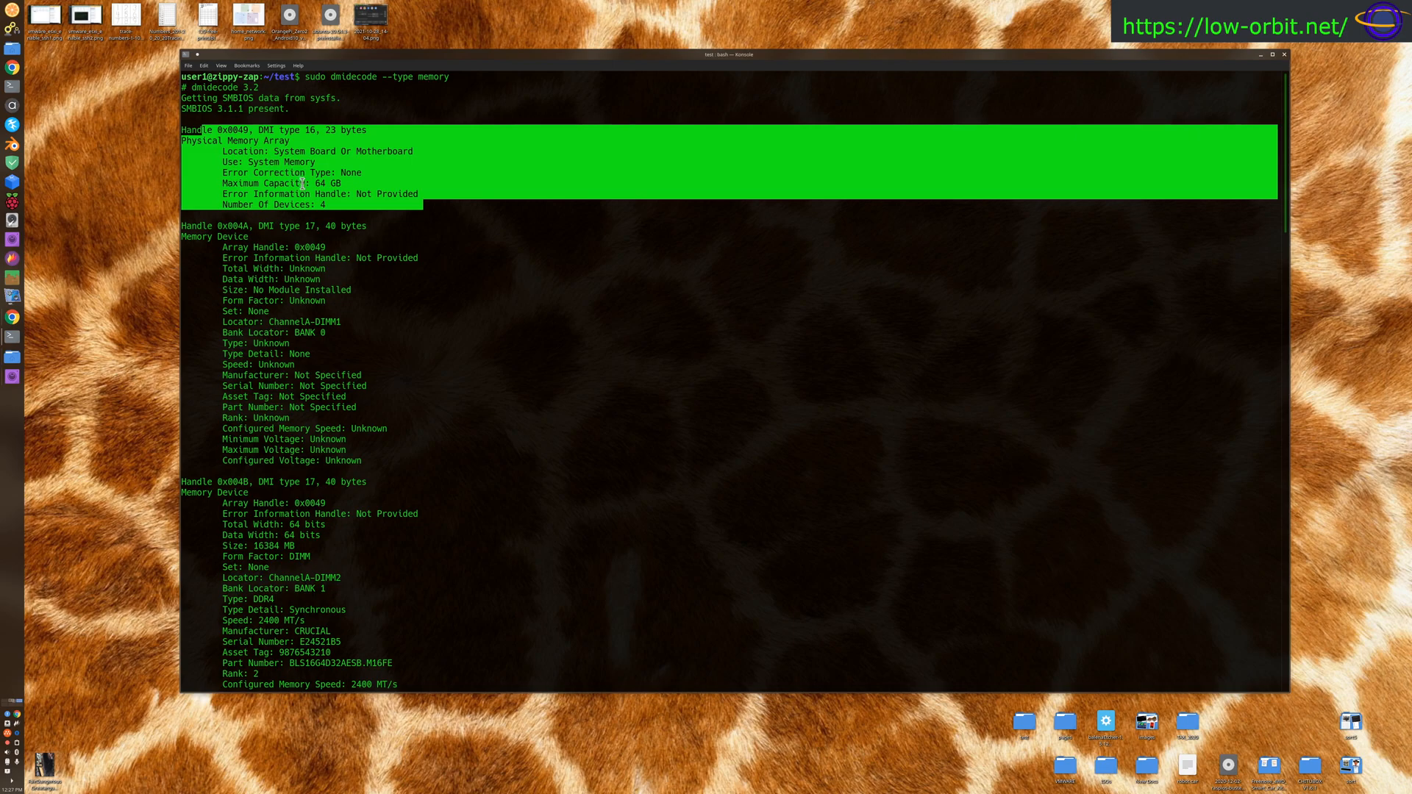
mouse_move(299, 150)
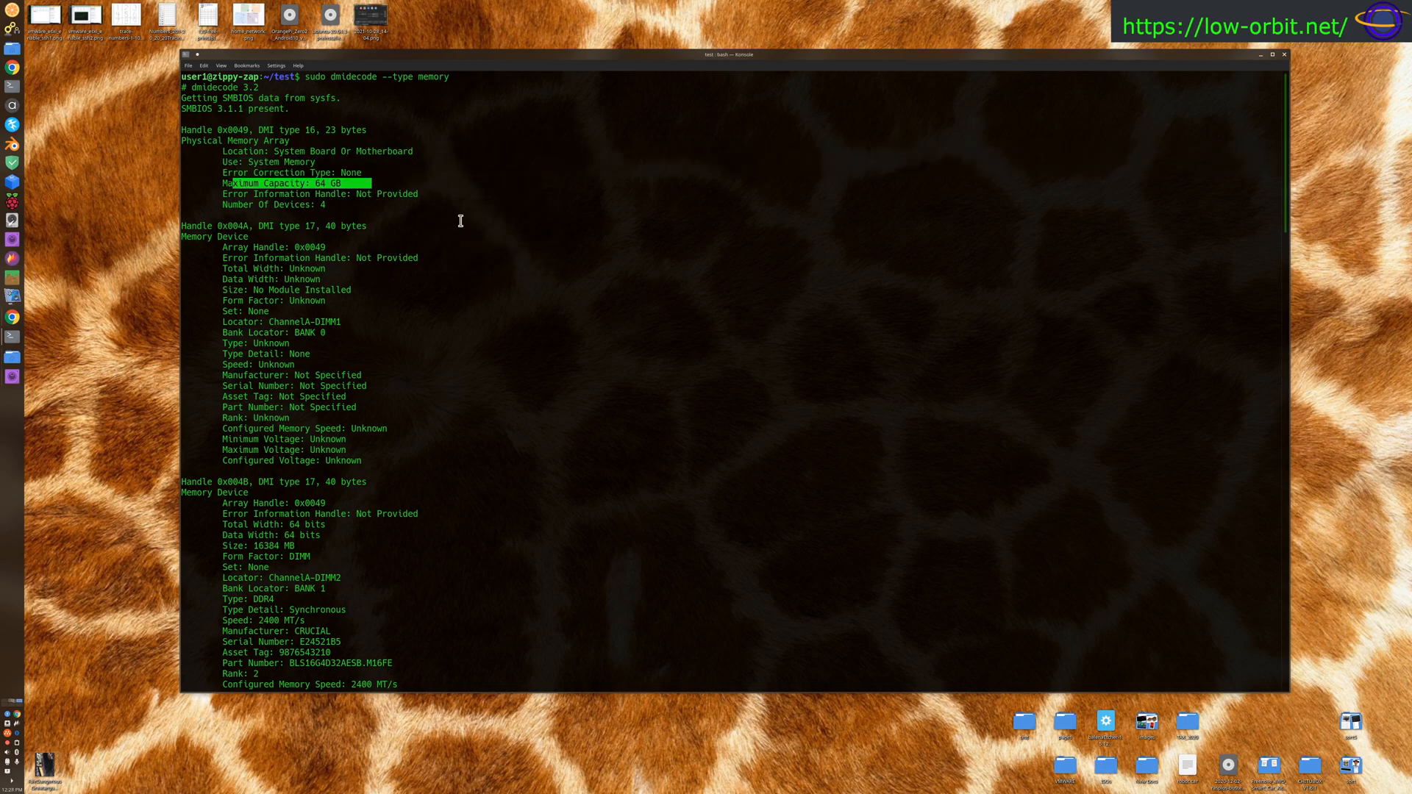
mouse_move(338, 212)
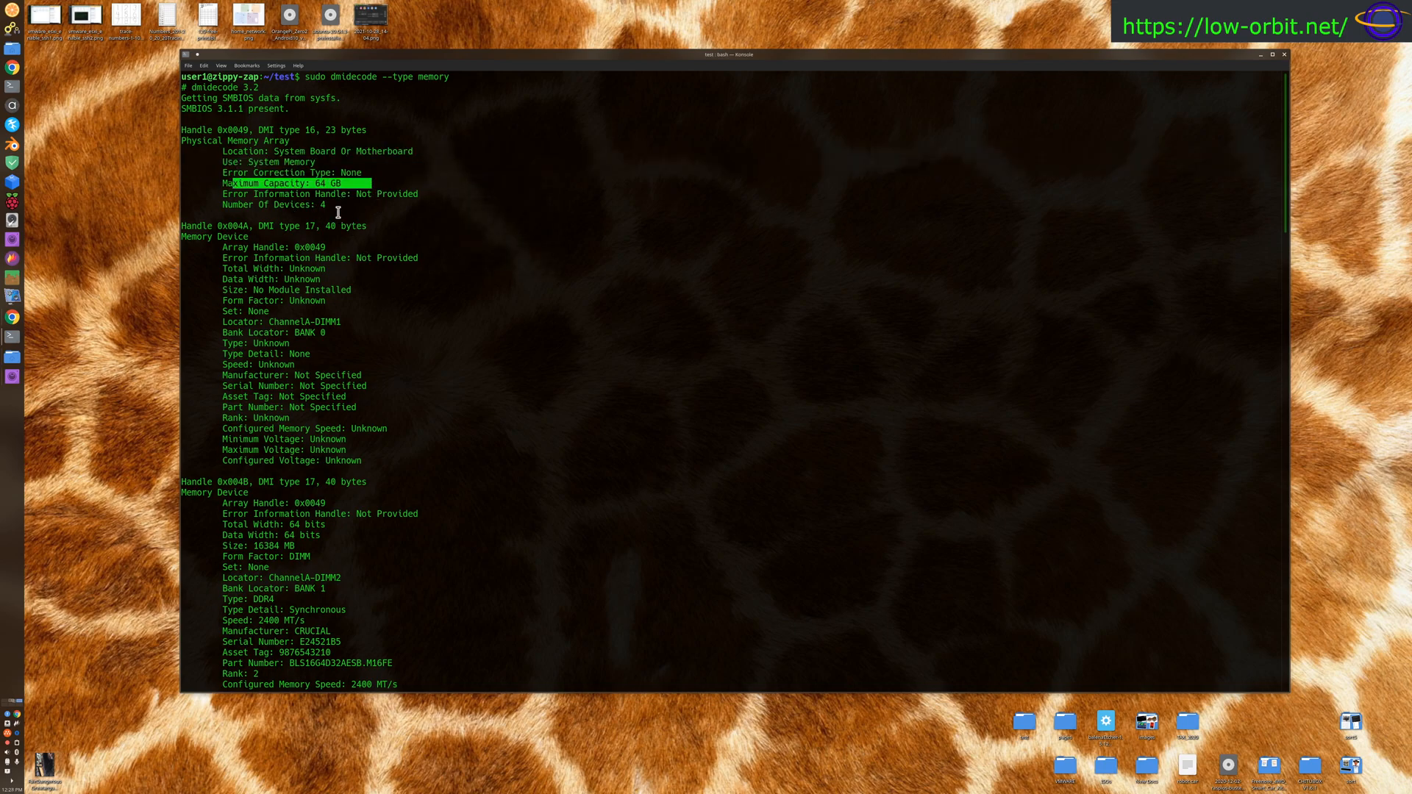
scroll(down, 3)
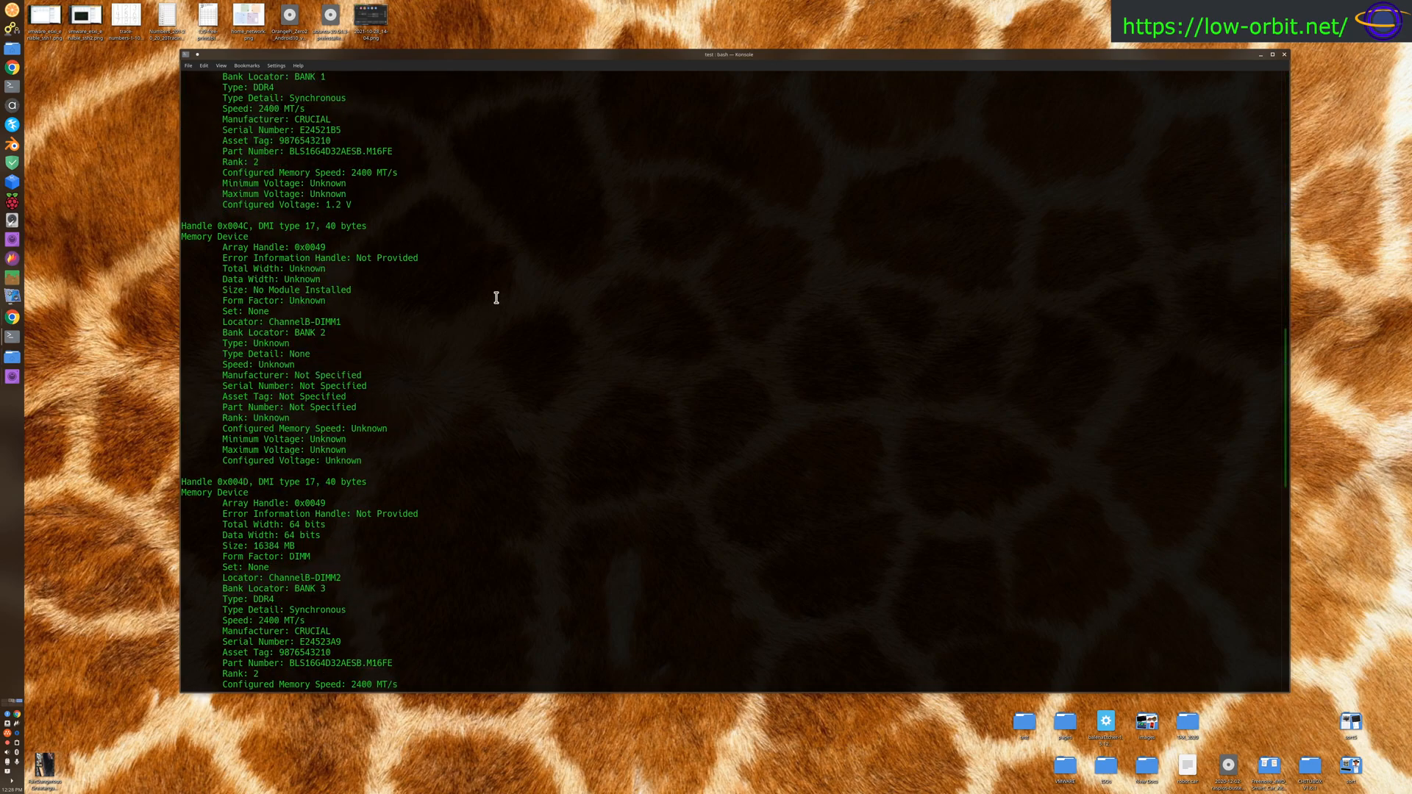
scroll(down, 3)
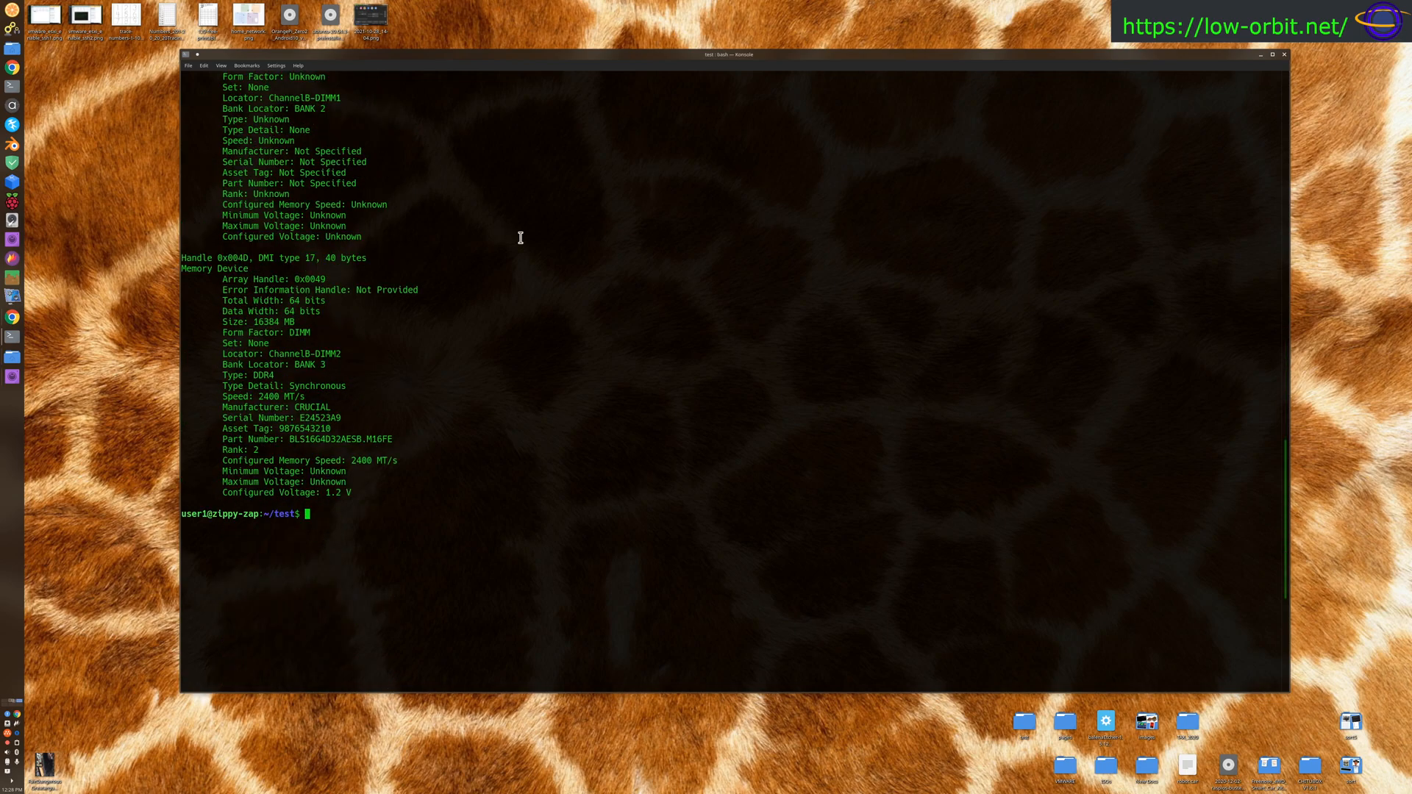
mouse_move(528, 174)
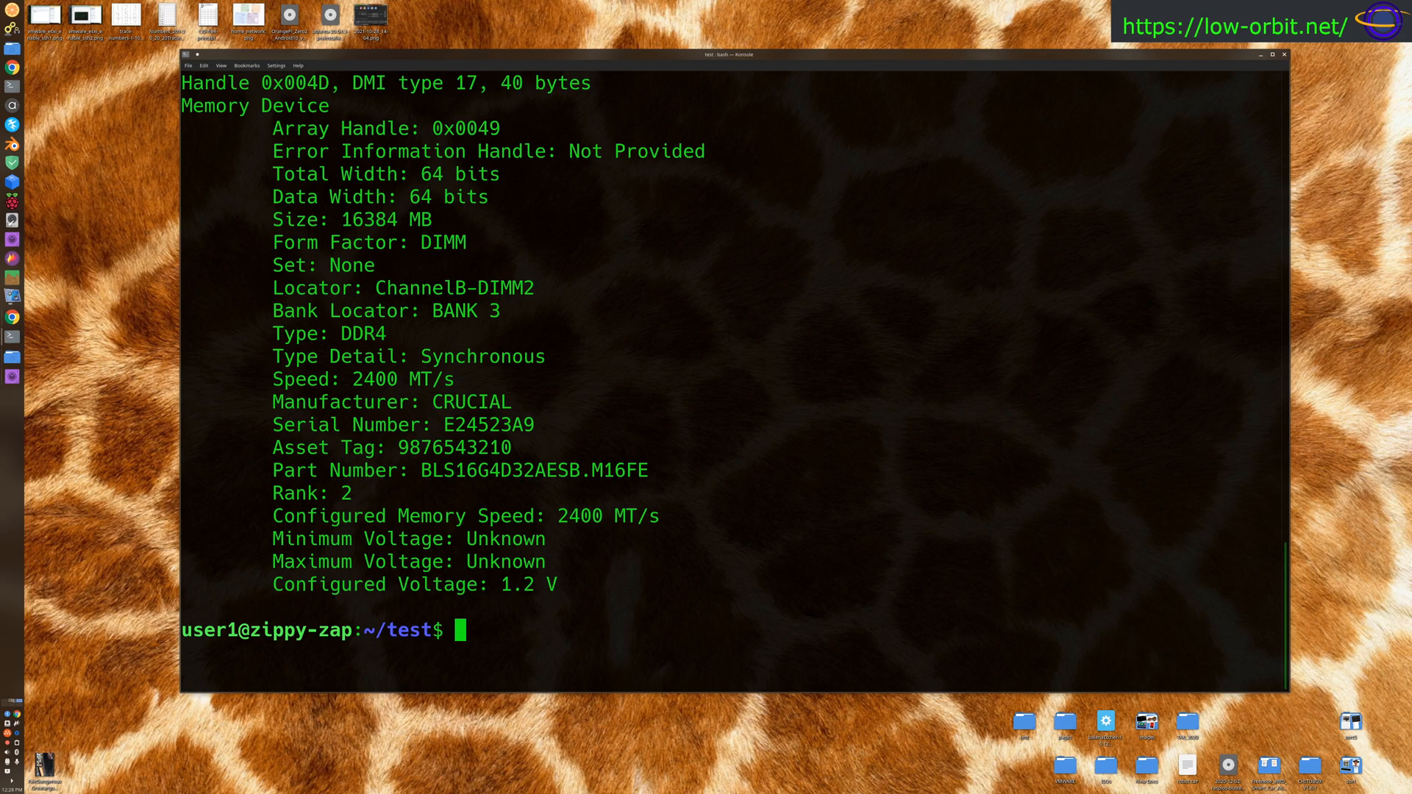
- Run 'sudo lshw -class memory' listing firmware, 32GiB system memory, four banks and caches
text(sudo)
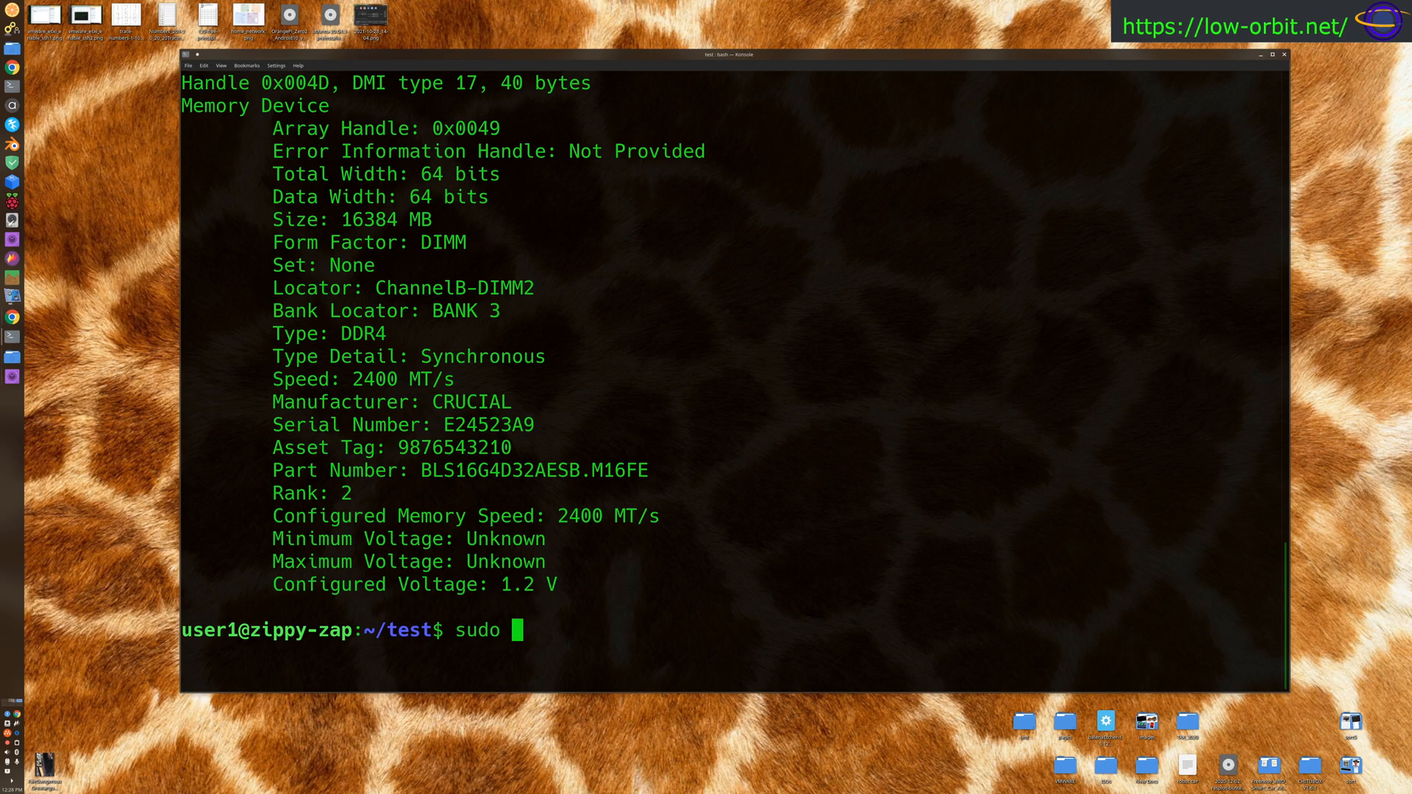
text(lshw)
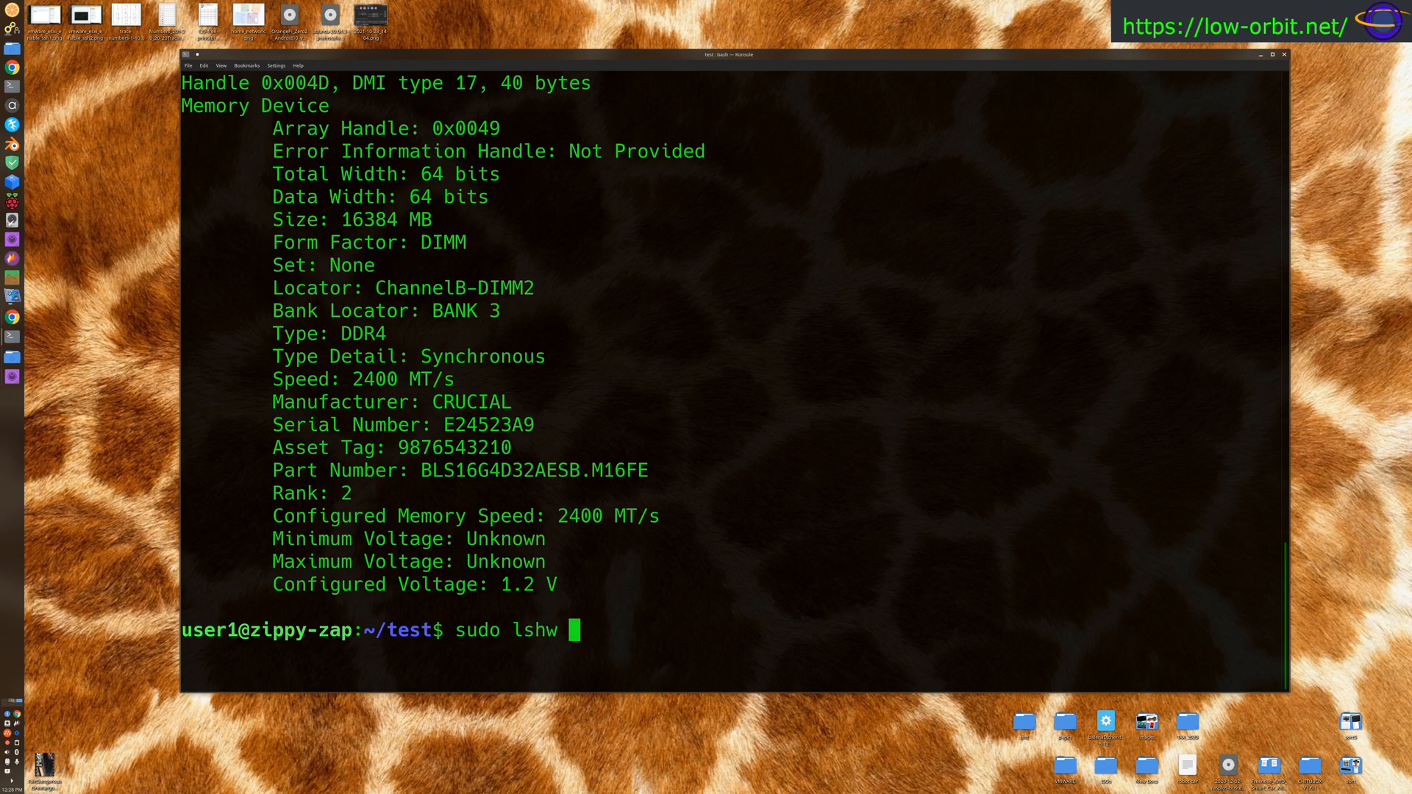
text(-class)
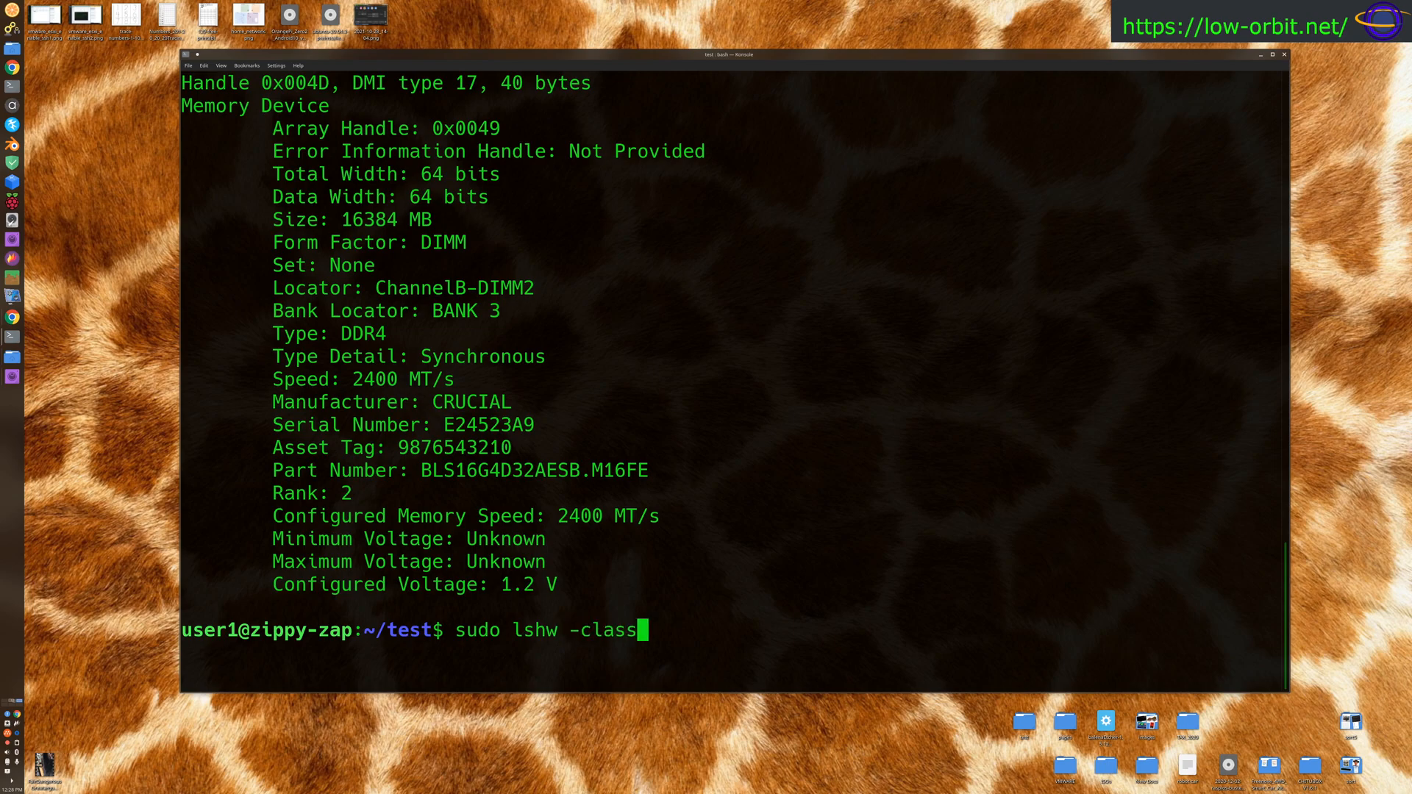
text(memory)
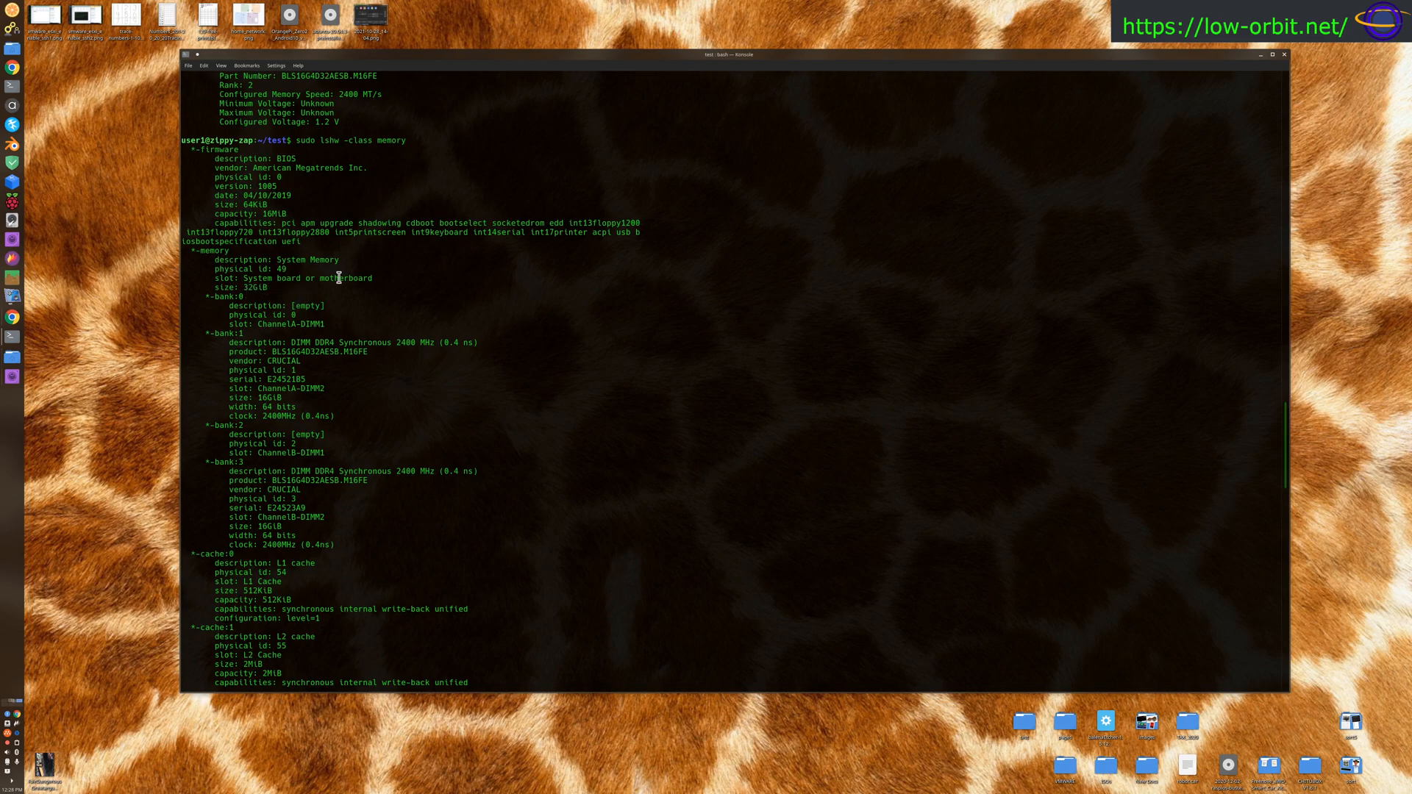
mouse_move(234, 294)
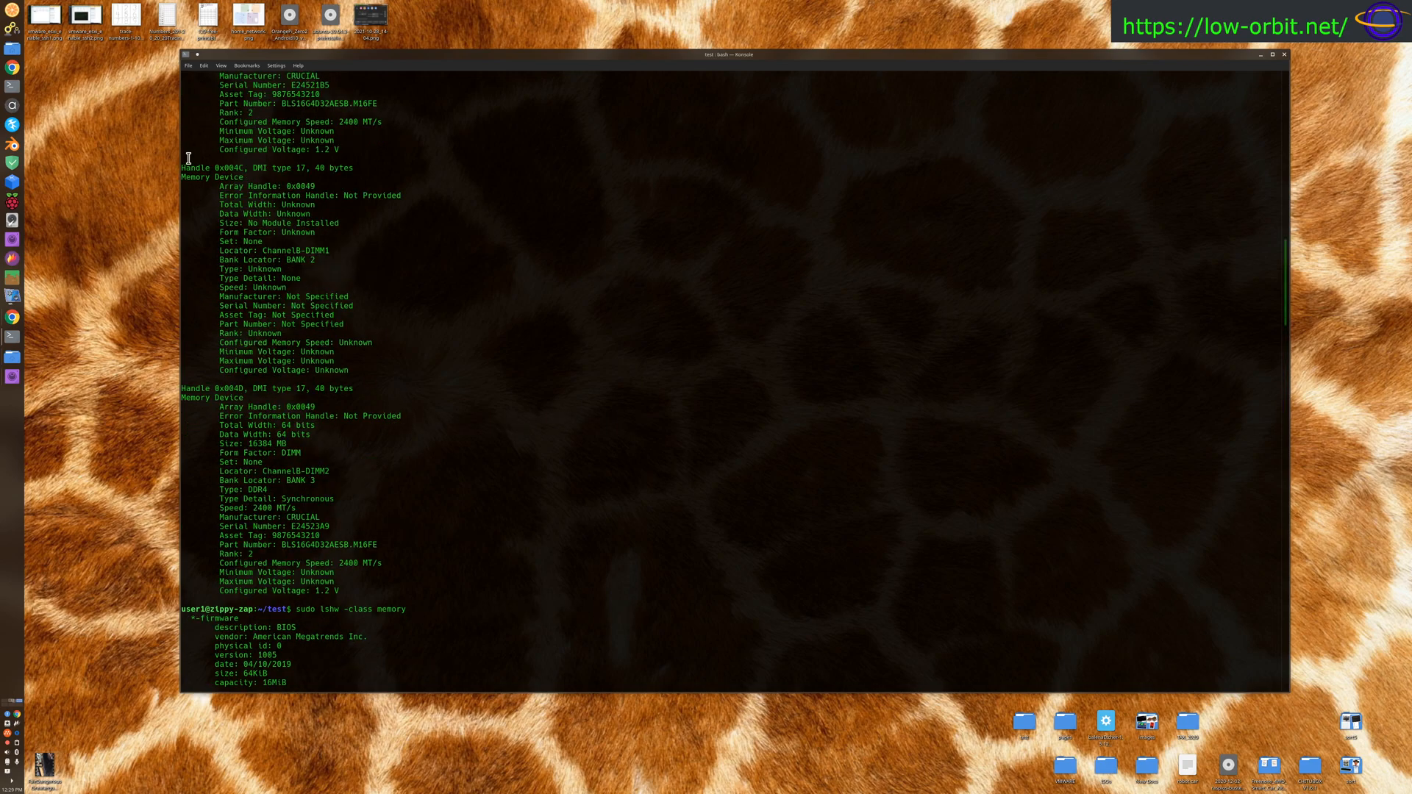
scroll(down, 3)
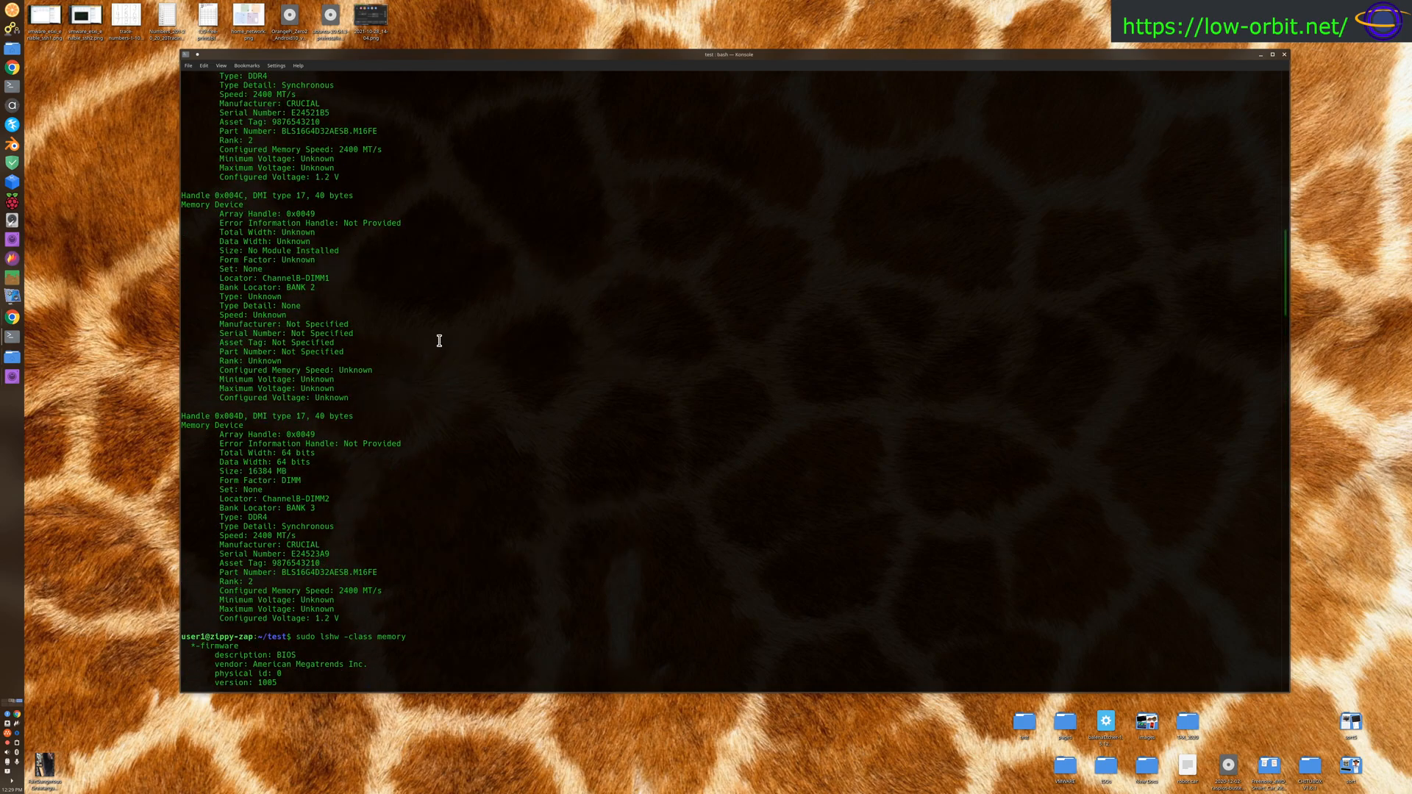
scroll(down, 3)
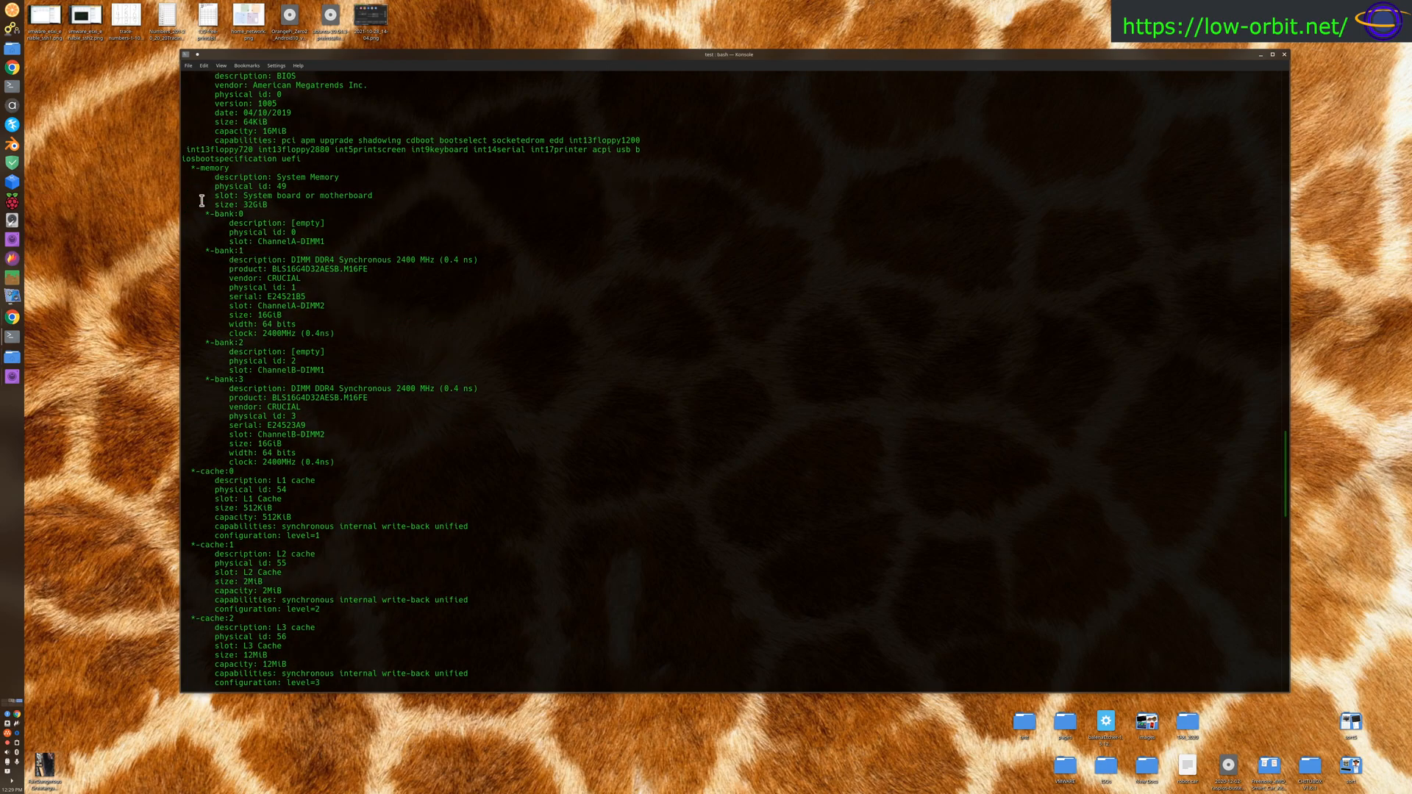
- Mark the 32GiB total size line and the bank 3 16GiB Crucial module details, scrolling to the report's end
drag(202, 177, 310, 203)
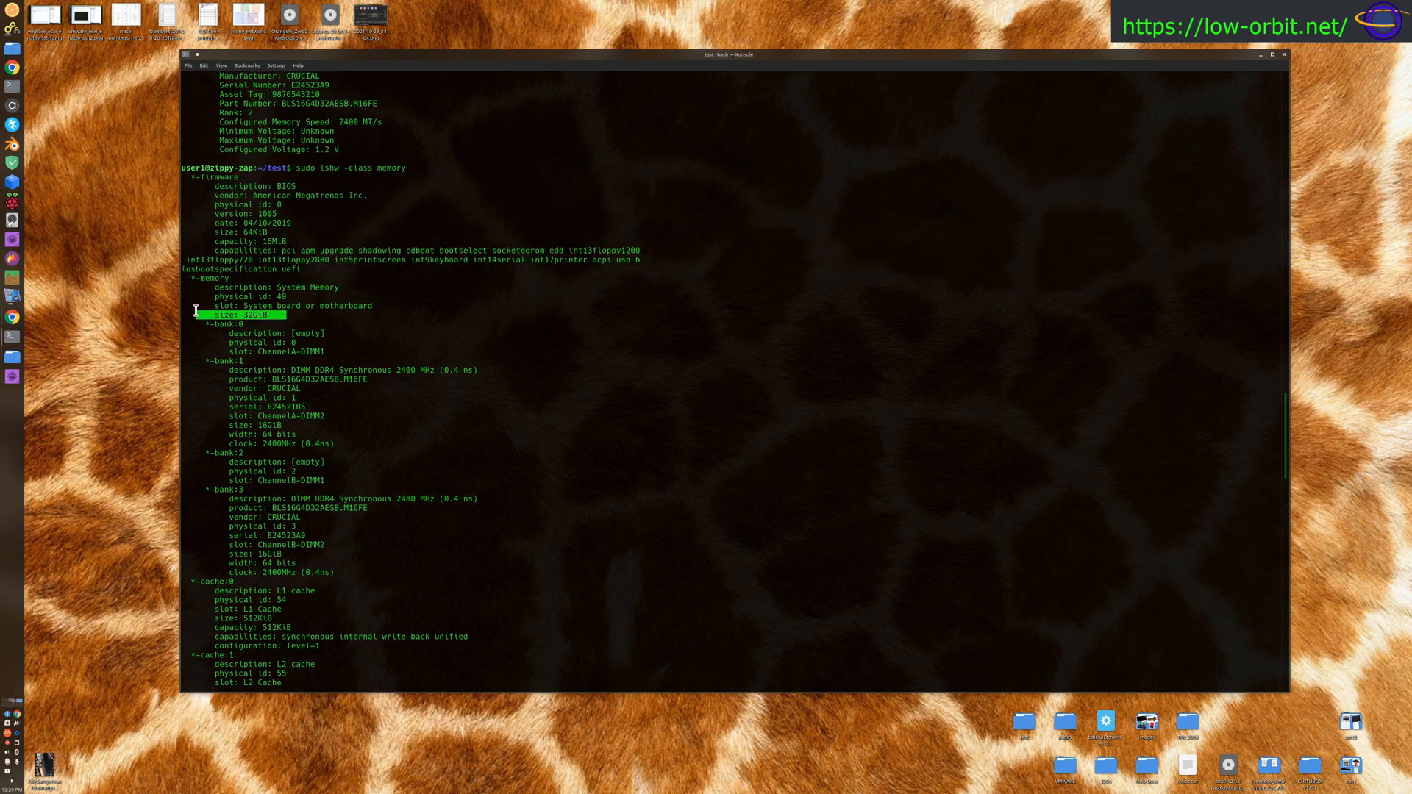
mouse_move(342, 341)
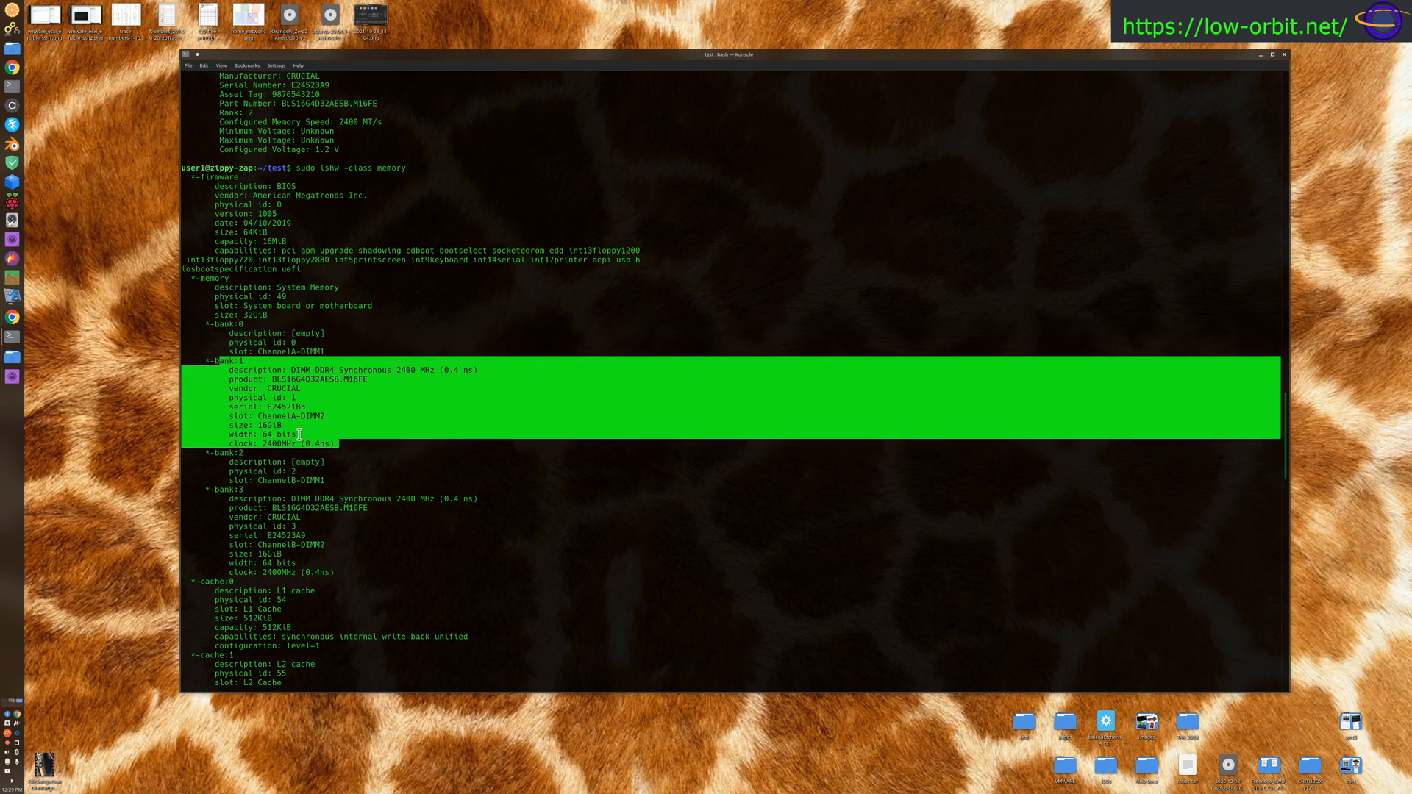
scroll(down, 3)
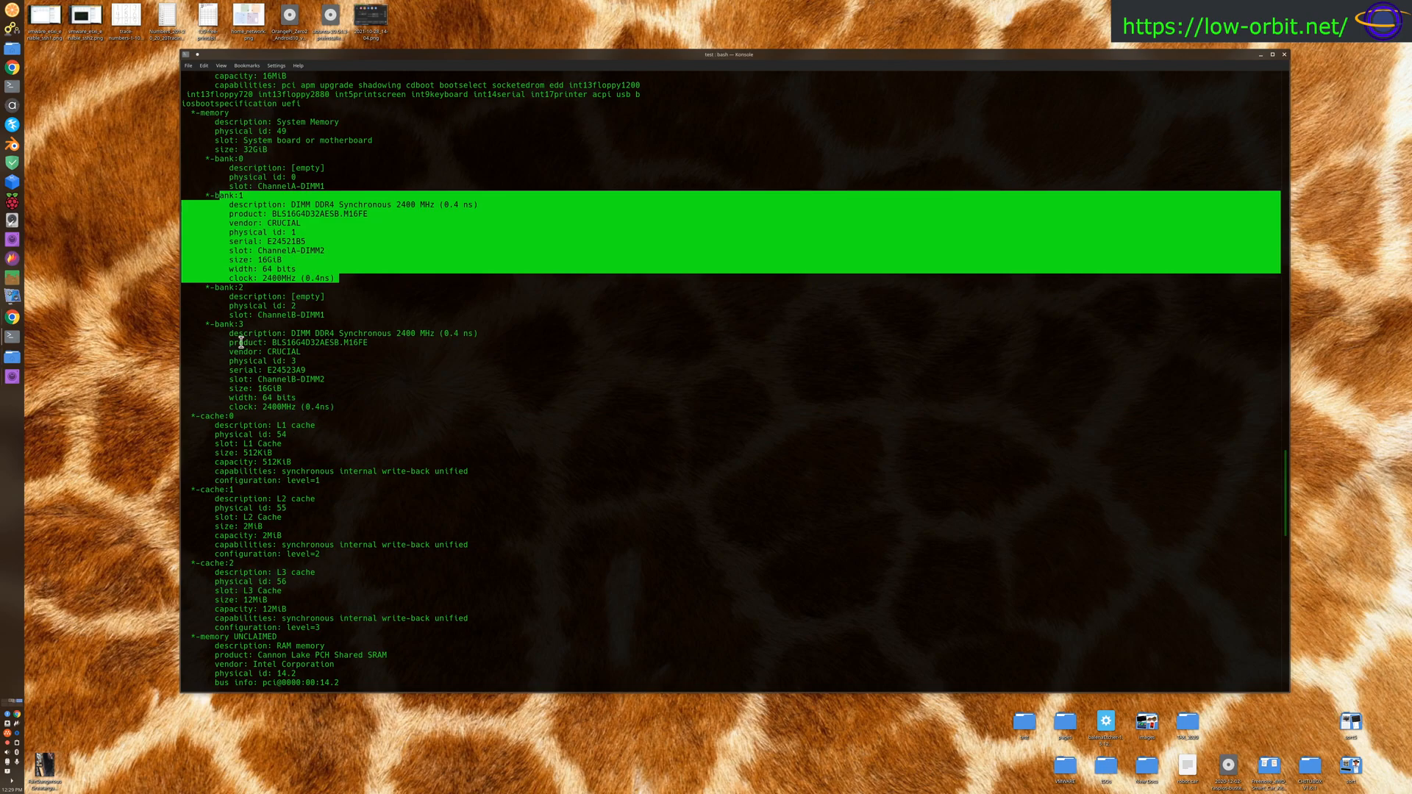
double_click(229, 343)
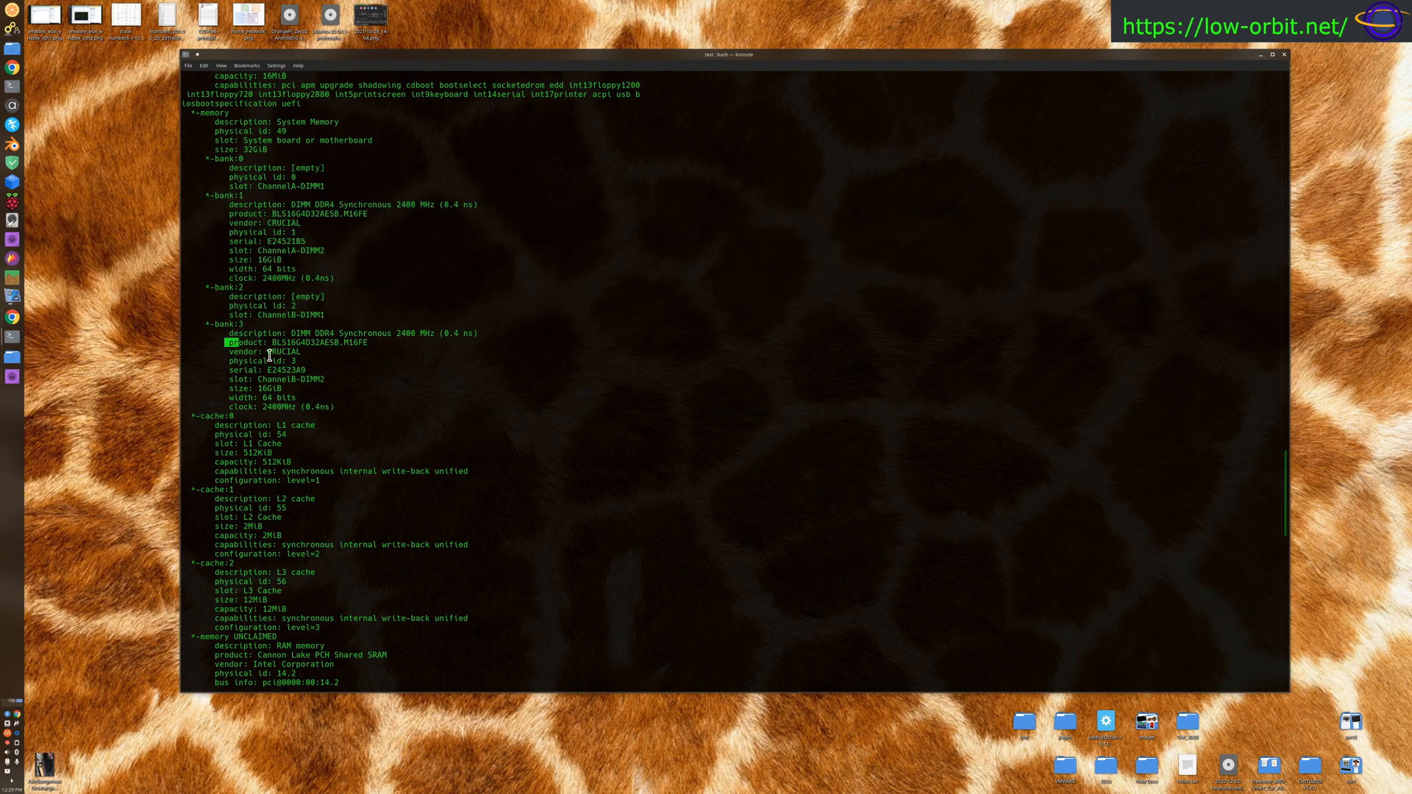
drag(228, 343, 338, 406)
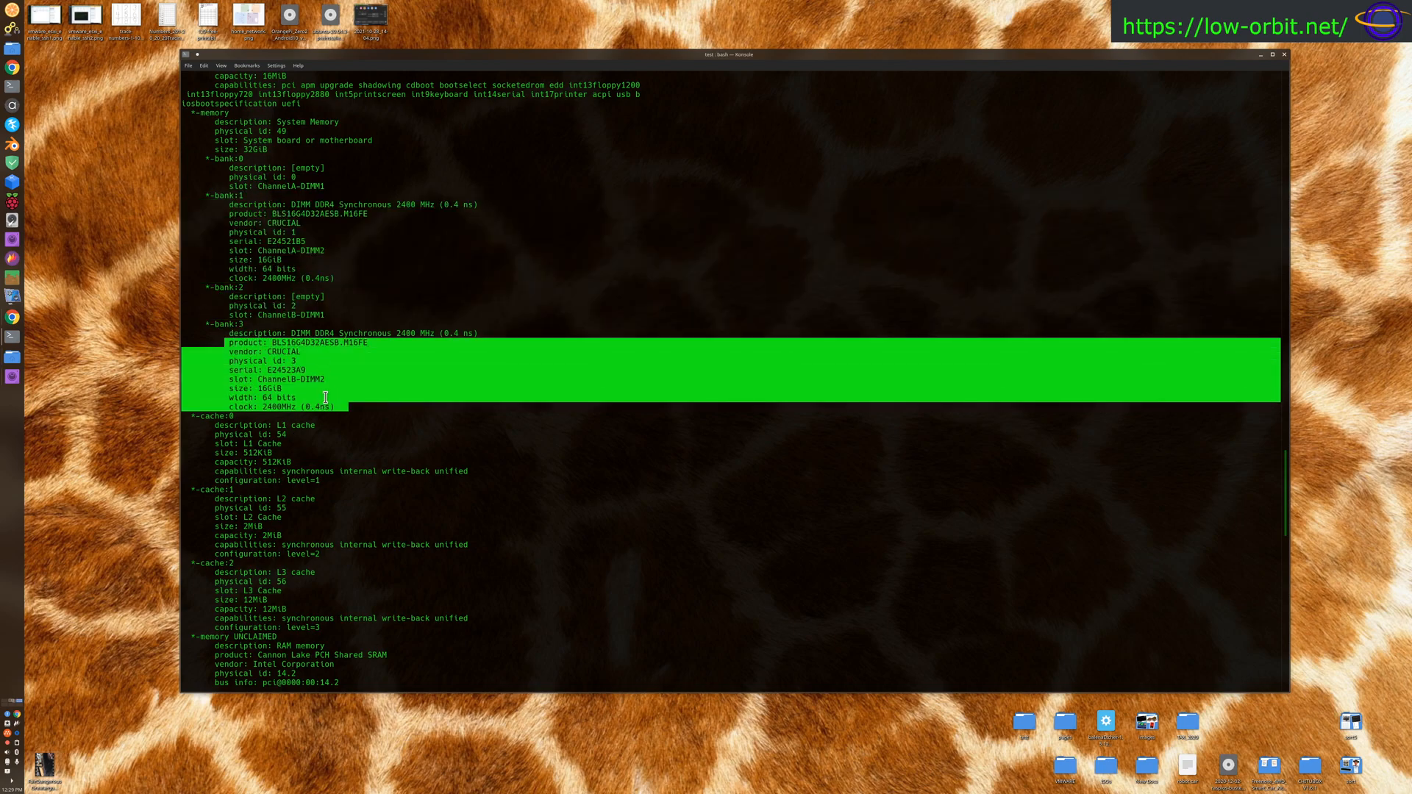
scroll(down, 3)
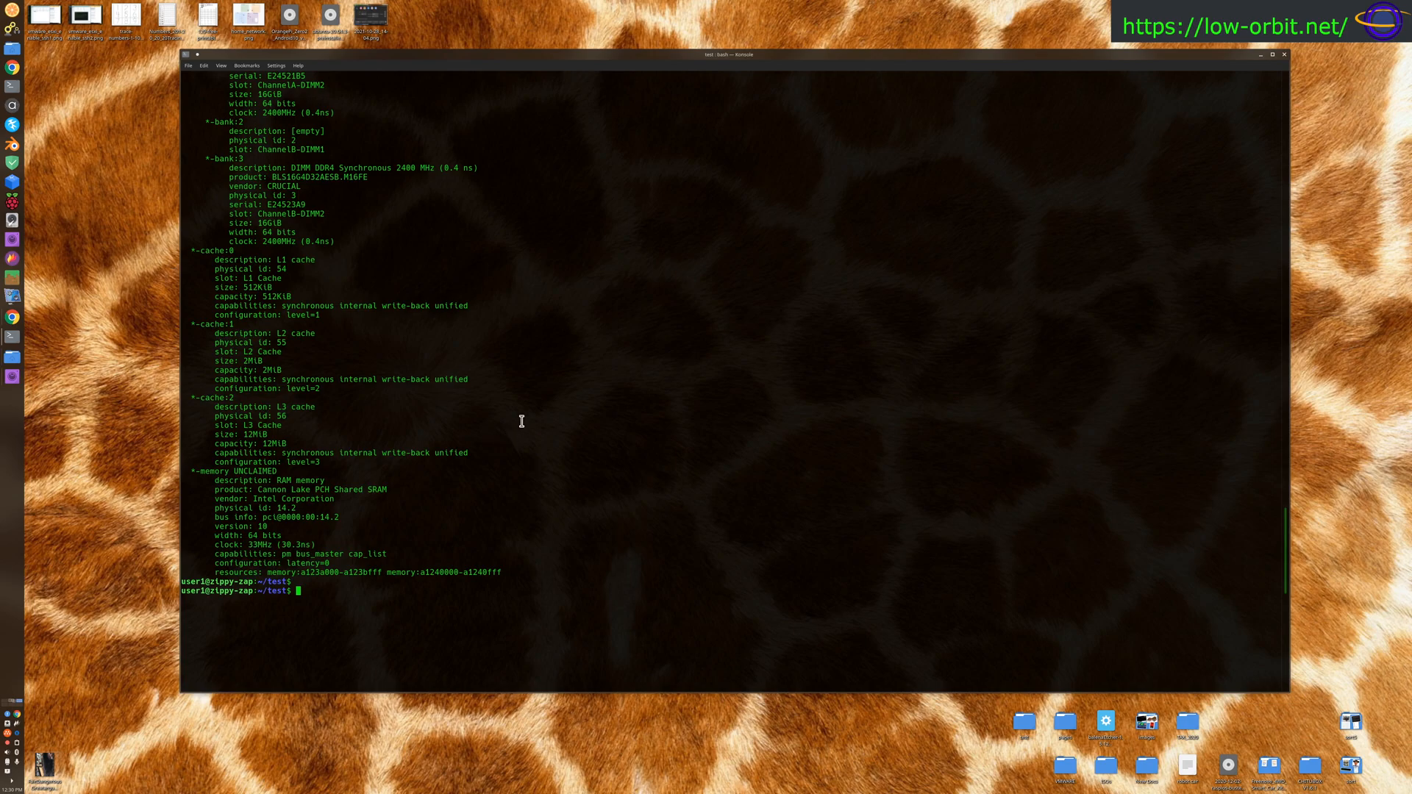
mouse_move(275, 495)
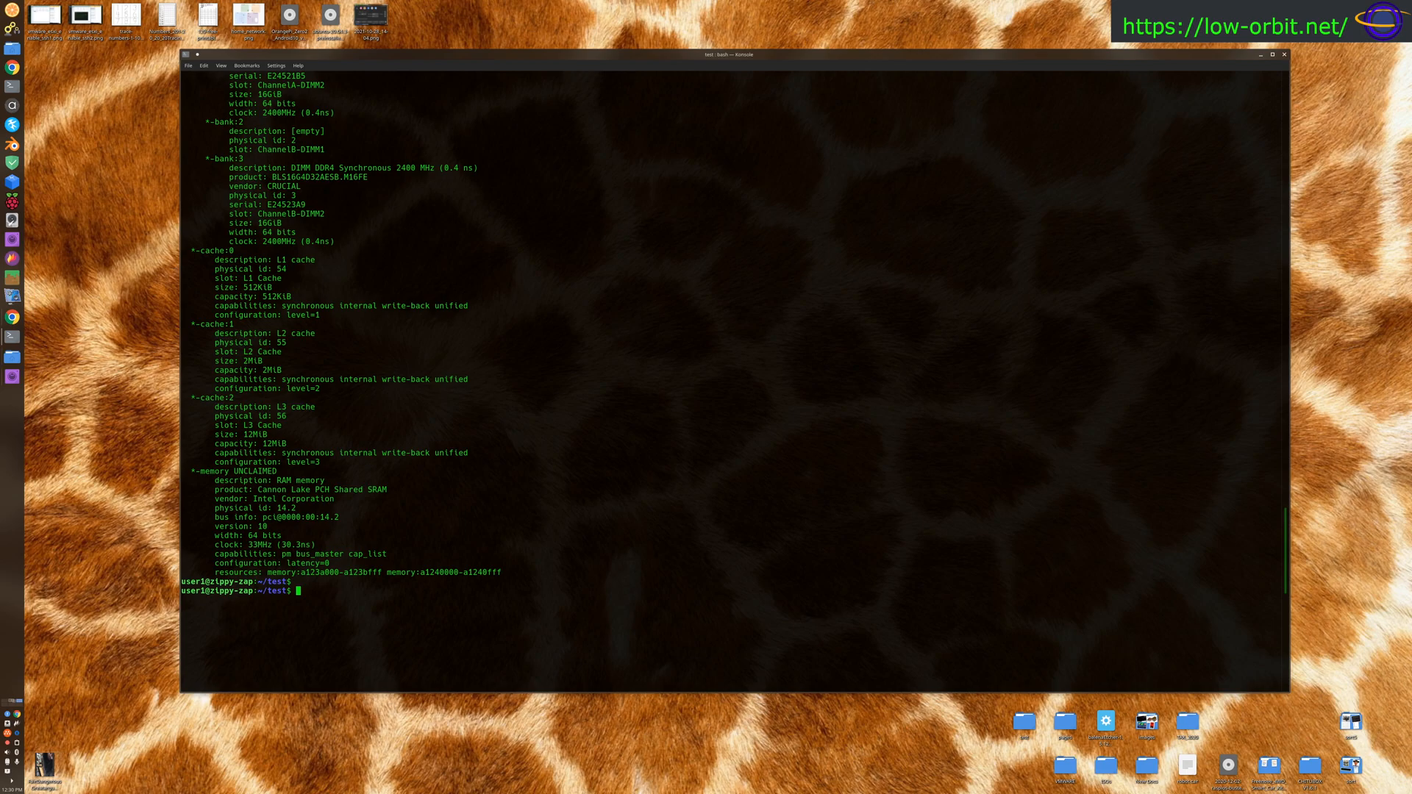
mouse_move(463, 387)
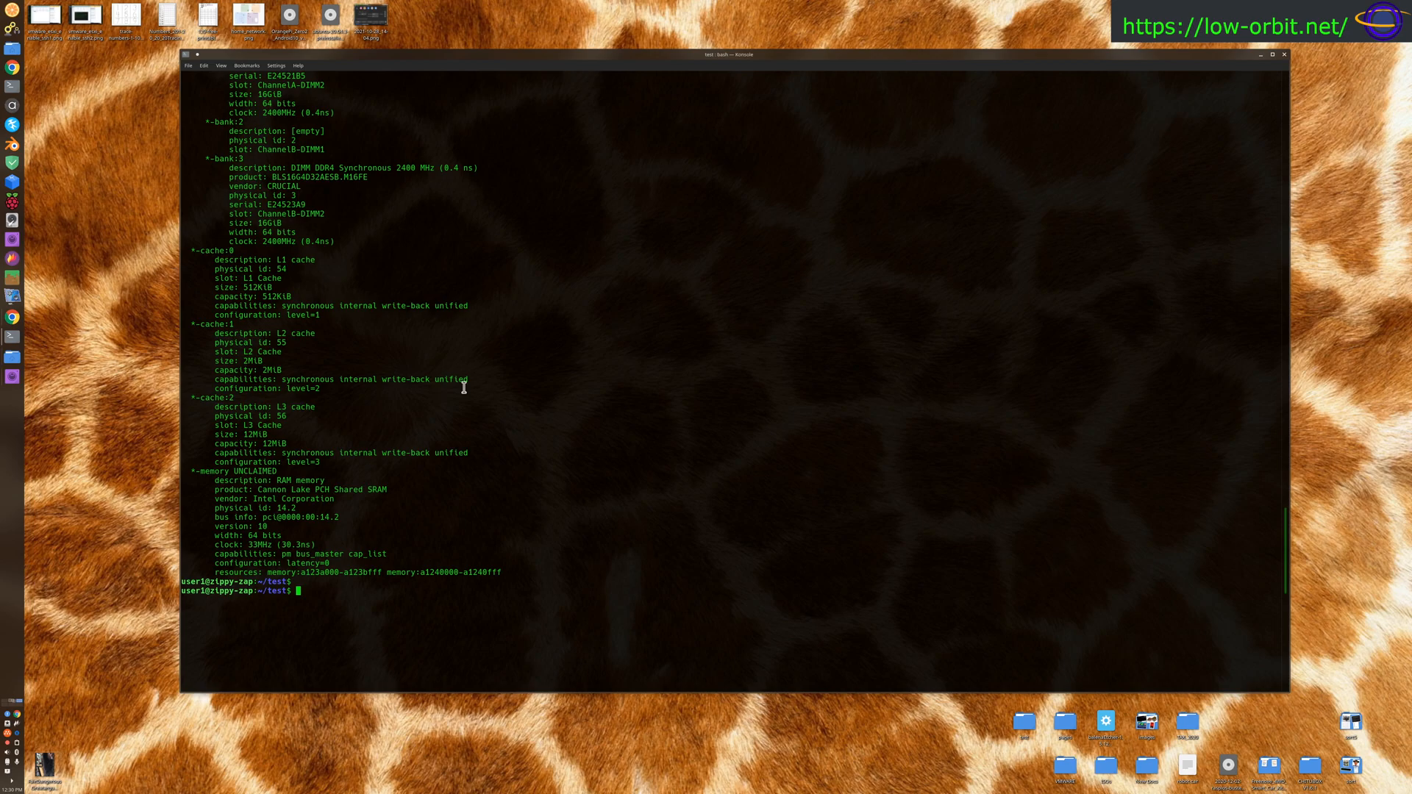
mouse_move(537, 398)
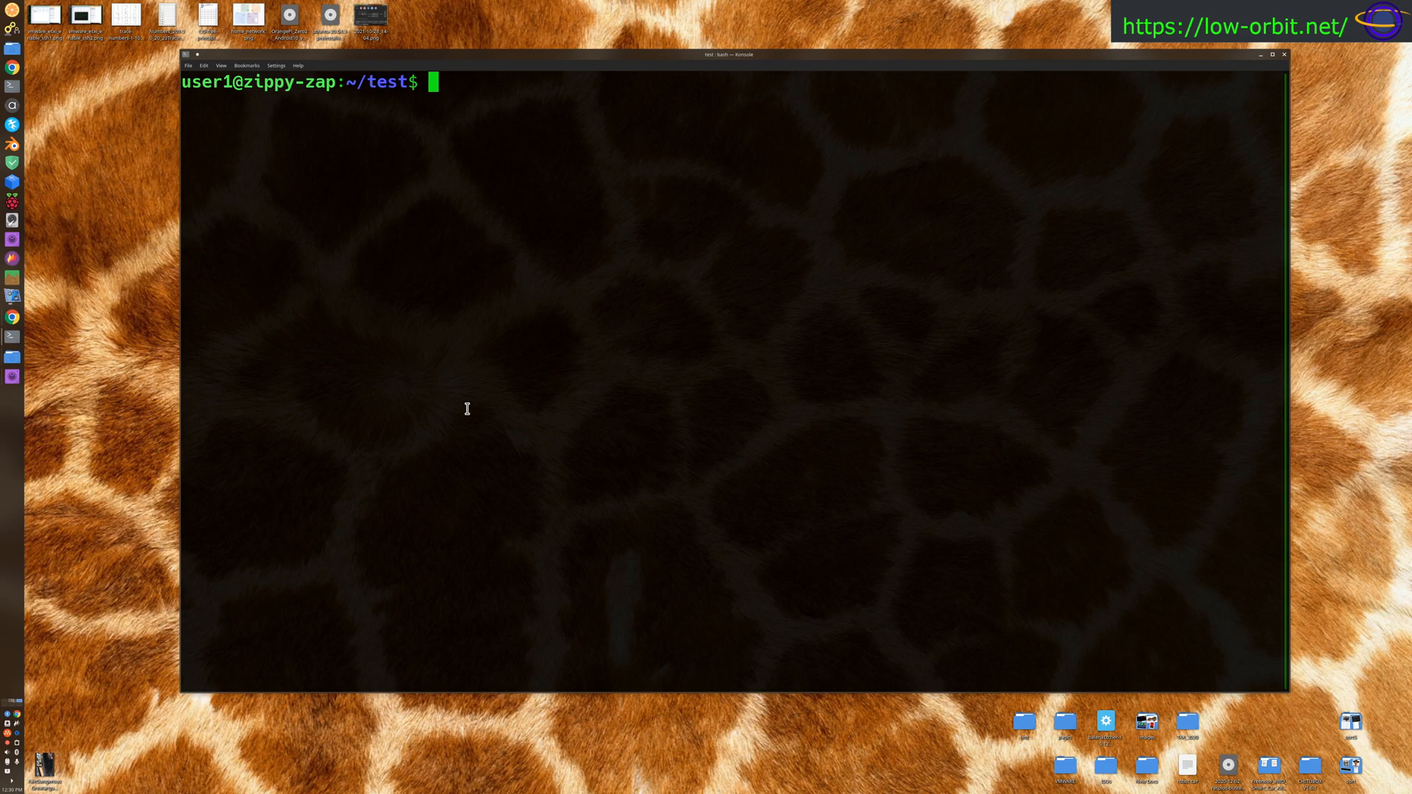
- Run 'cat /proc/meminfo' and mark the Buffers and Cached figures in its output
text(cat /rpoc)
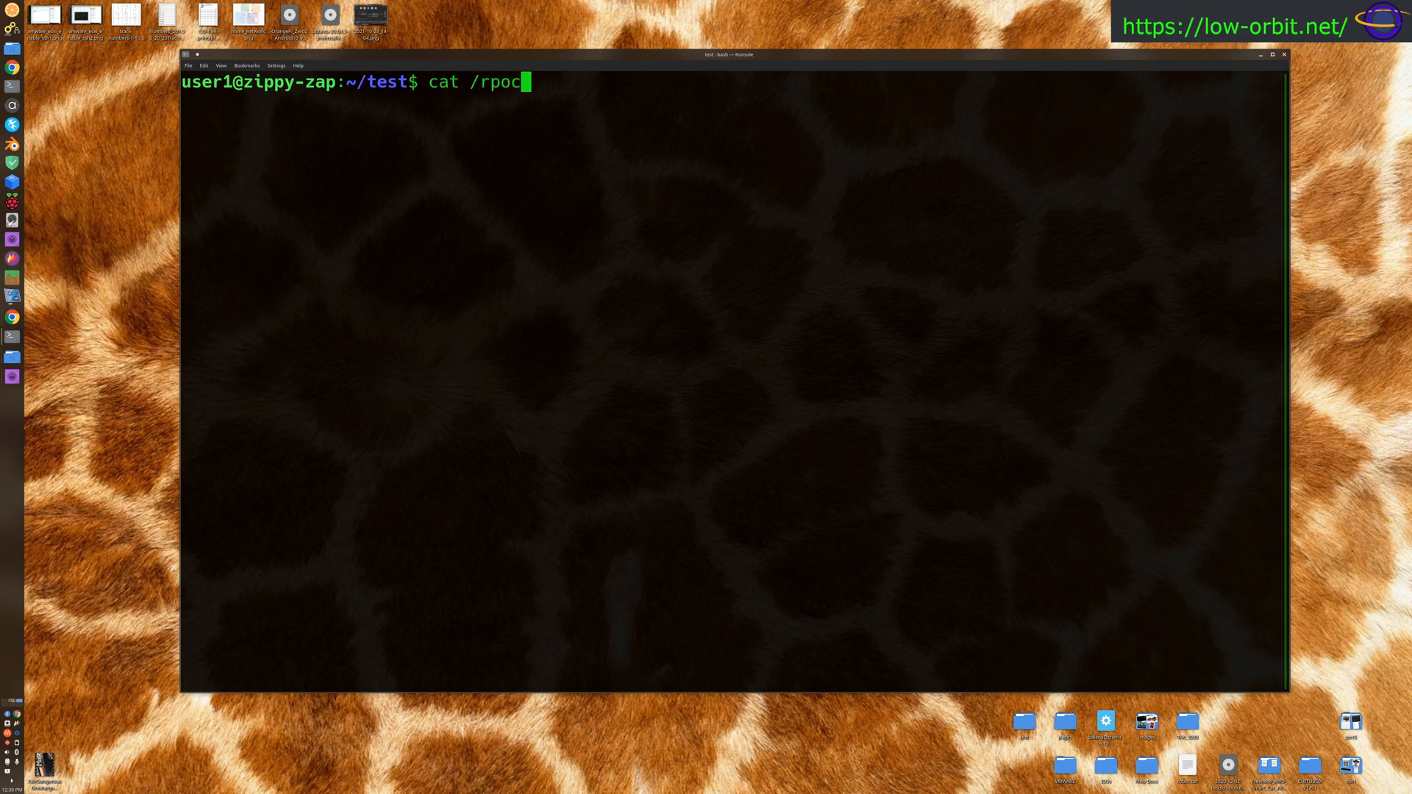
text(roc/m)
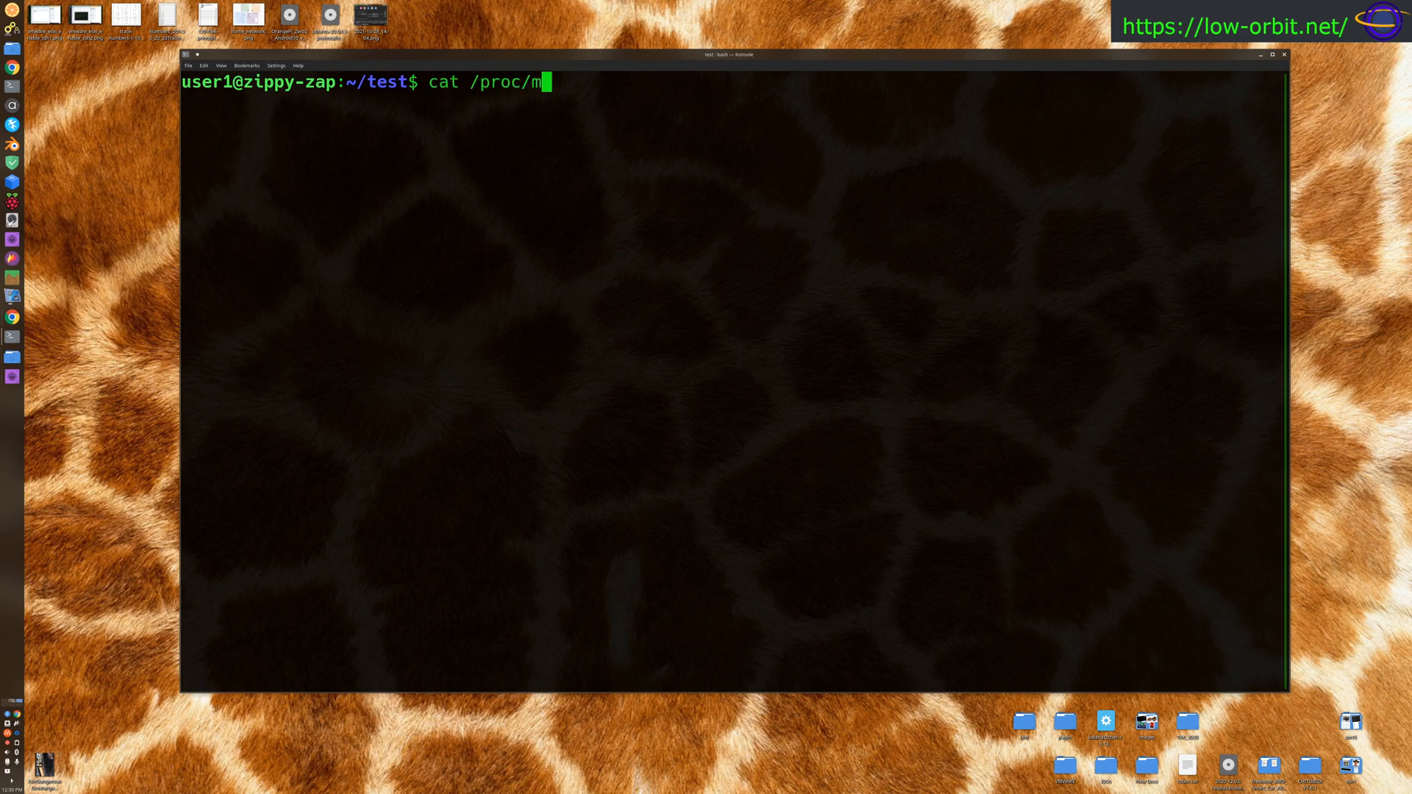
text(eminfo)
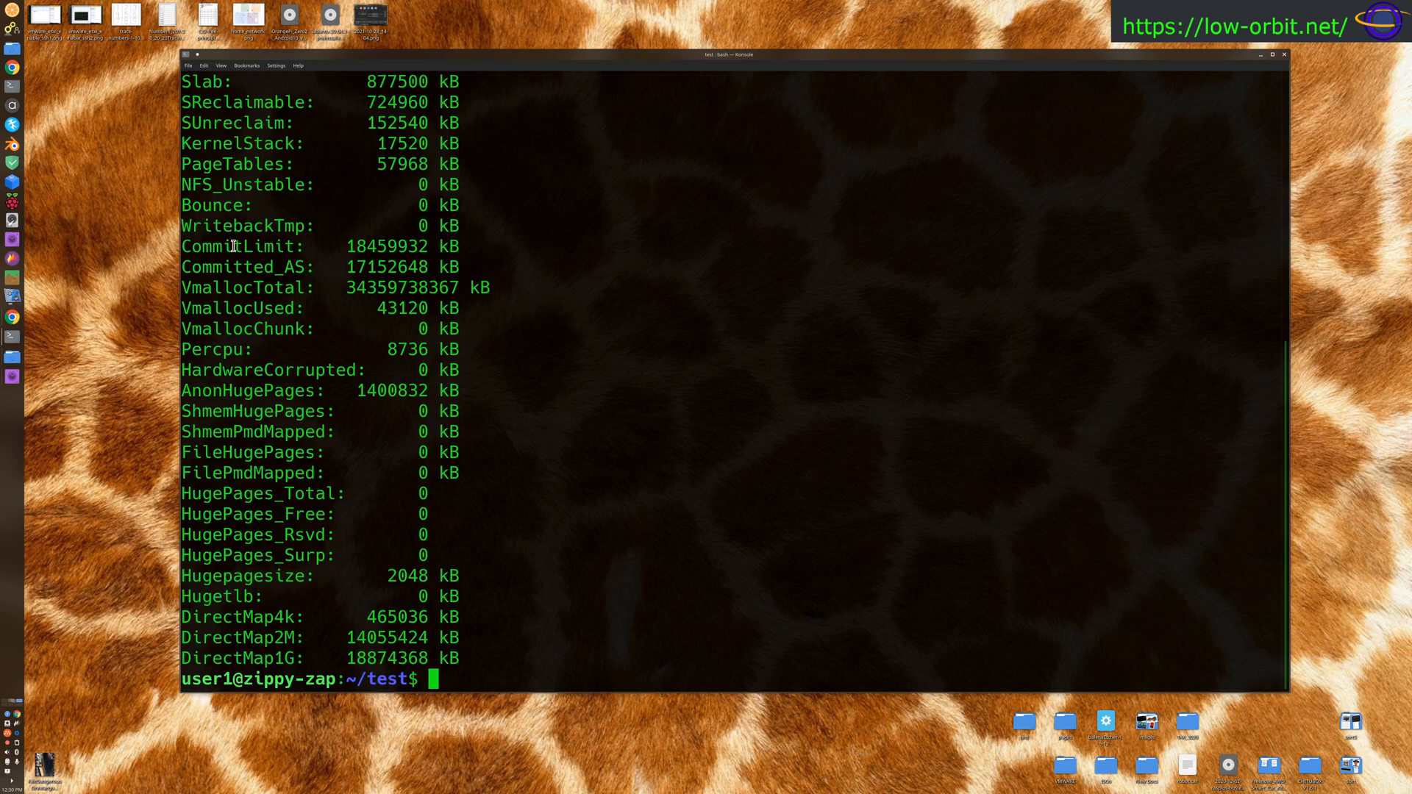
mouse_move(355, 559)
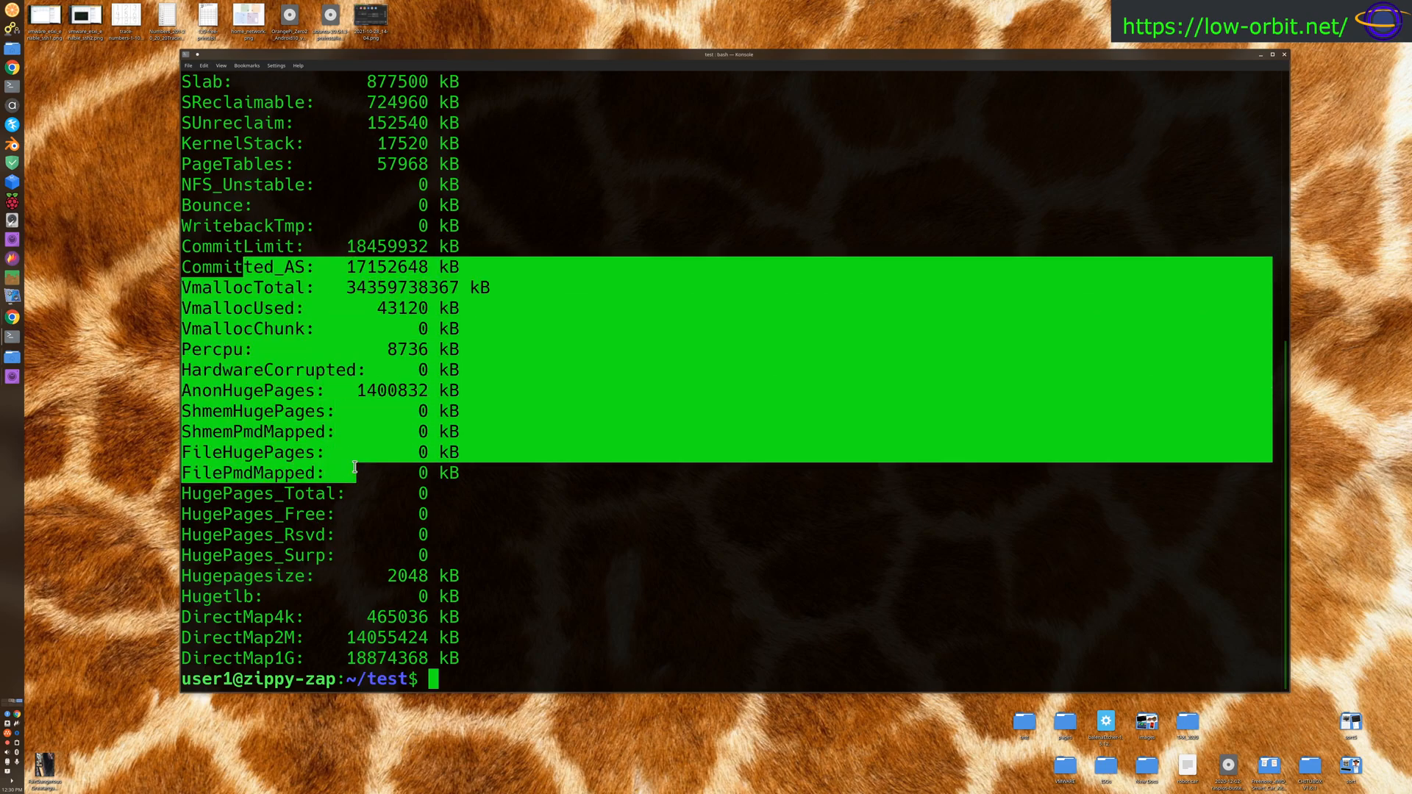
scroll(down, 3)
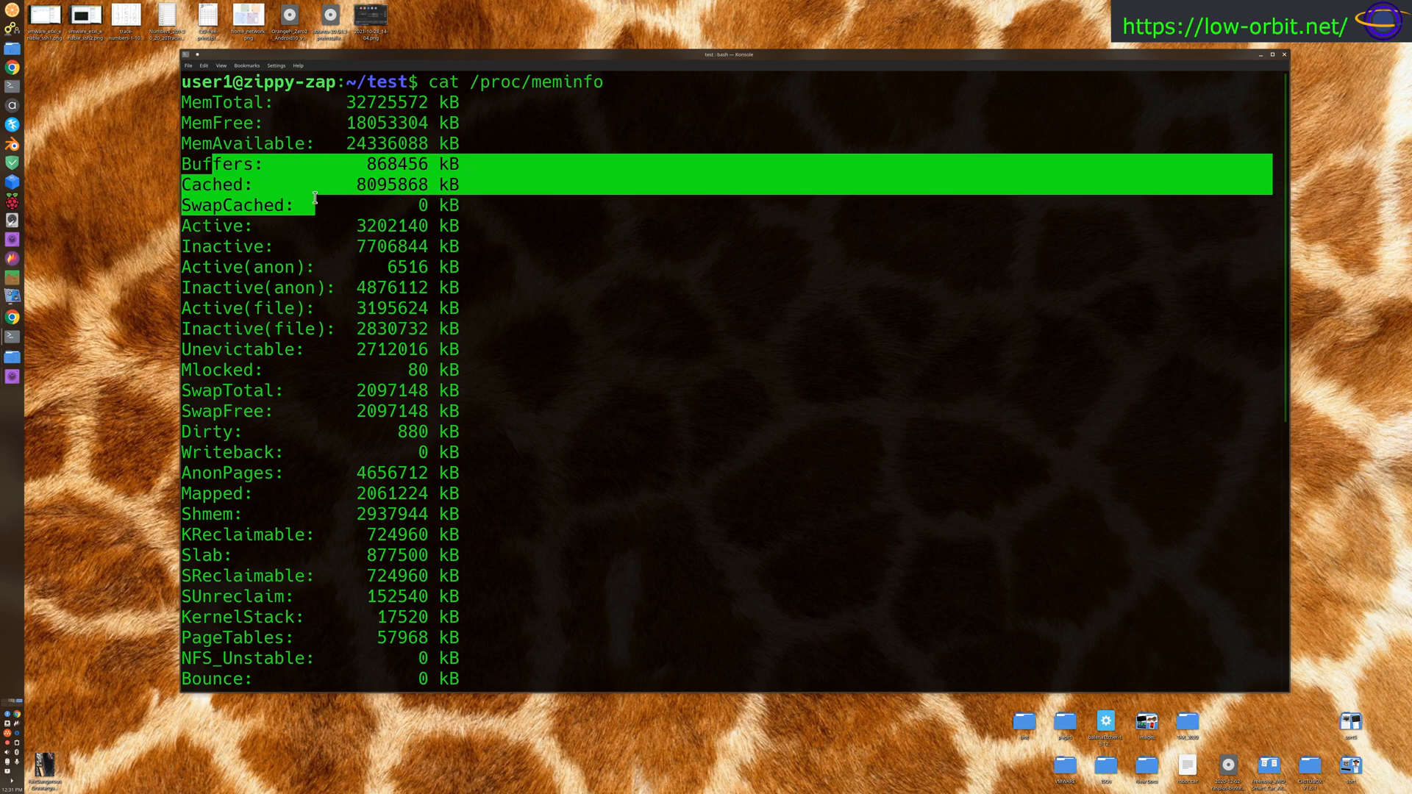
drag(315, 201, 528, 389)
text(cat /proc/meminfo)
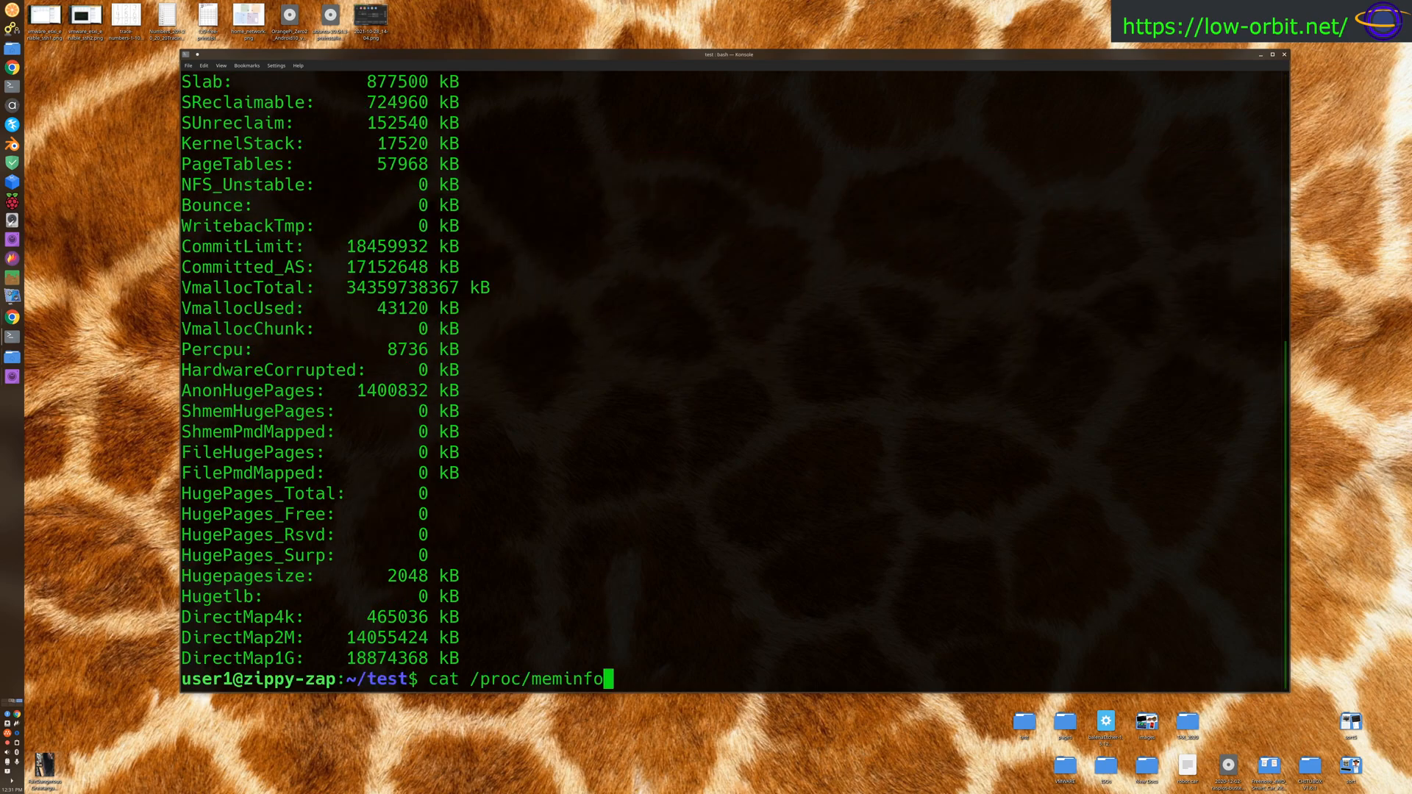
- Pipe /proc/meminfo through grep -i memtotal to show only MemTotal: 32725572 kB
text(|grep)
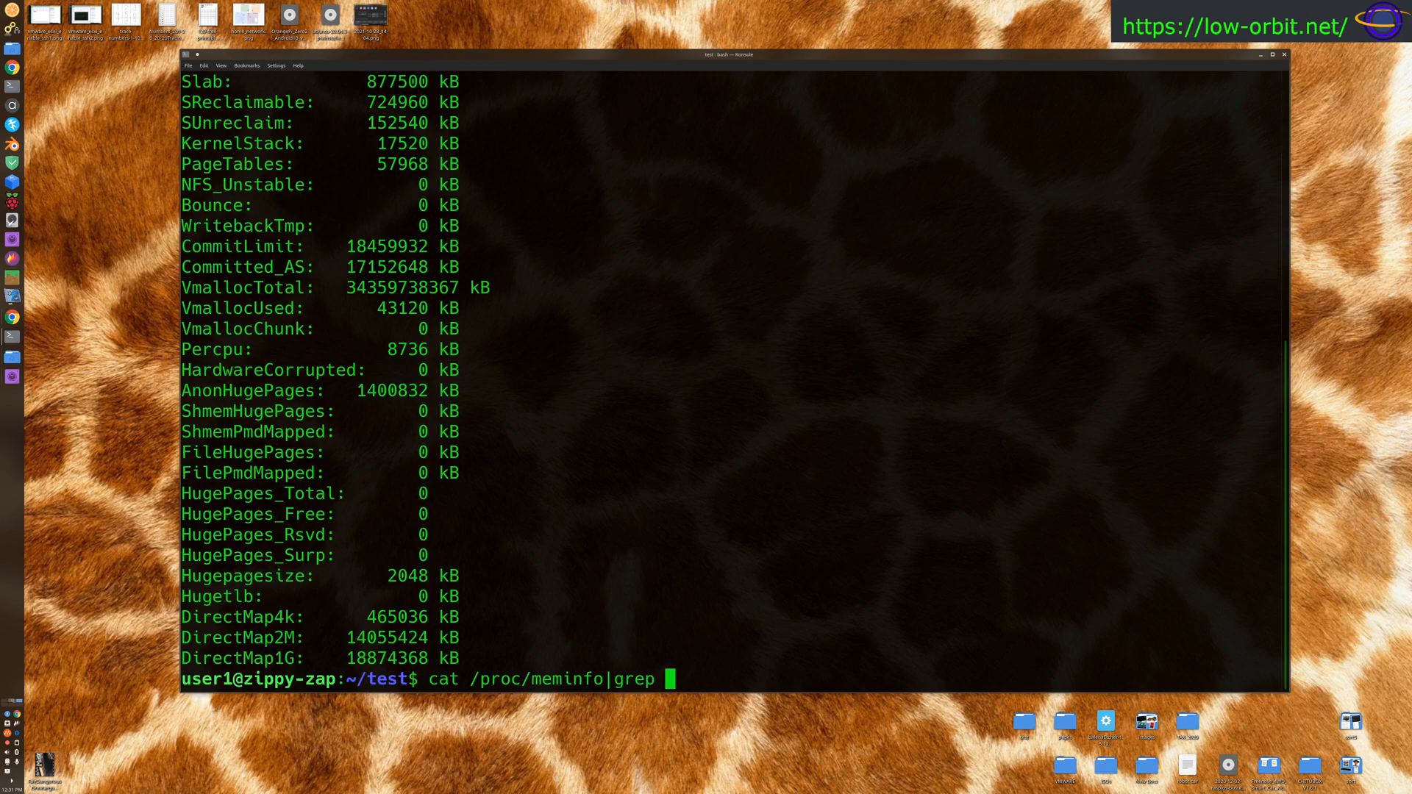
text(memtotal)
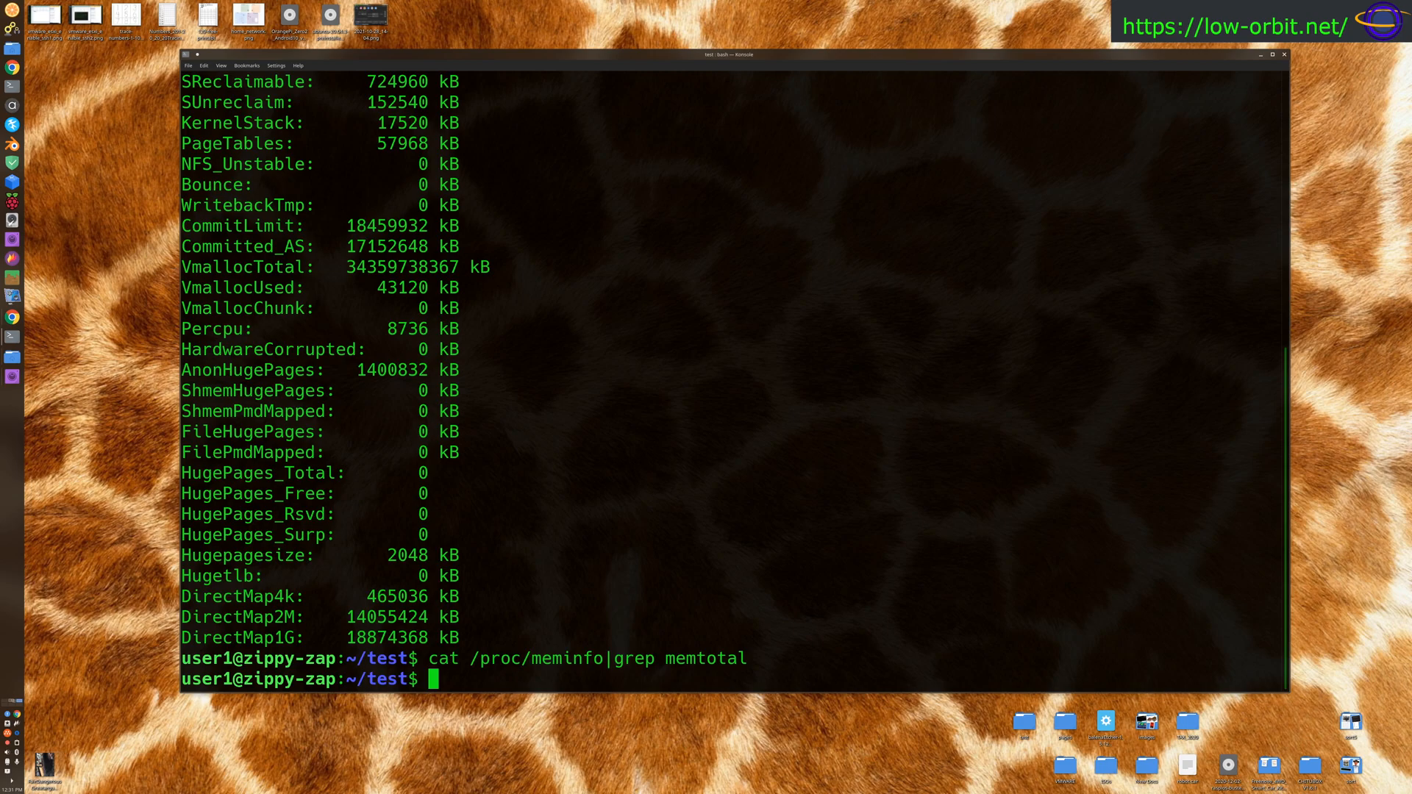
text(cat /proc/meminfo|grep memtotal)
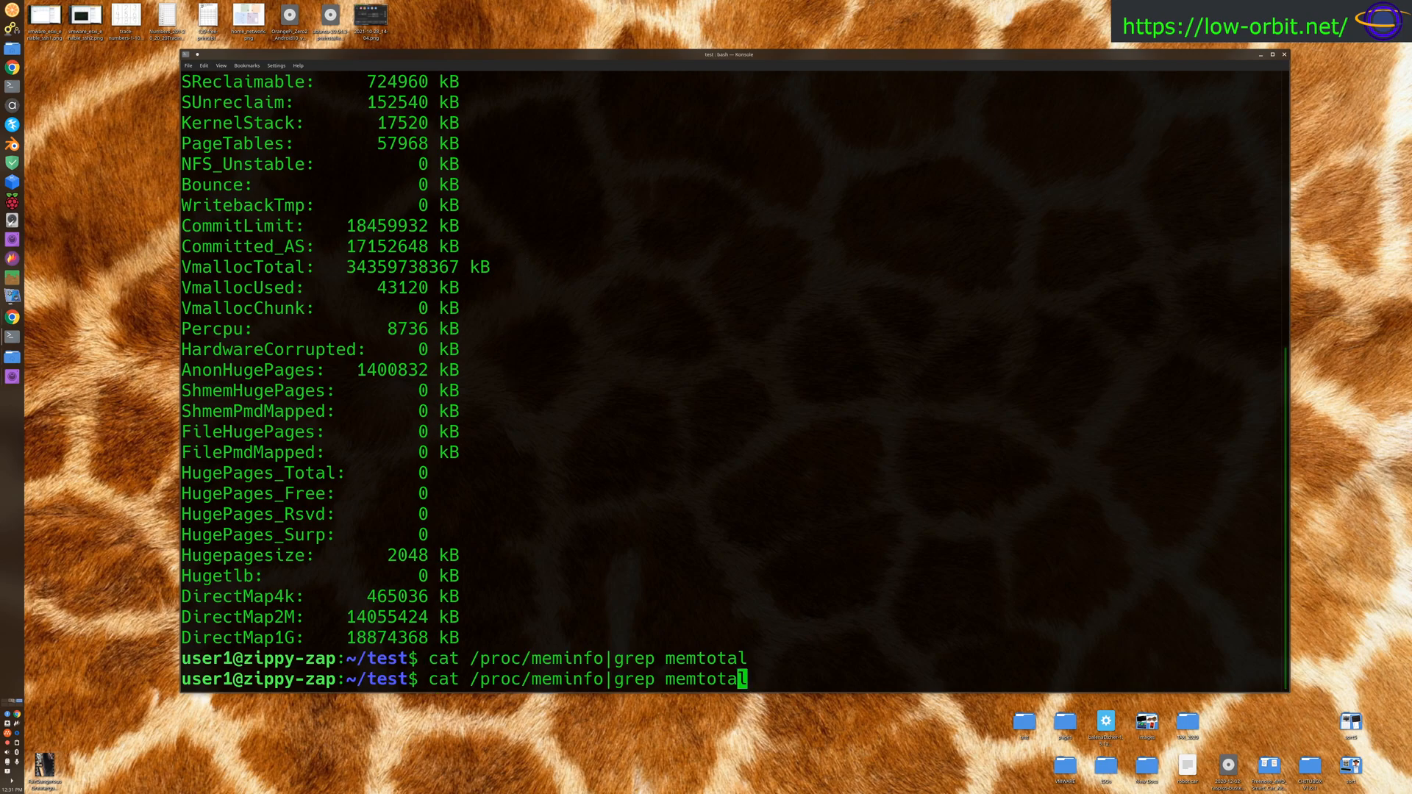
text(-i)
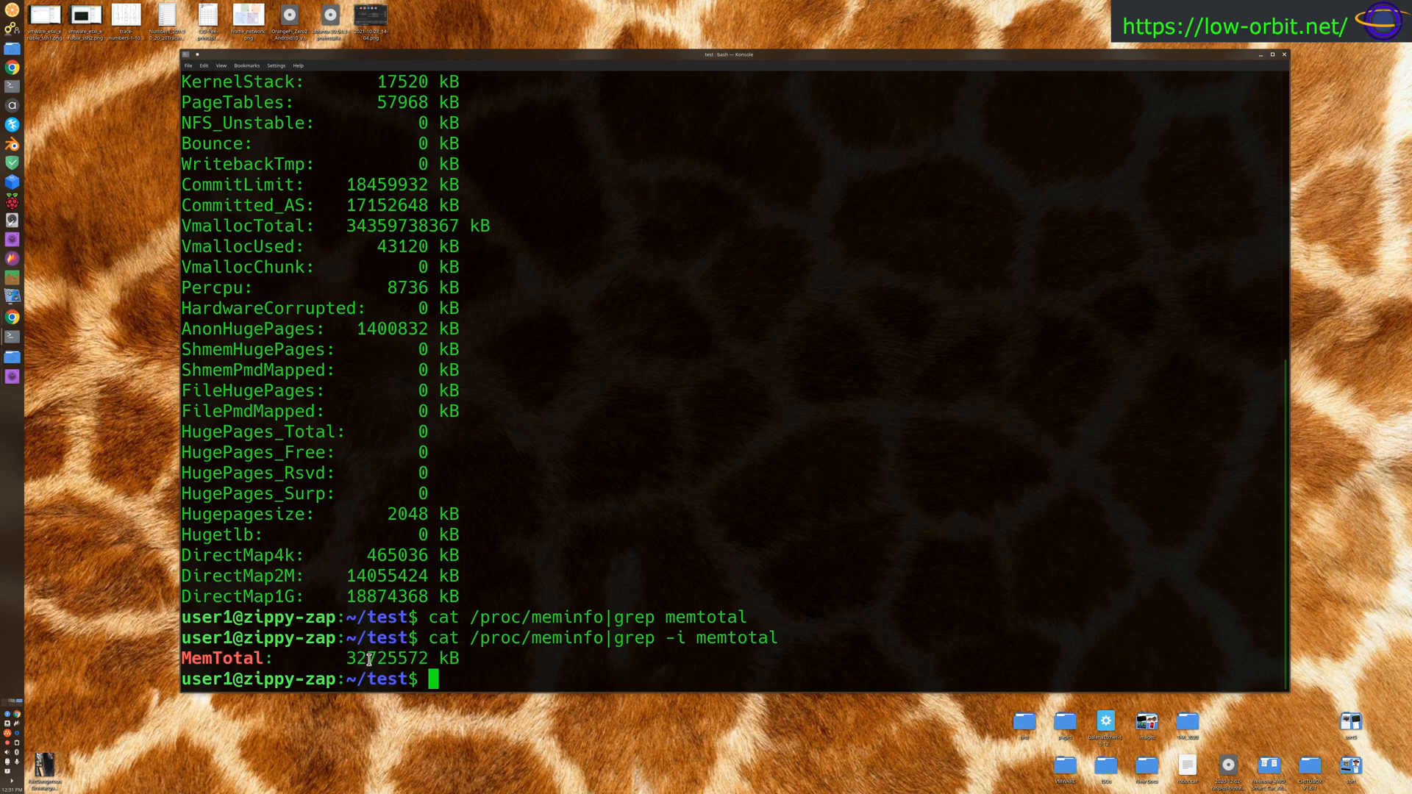
double_click(387, 659)
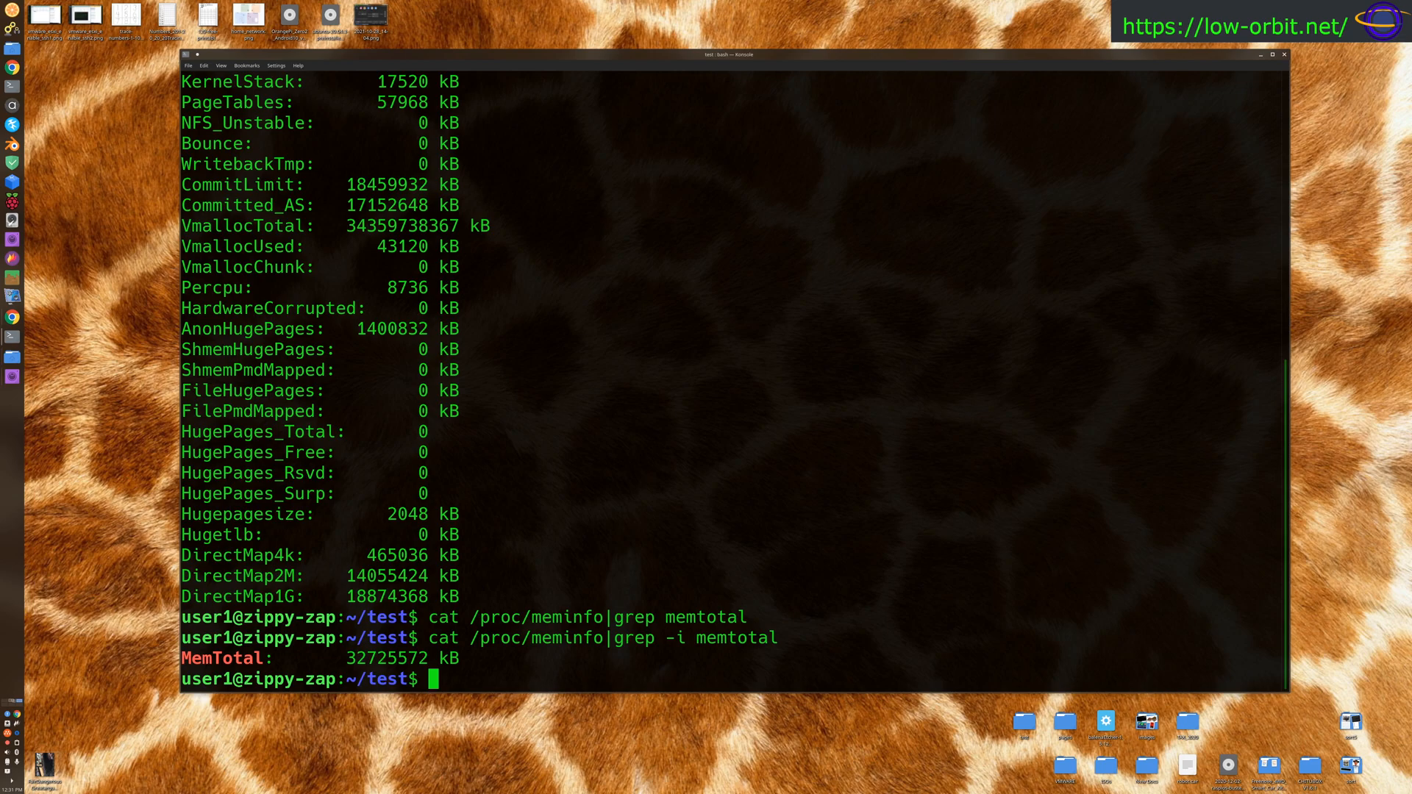
text(vmstat -s)
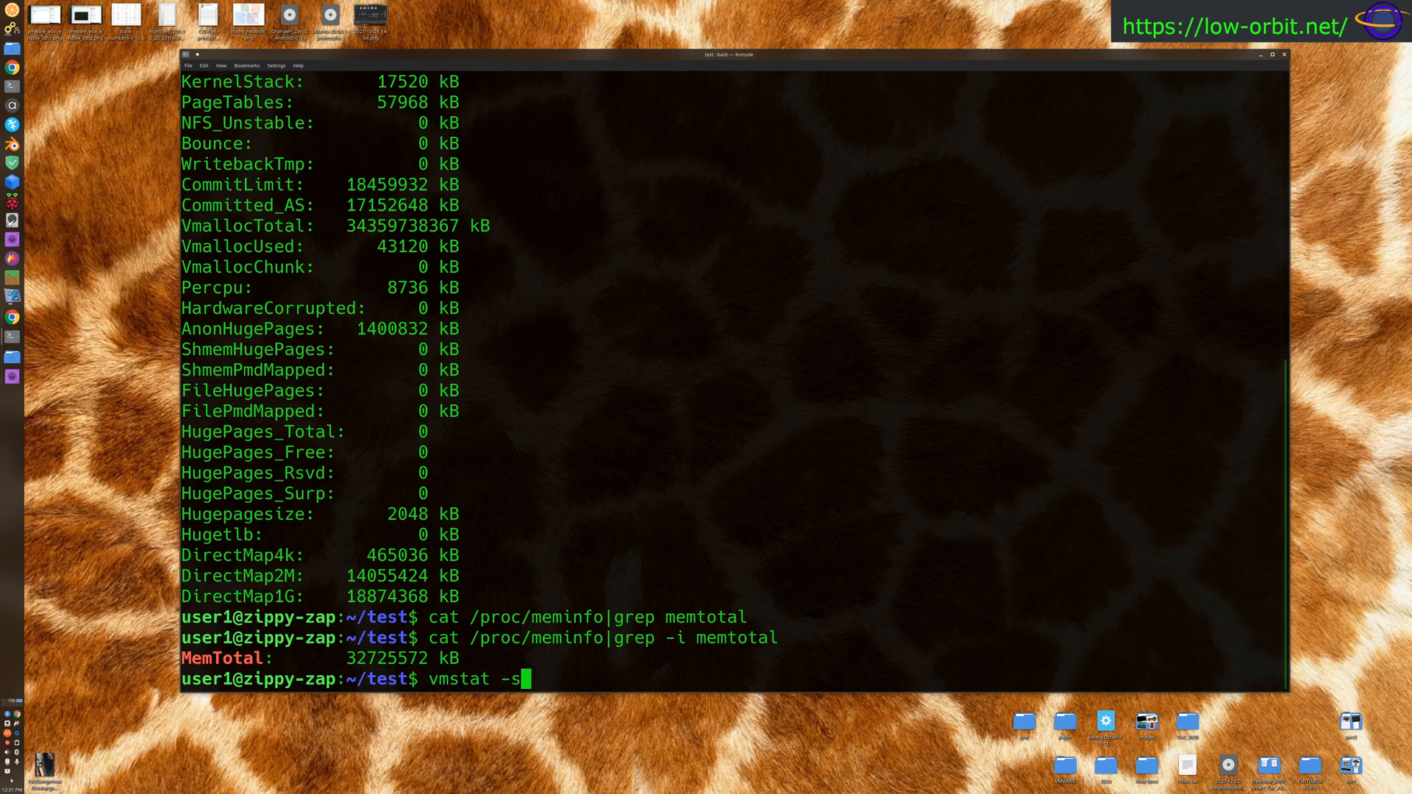
key(Return)
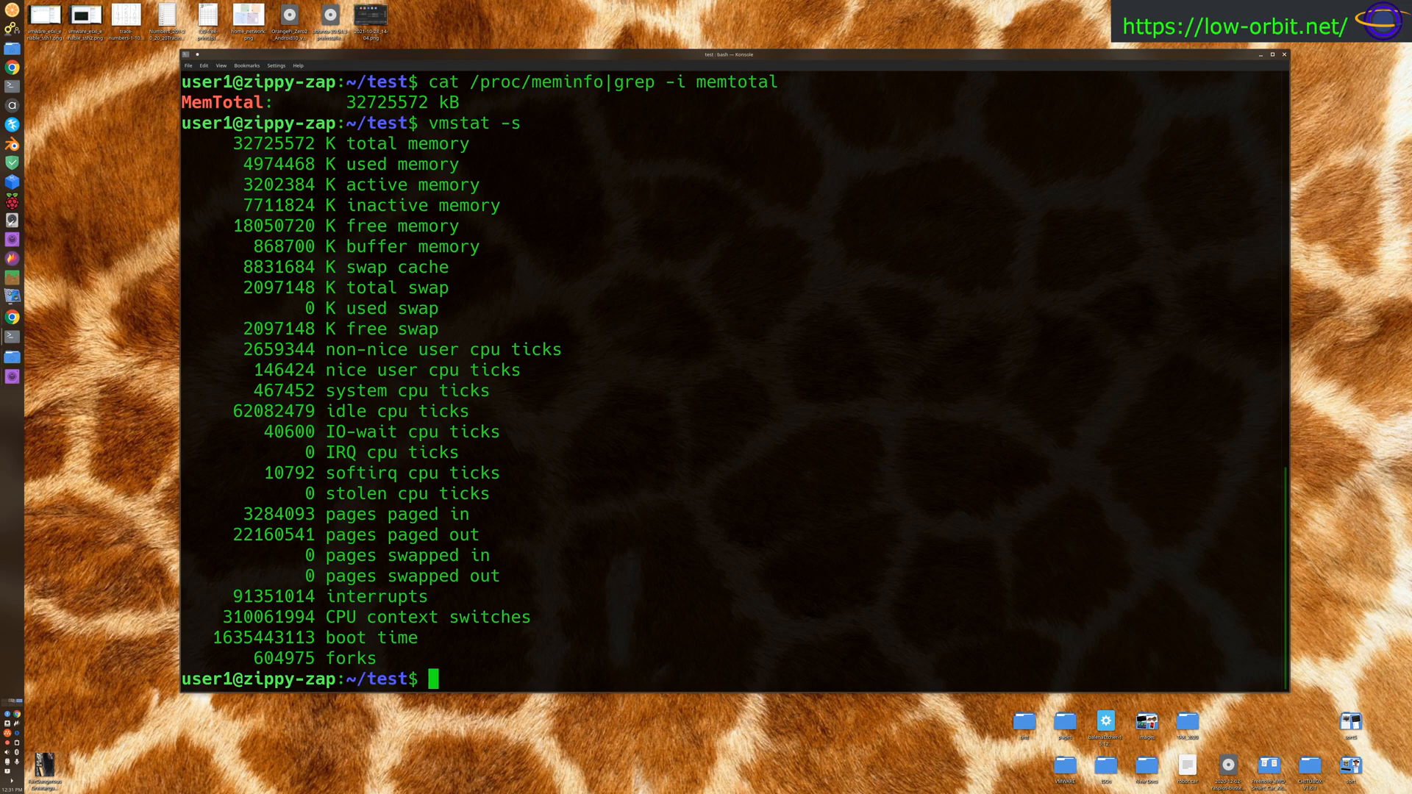
drag(342, 328, 433, 596)
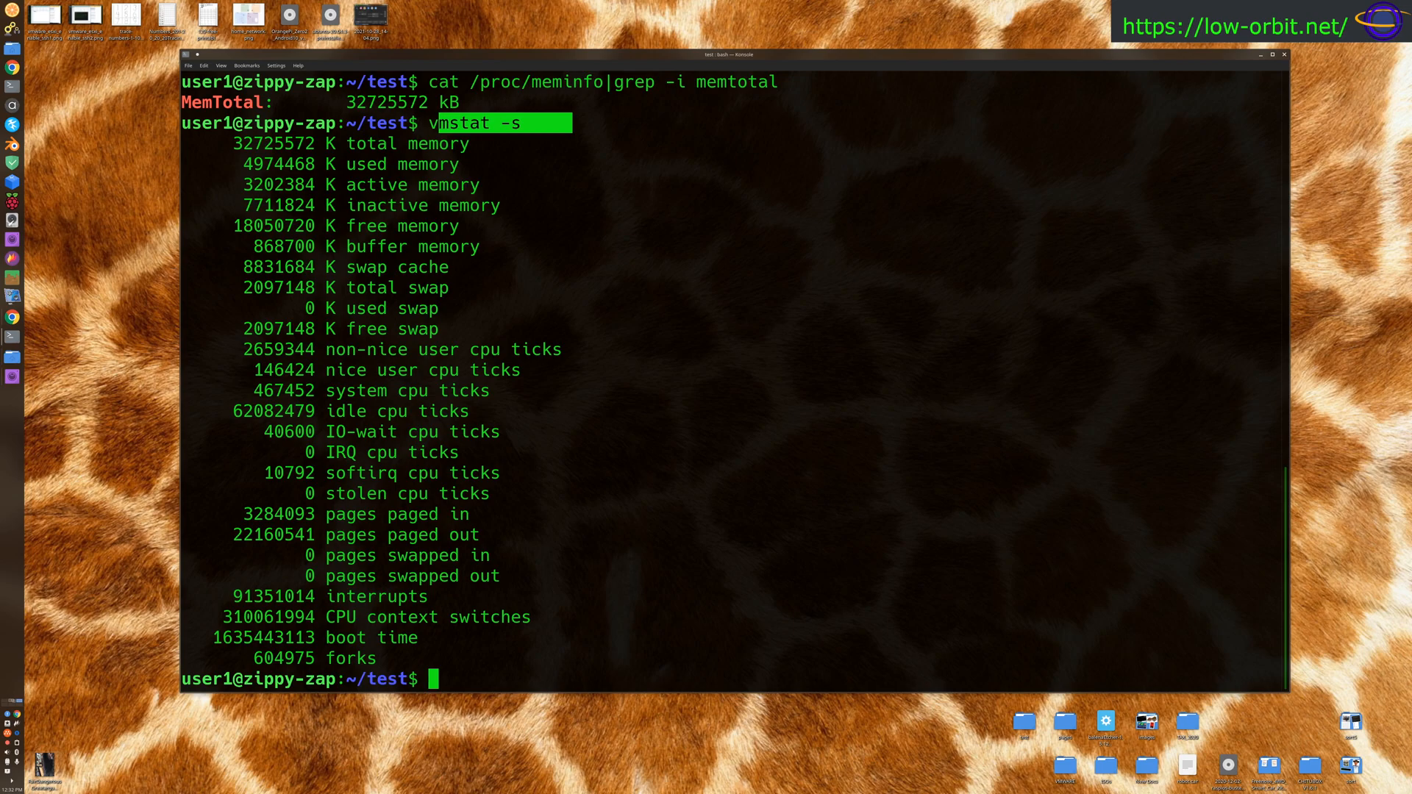
- Run top to watch live memory (31958.6 MiB total) and process statistics
text(top)
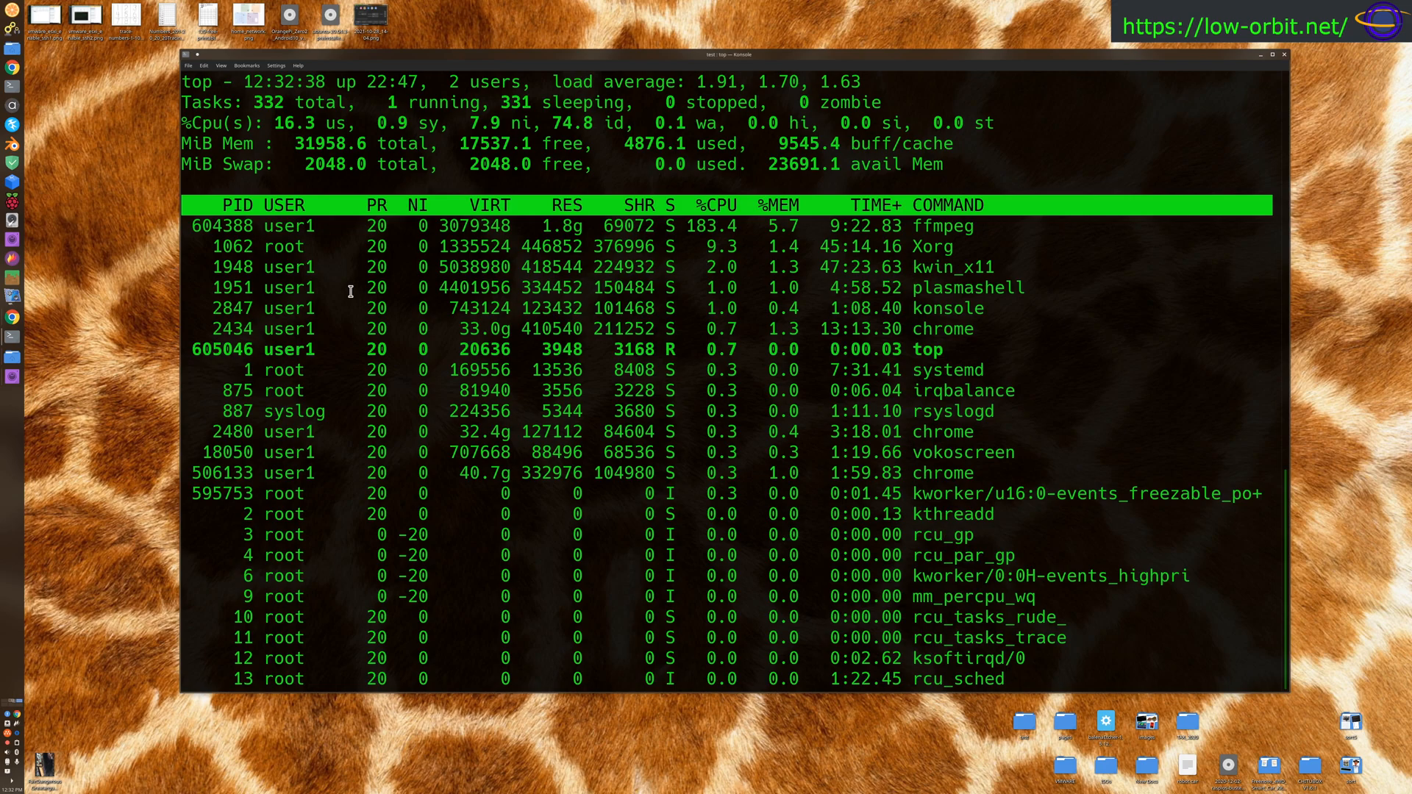
mouse_move(937, 259)
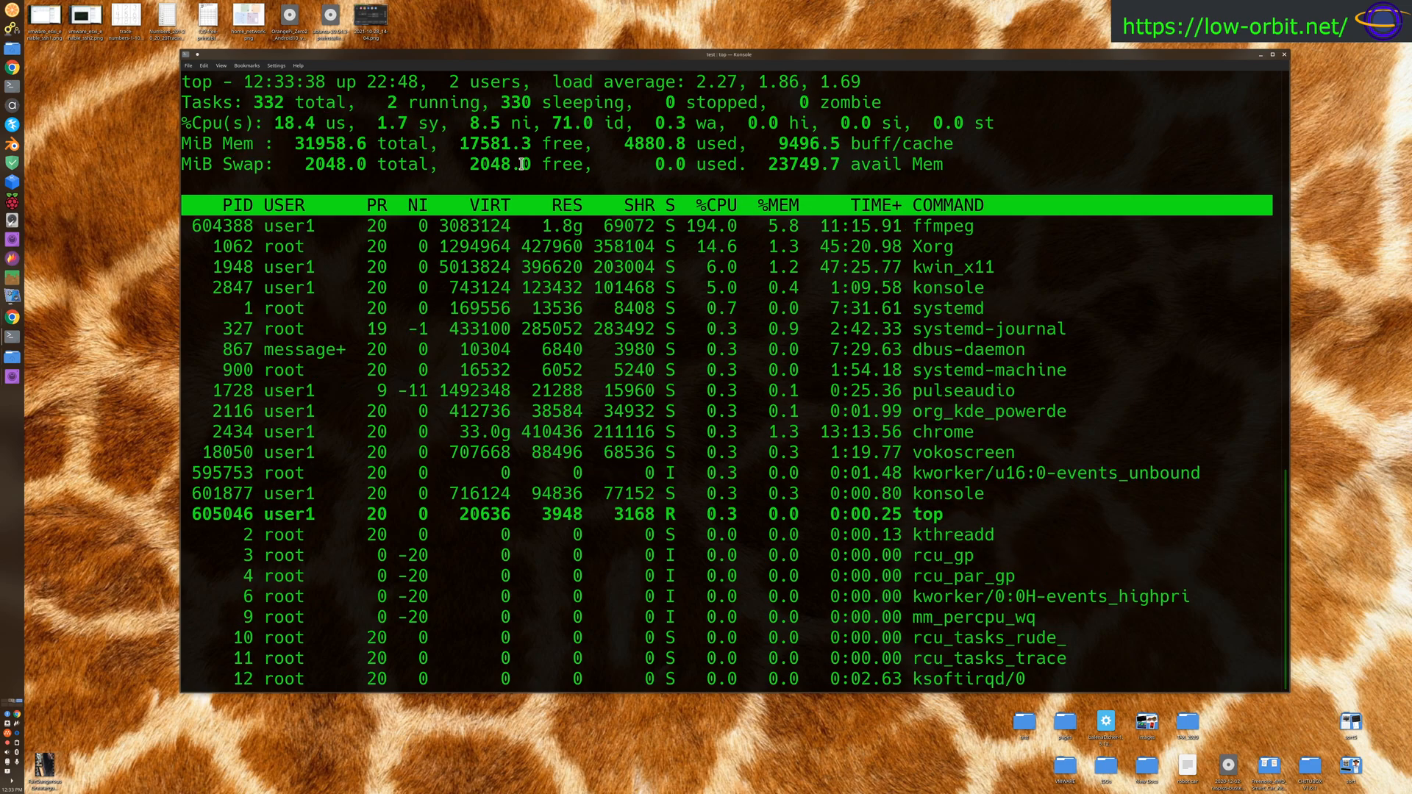
mouse_move(750, 326)
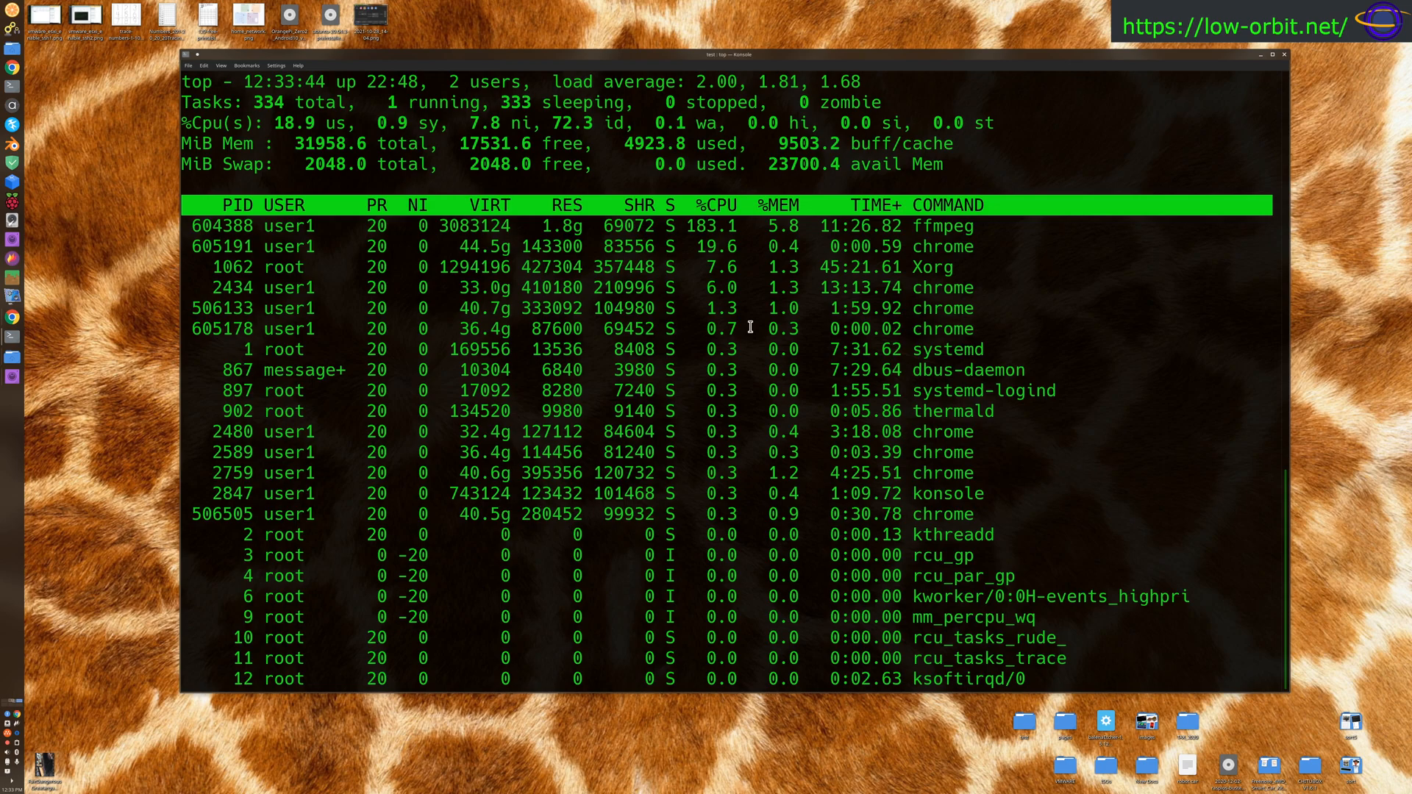
mouse_move(309, 272)
text(CLEAR)
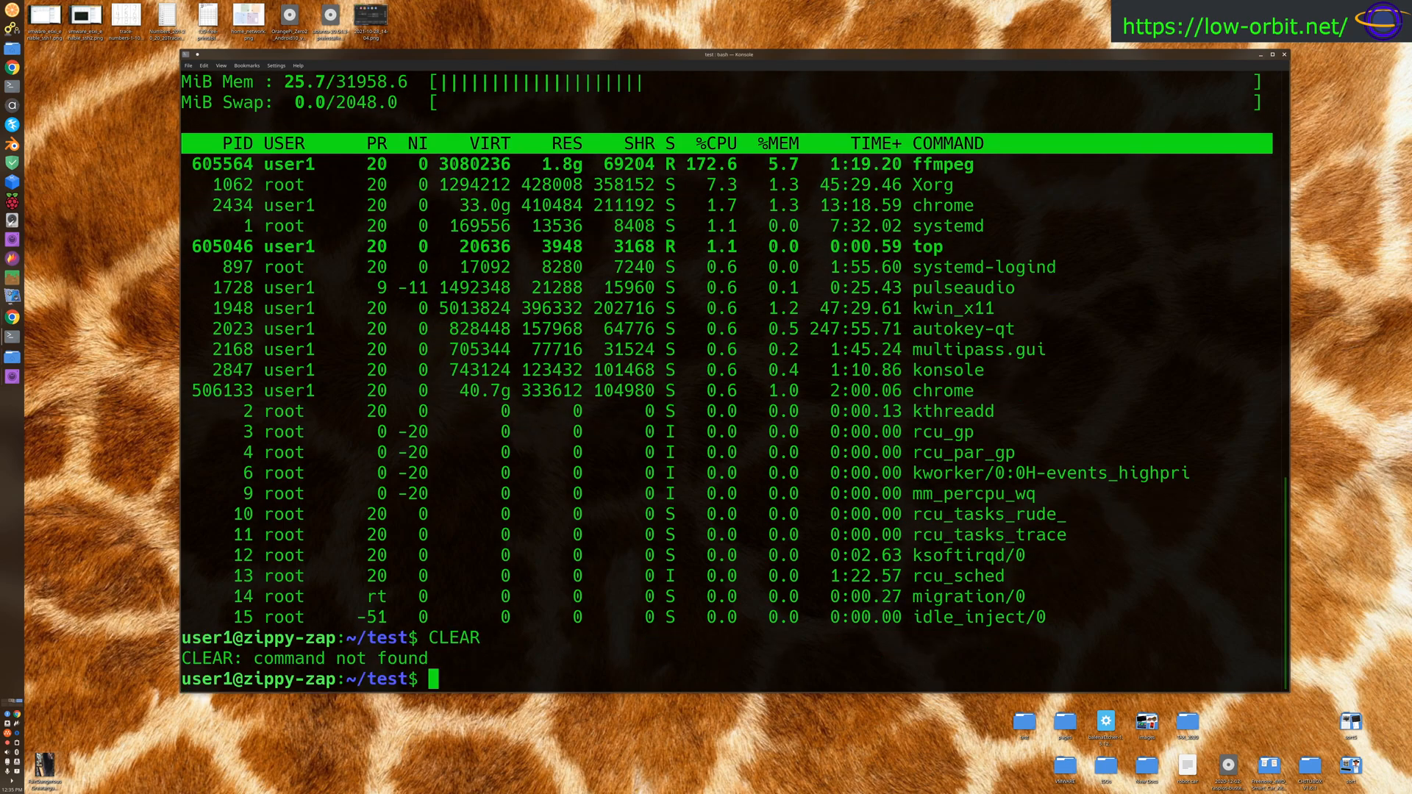
- Run clear to wipe the terminal back to an empty prompt
text(clear)
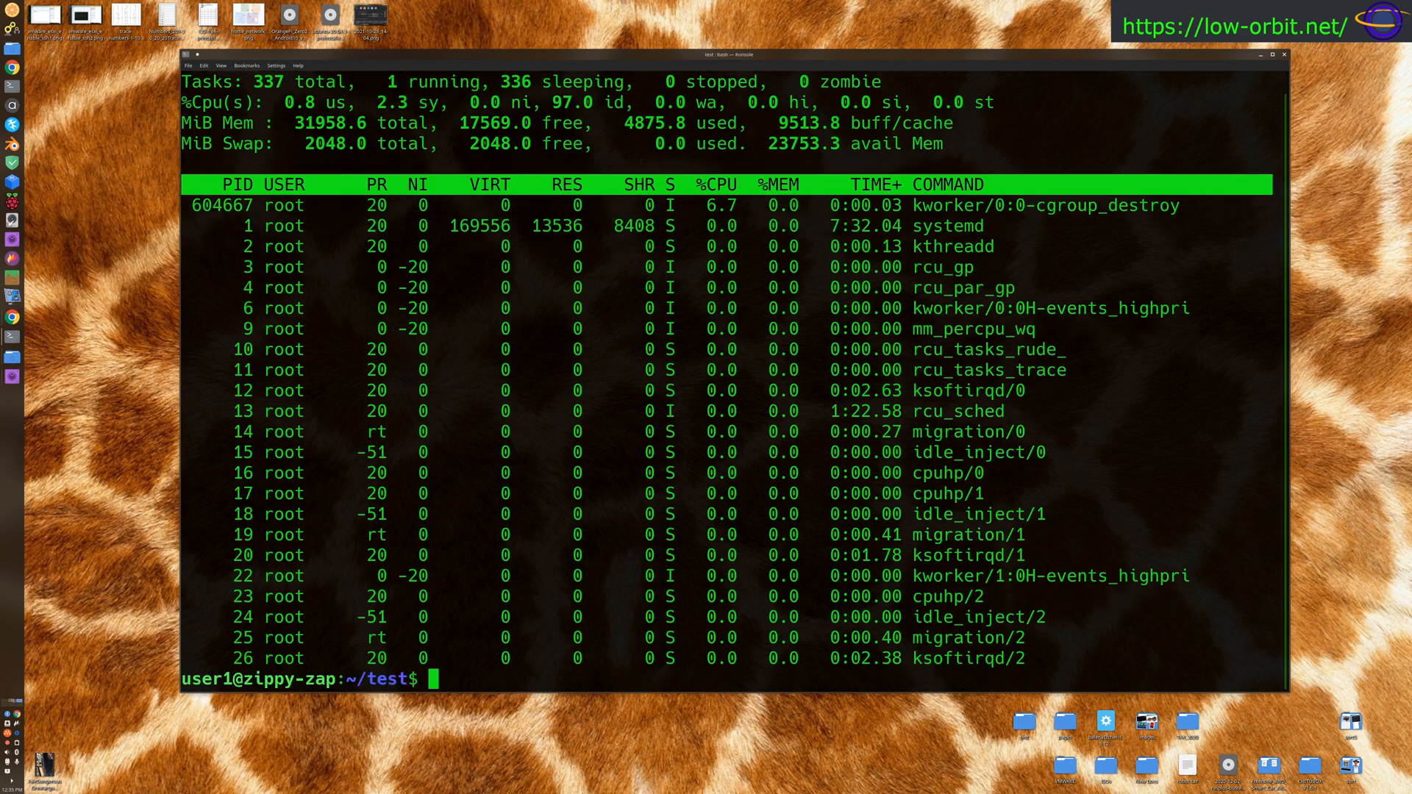
text(clerar)
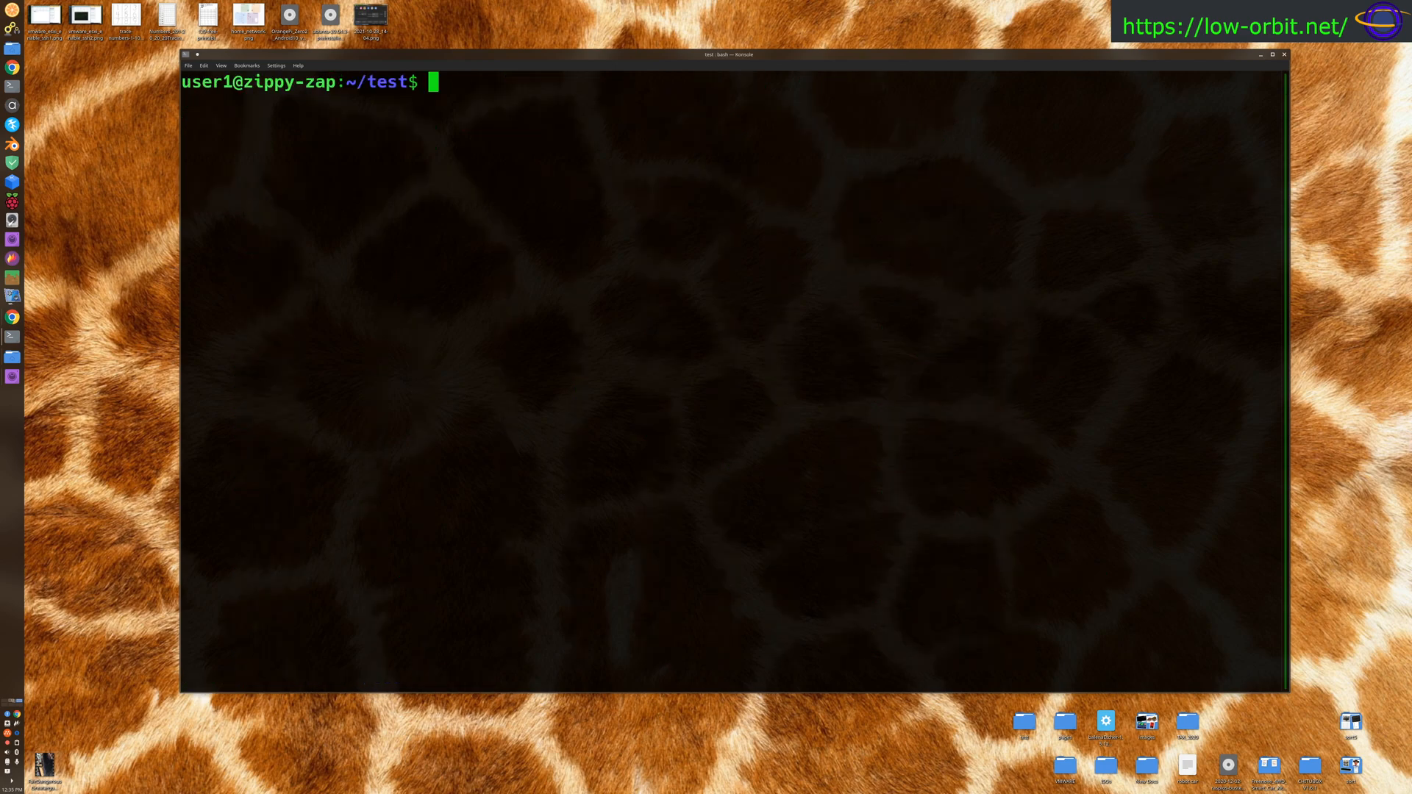
- Install inxi via sudo apt install and run it for a system summary with 5588.6/31958.6 MiB memory
text(sudo)
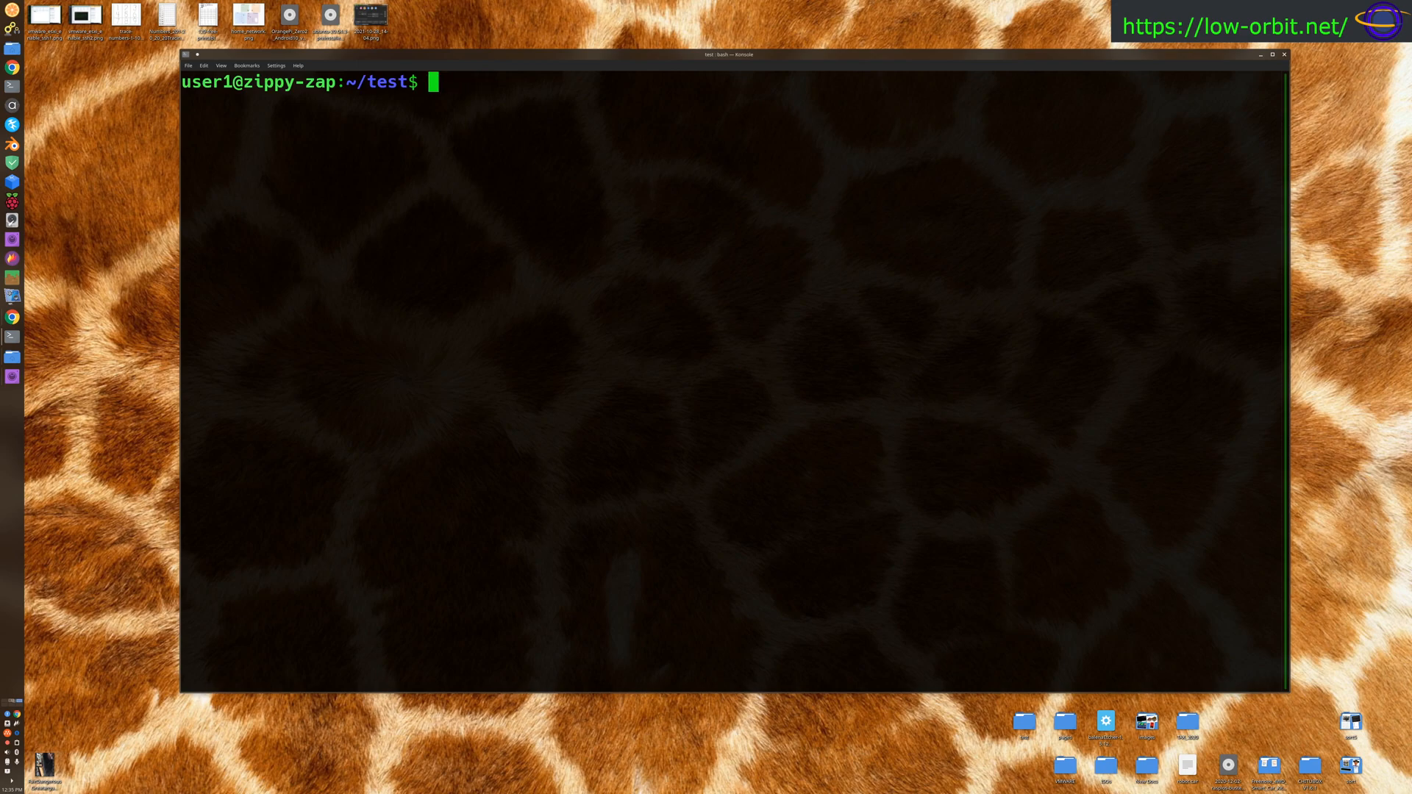
text(inxi)
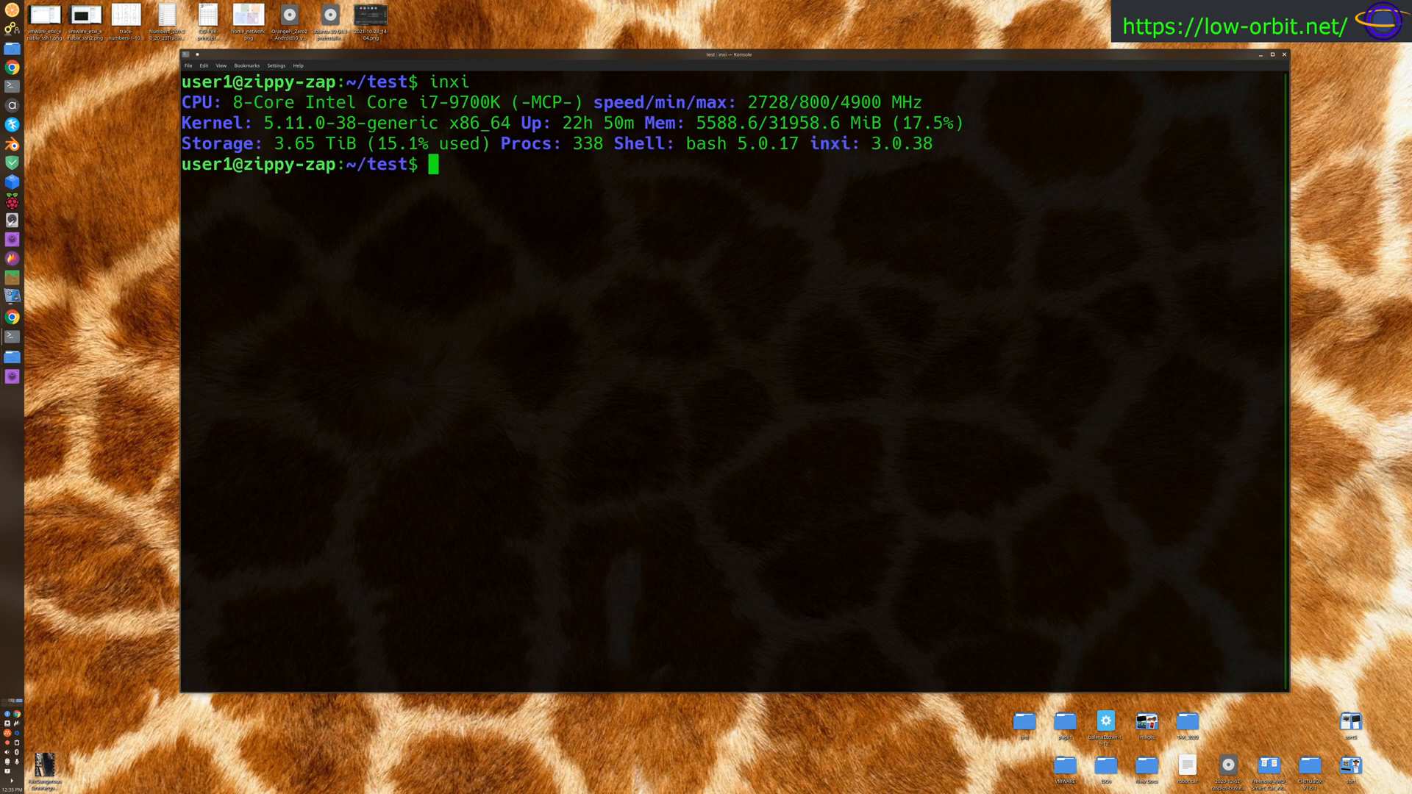
text(sudo)
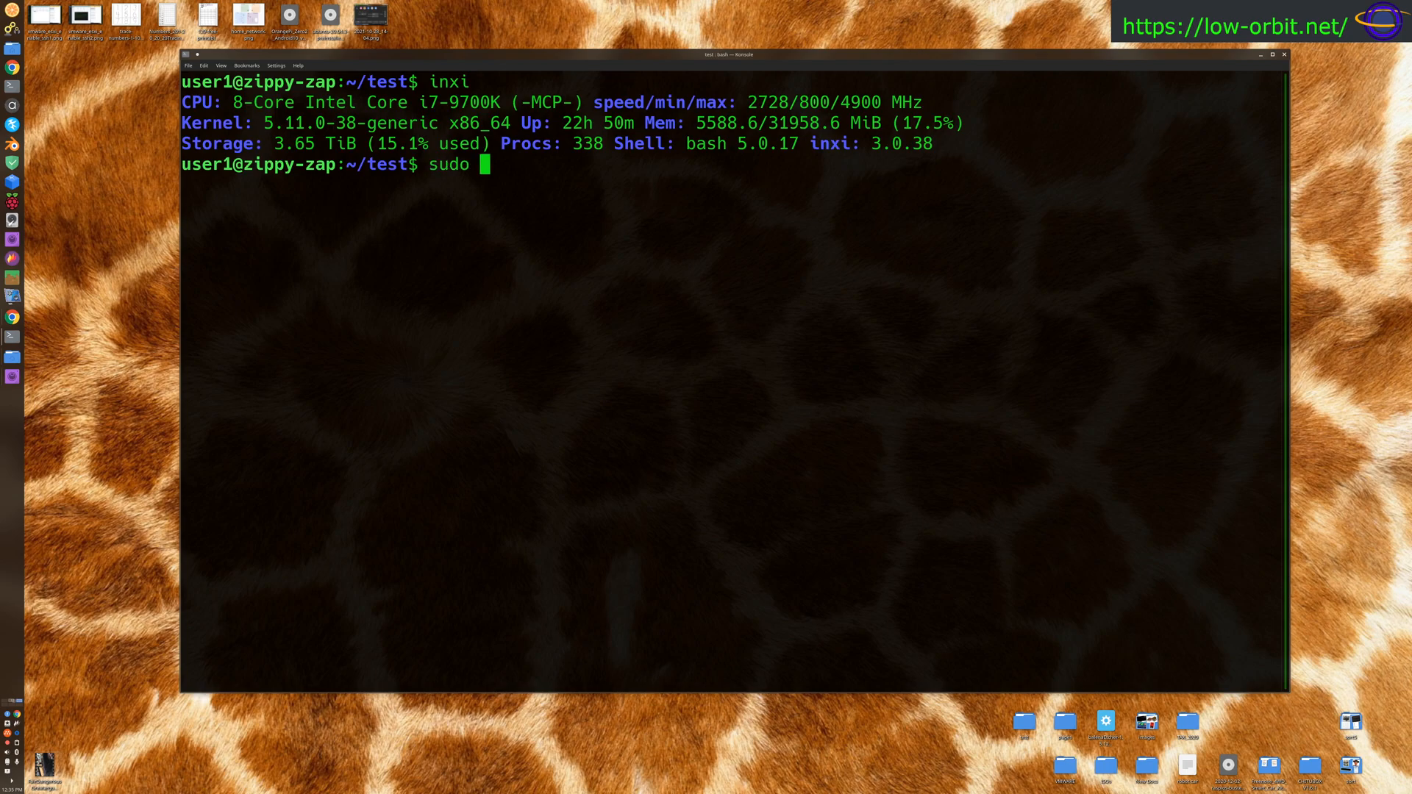
text(apt install)
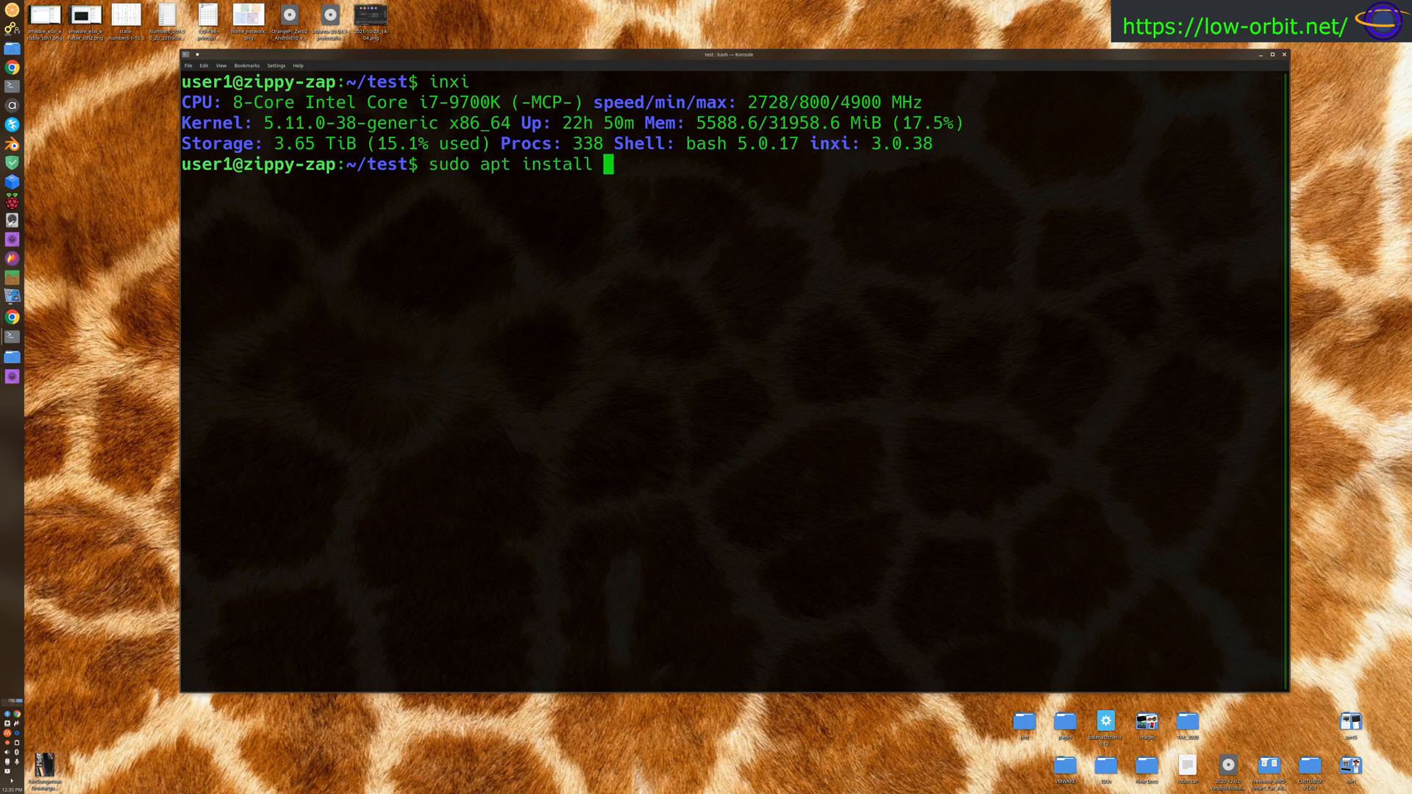
text(inxi)
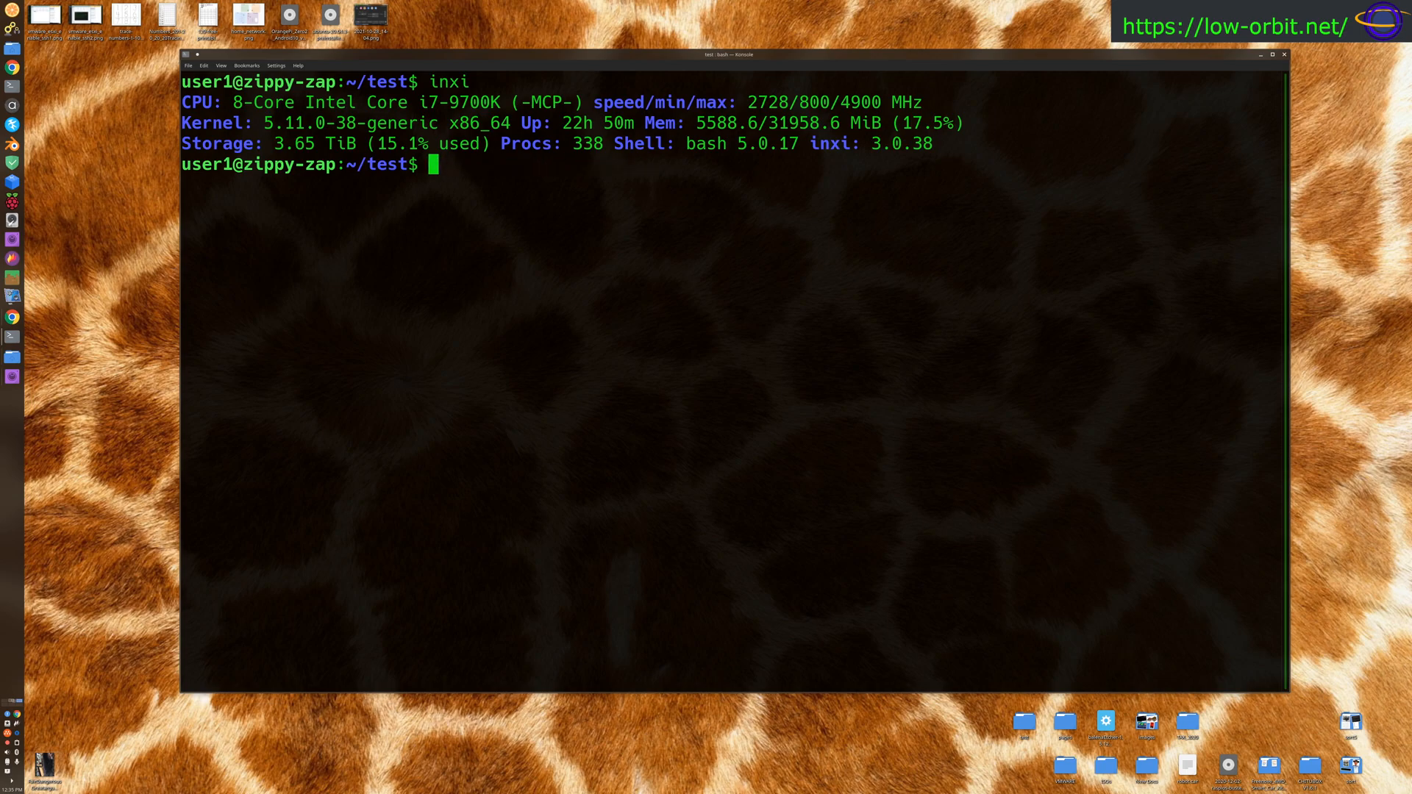
mouse_move(209, 143)
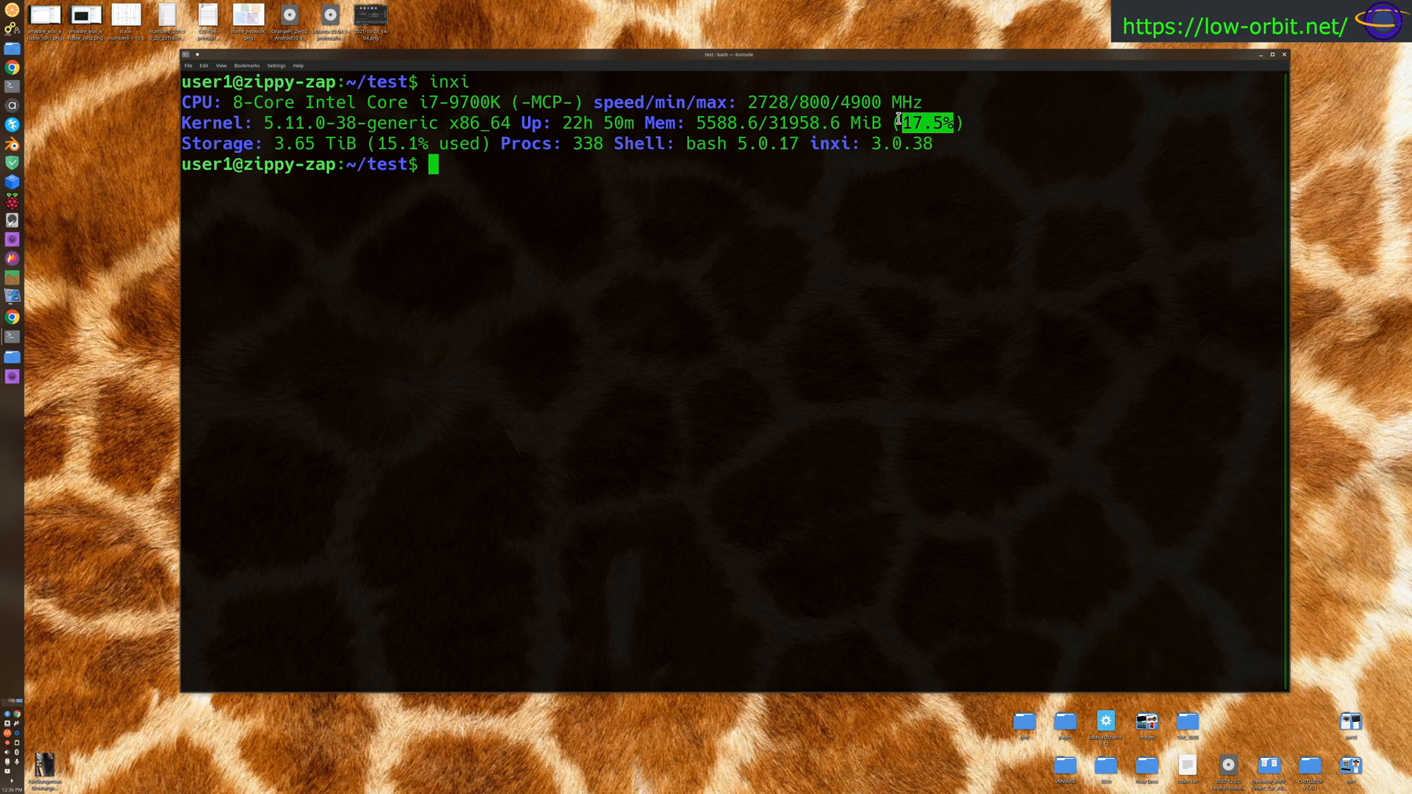
mouse_move(534, 144)
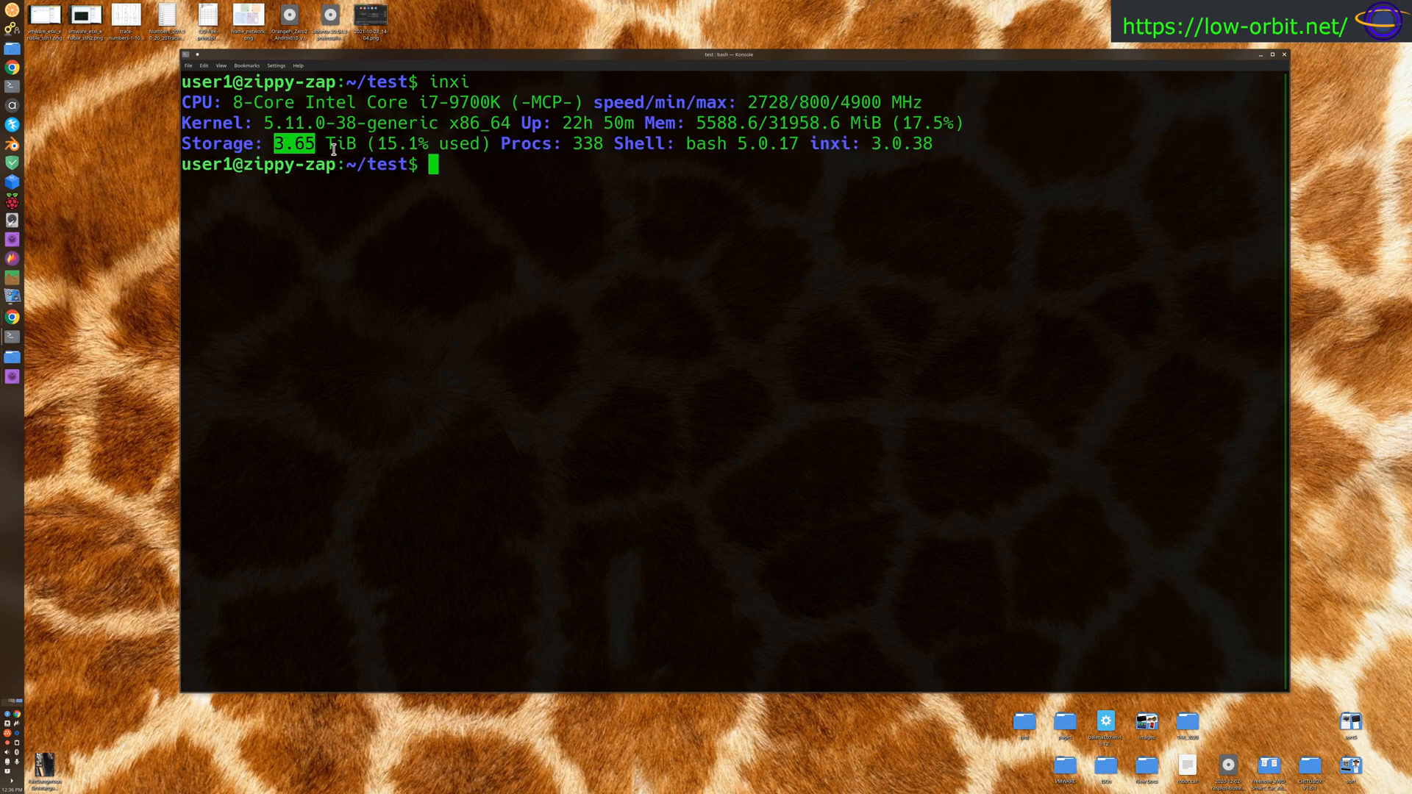
mouse_move(519, 190)
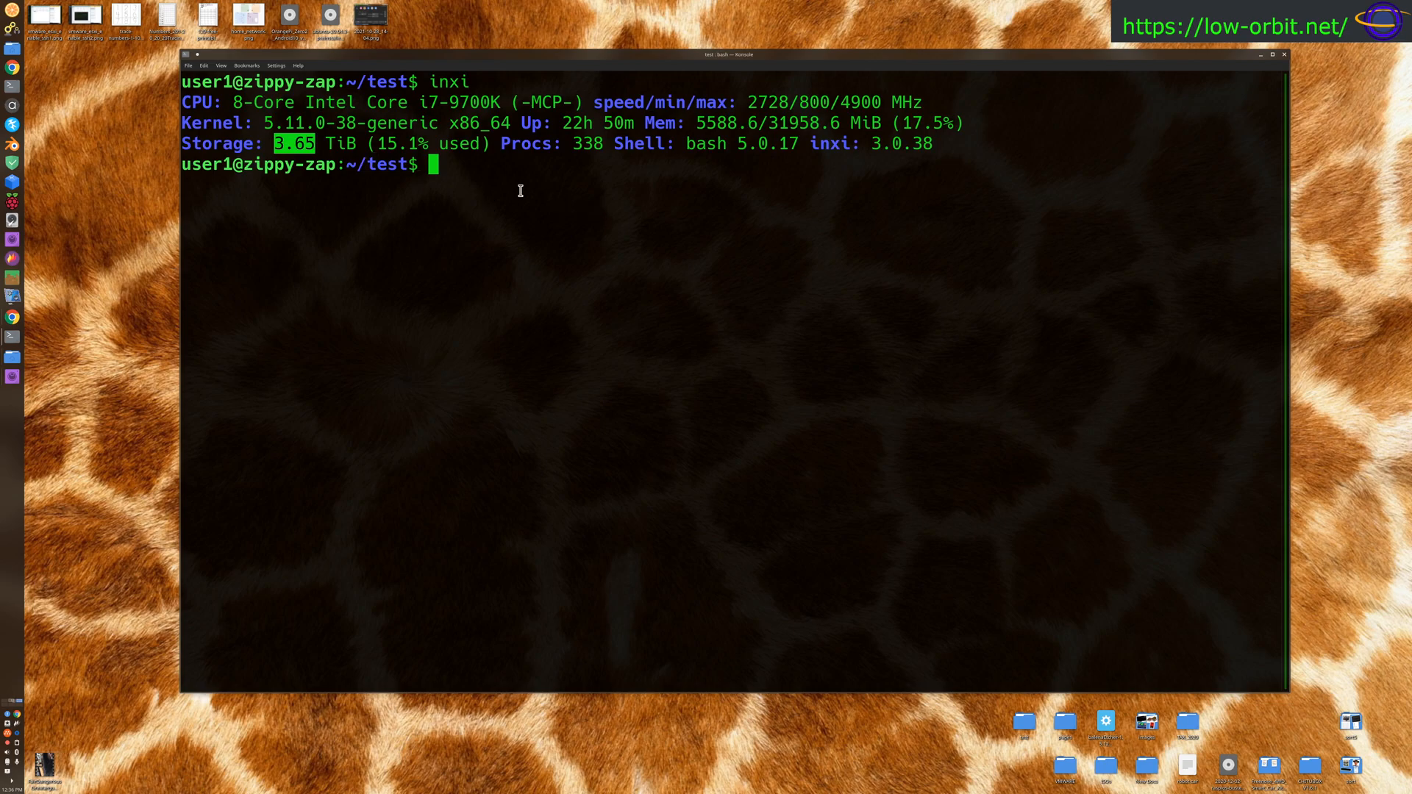
- Run df -h . to show the current filesystem: 916G size, 513G used, 357G available, 59%
text(df -h .)
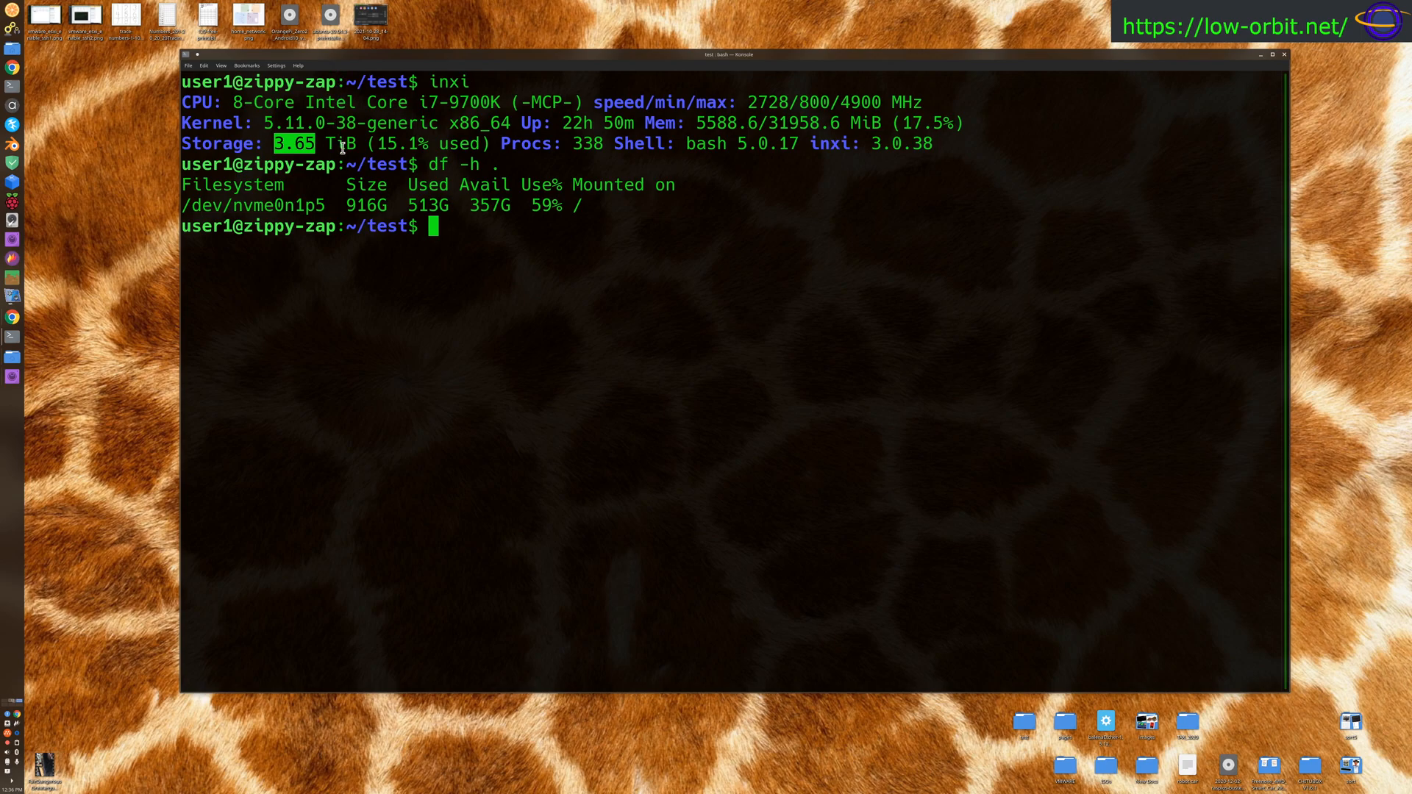
mouse_move(580, 260)
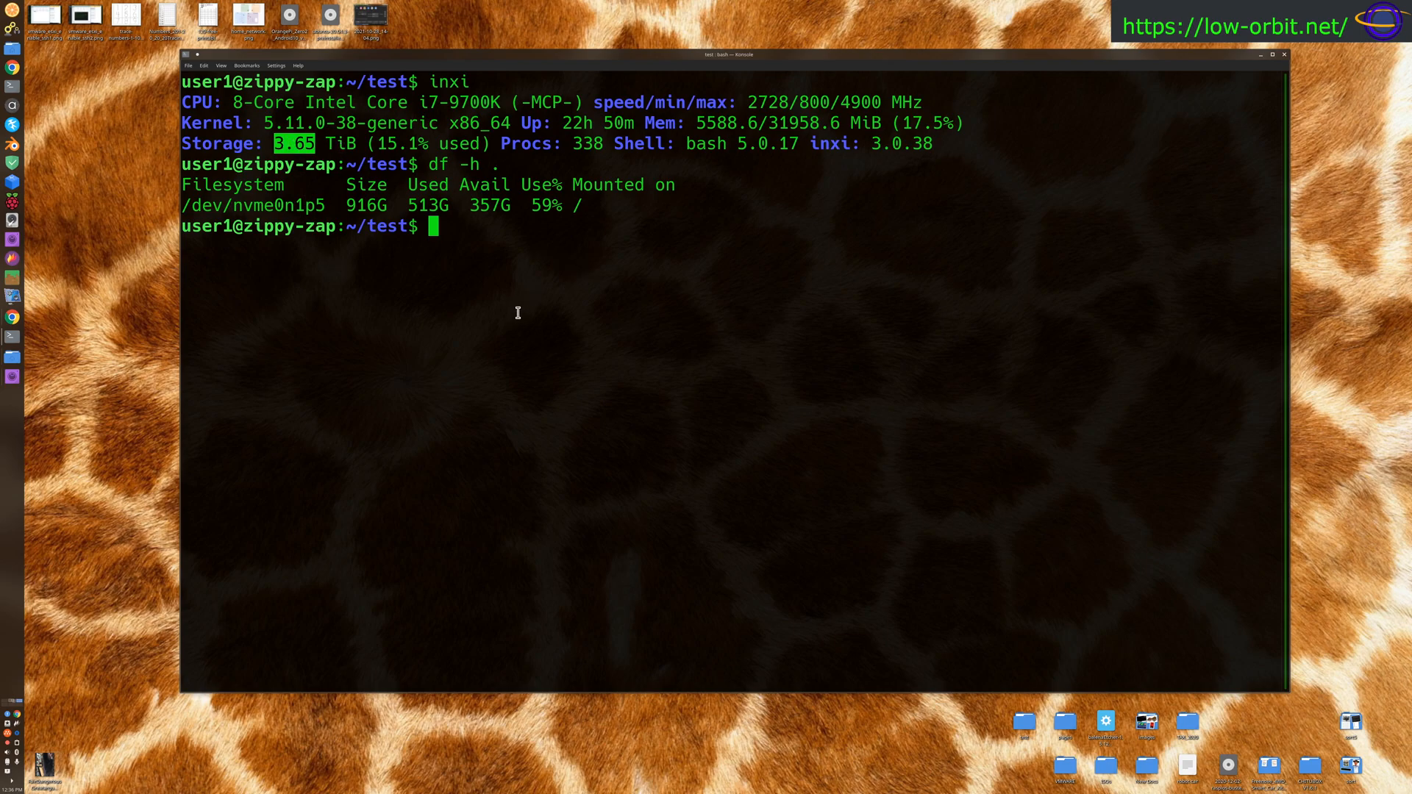
drag(280, 142, 406, 142)
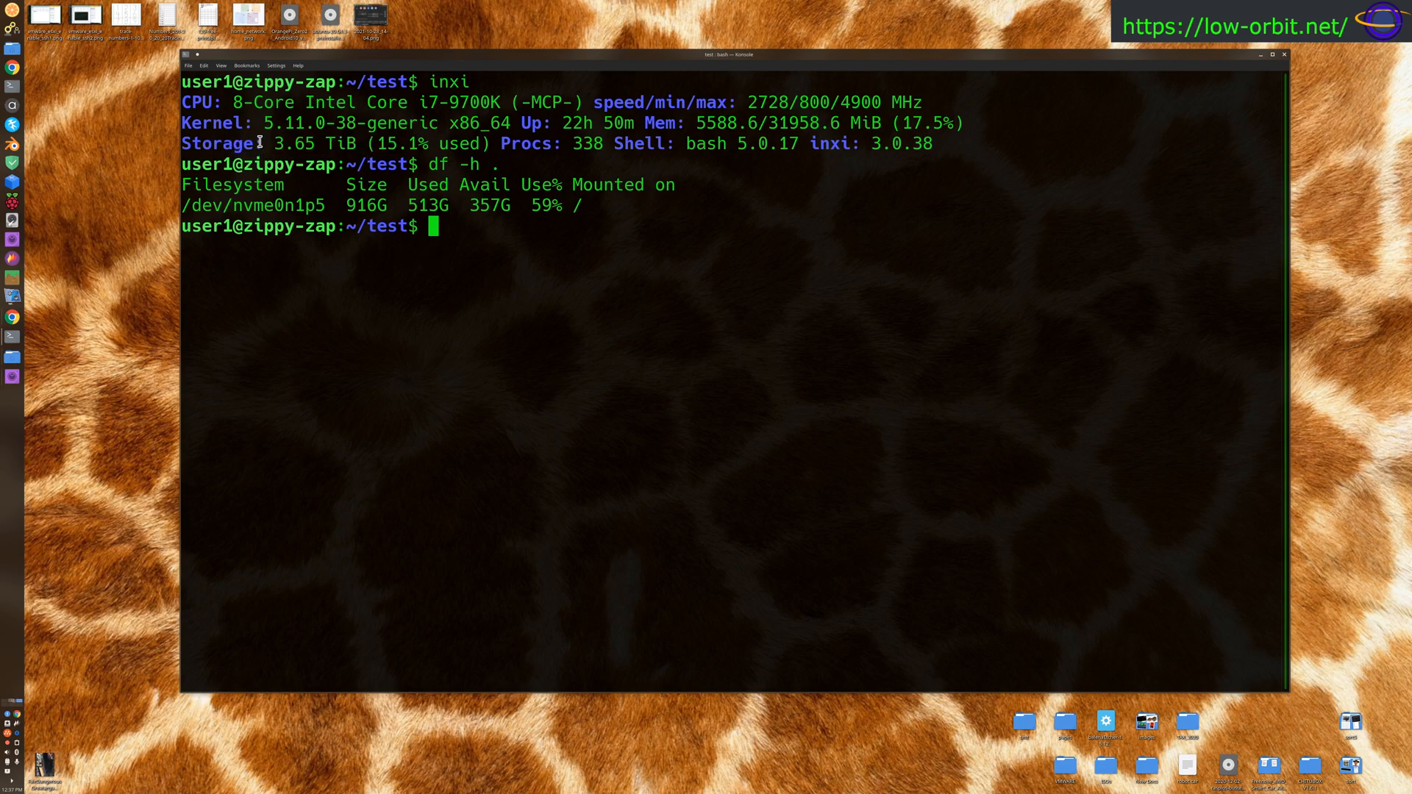
double_click(296, 142)
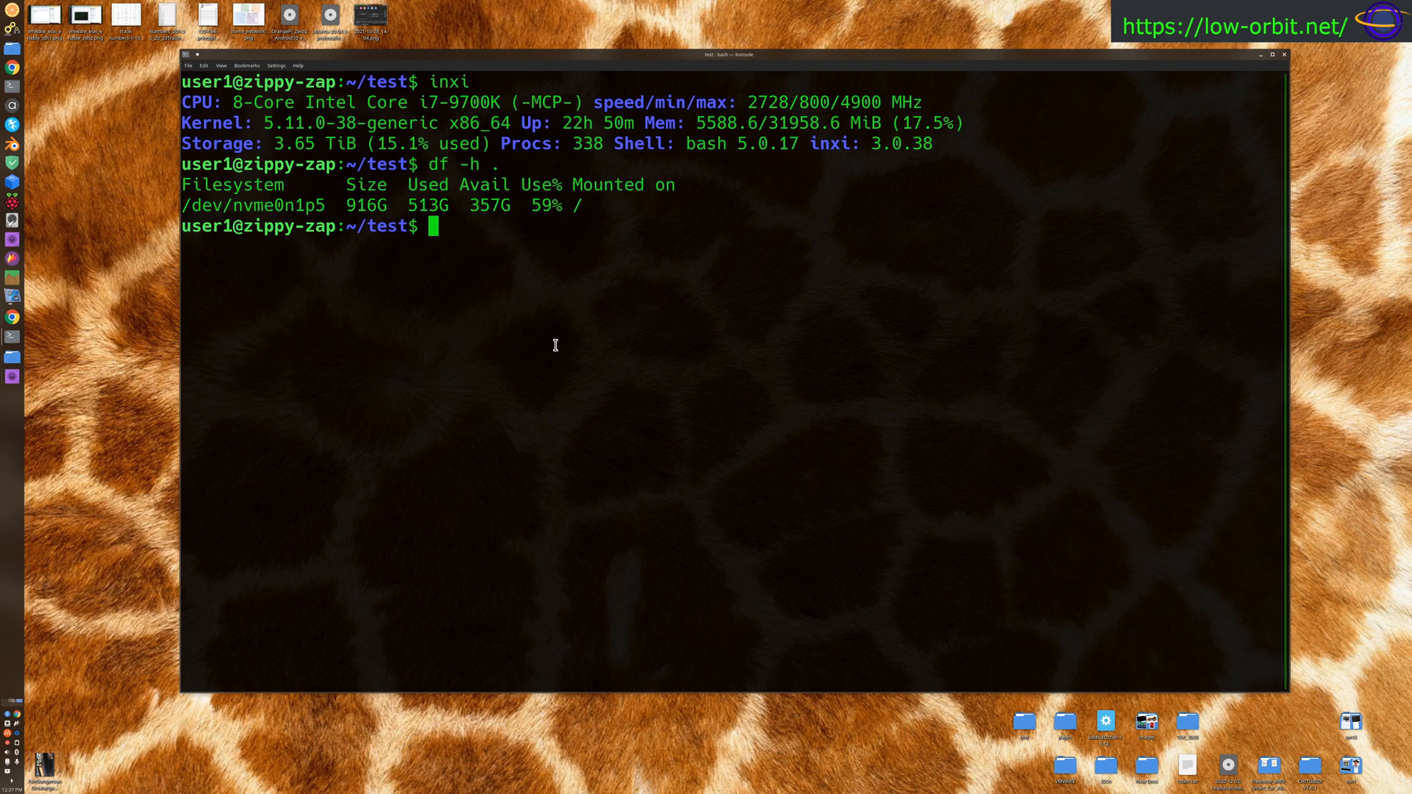
mouse_move(868, 228)
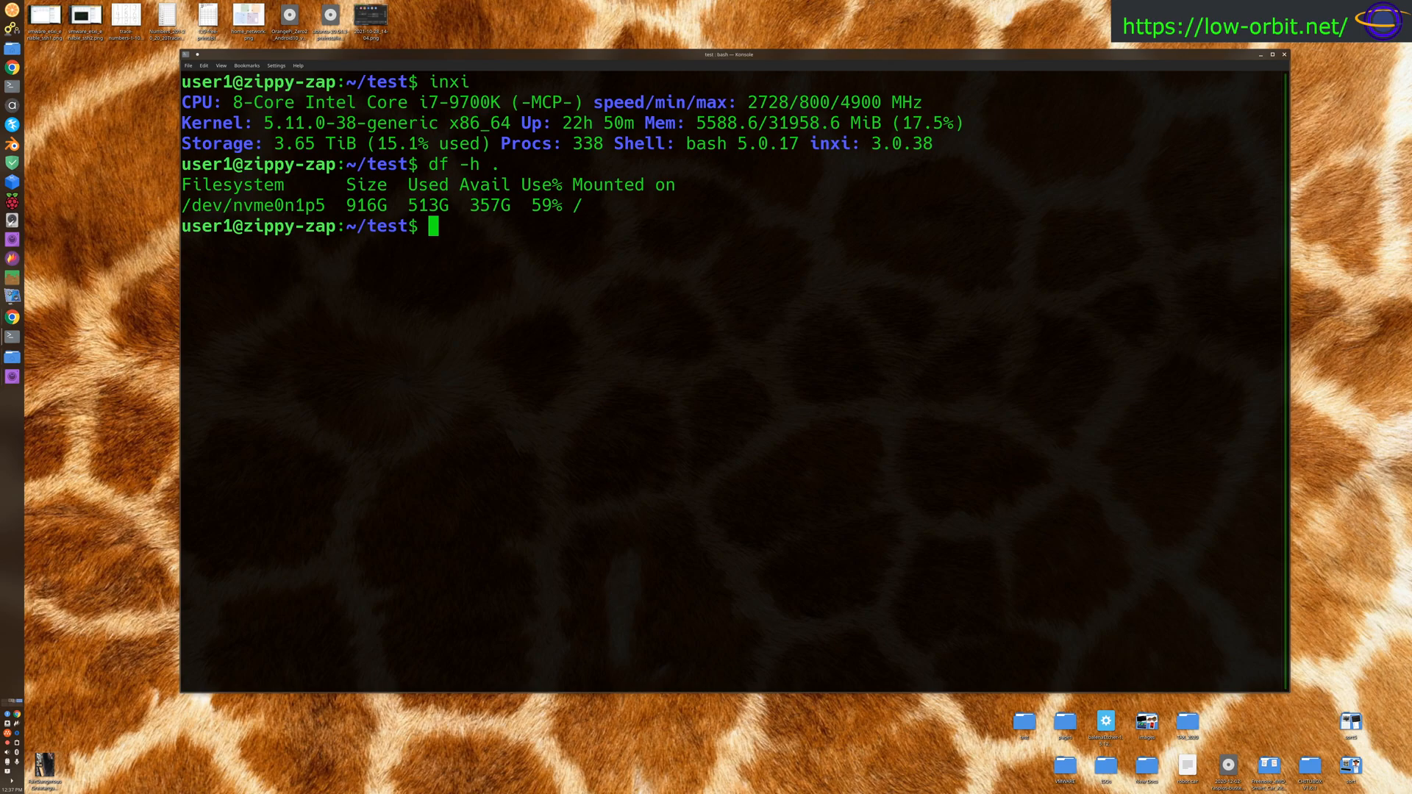
- Launch gnome-system-monitor from the shell to open the System Monitor window
text(gm)
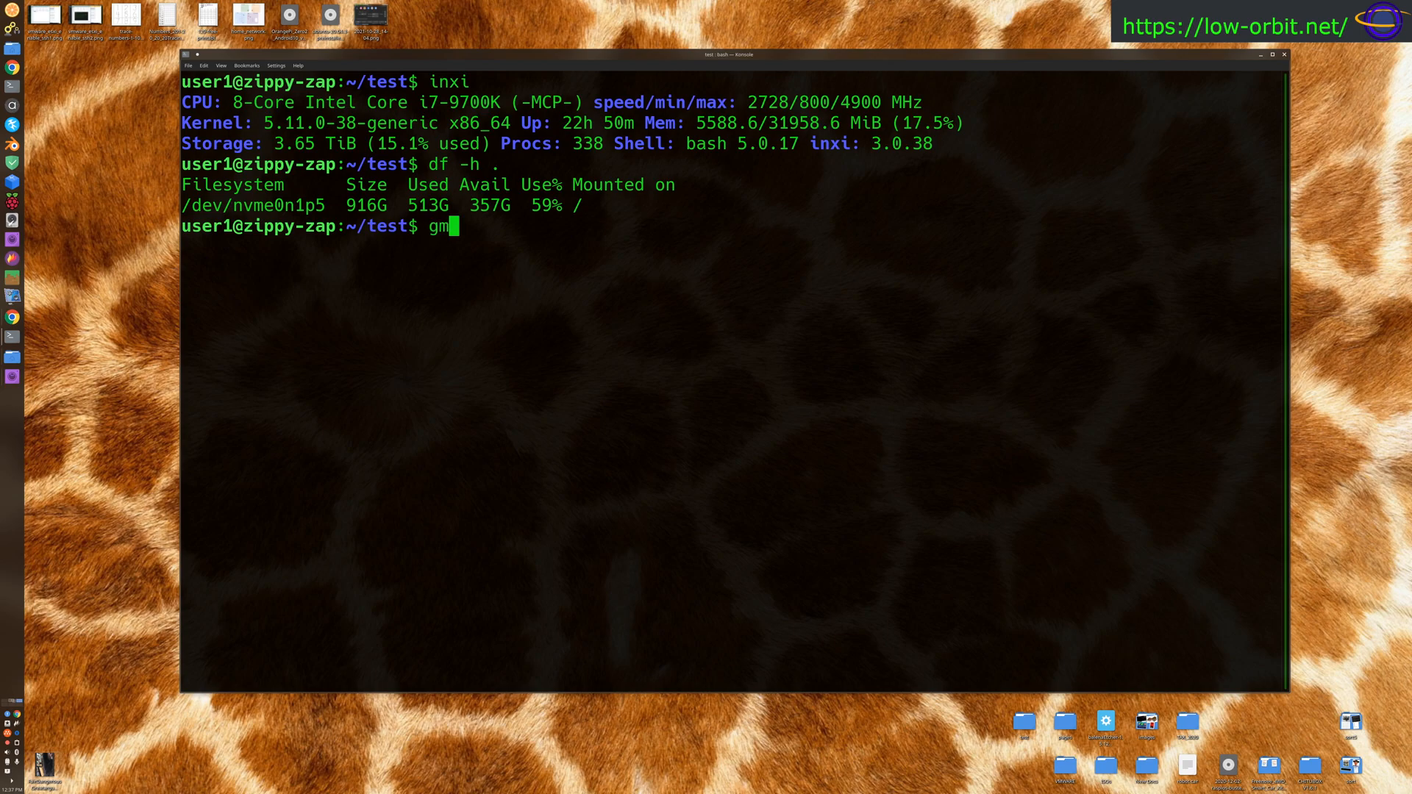
text(ome)
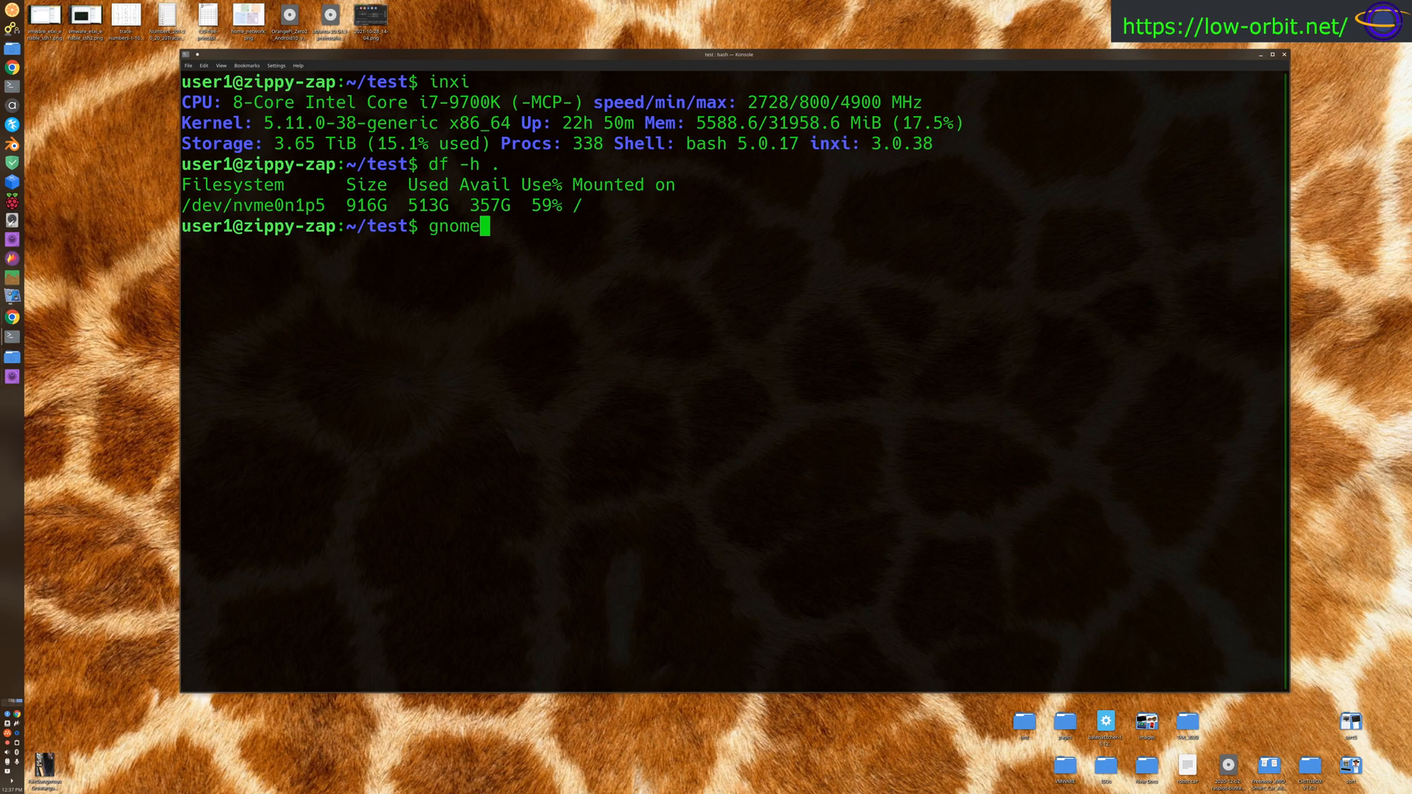
text(-system-monitor)
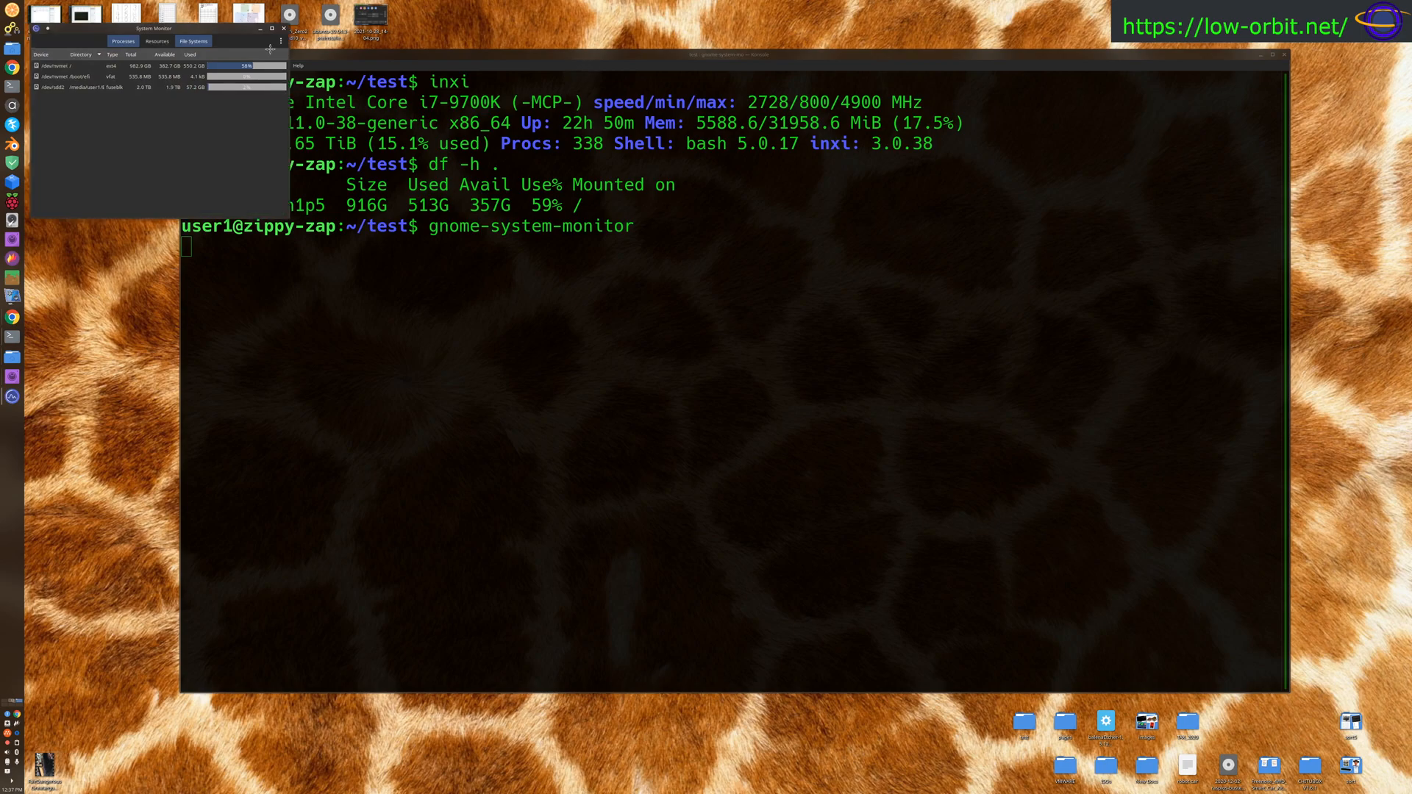
- Enlarge the System Monitor window and switch to the Resources graphs for CPU, memory and network
drag(153, 28, 584, 166)
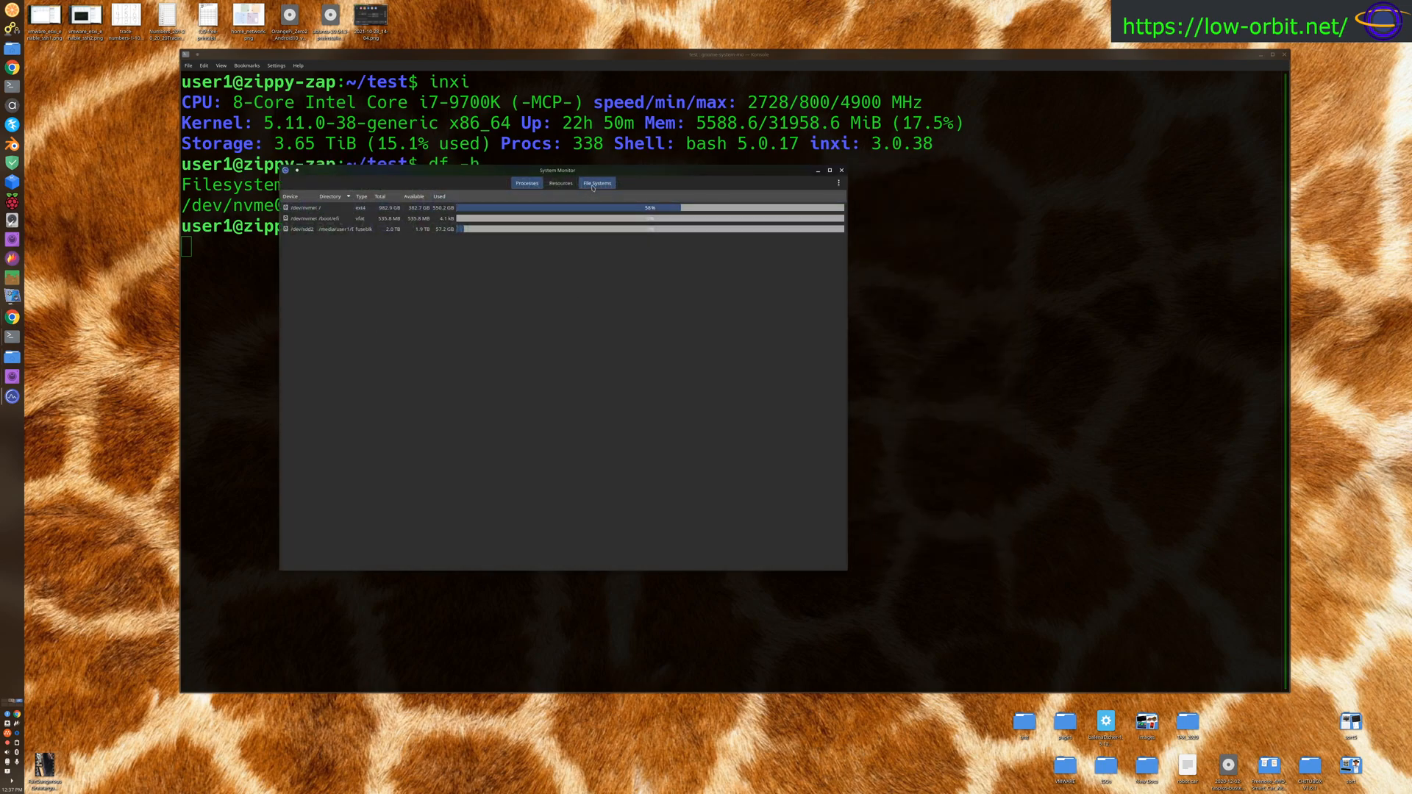
click(561, 182)
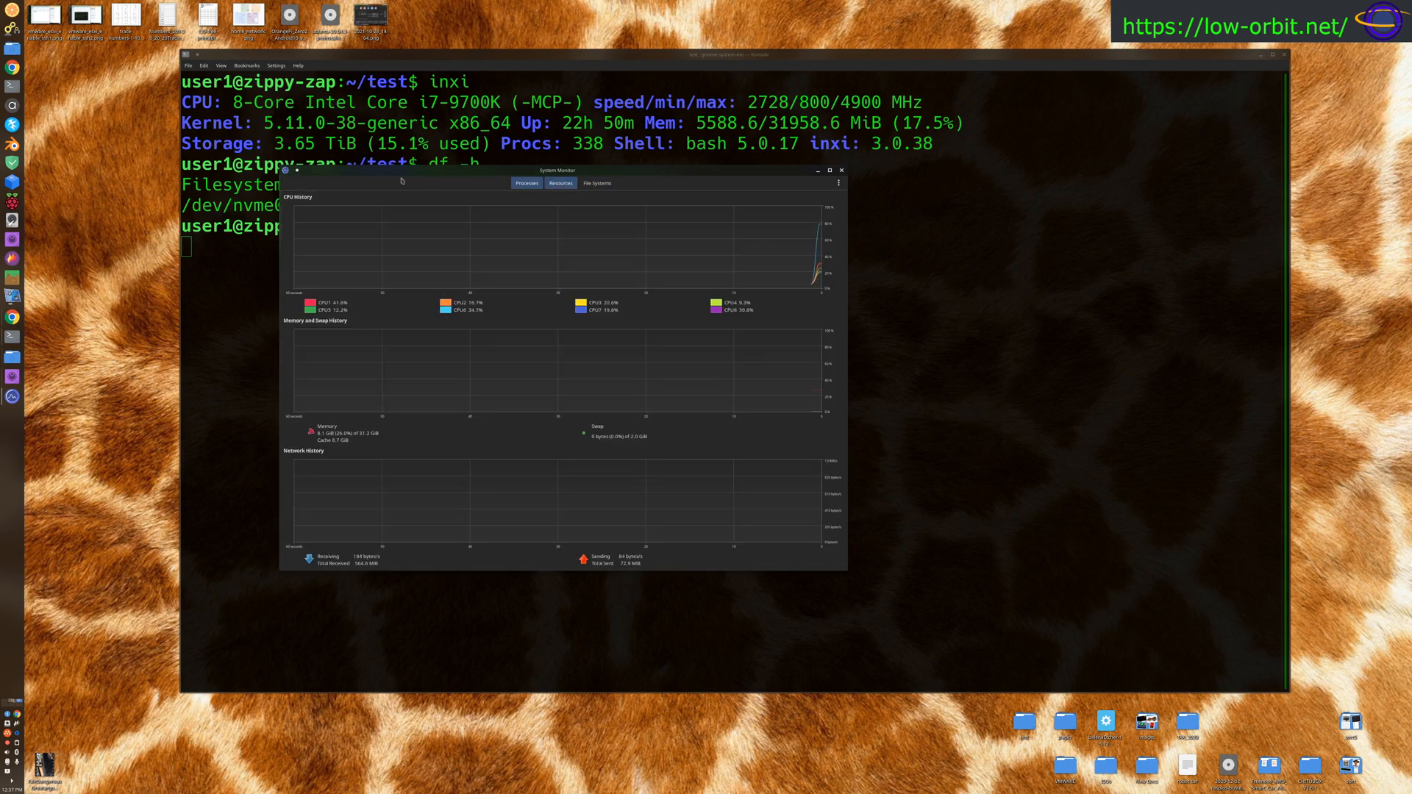
drag(557, 170, 537, 142)
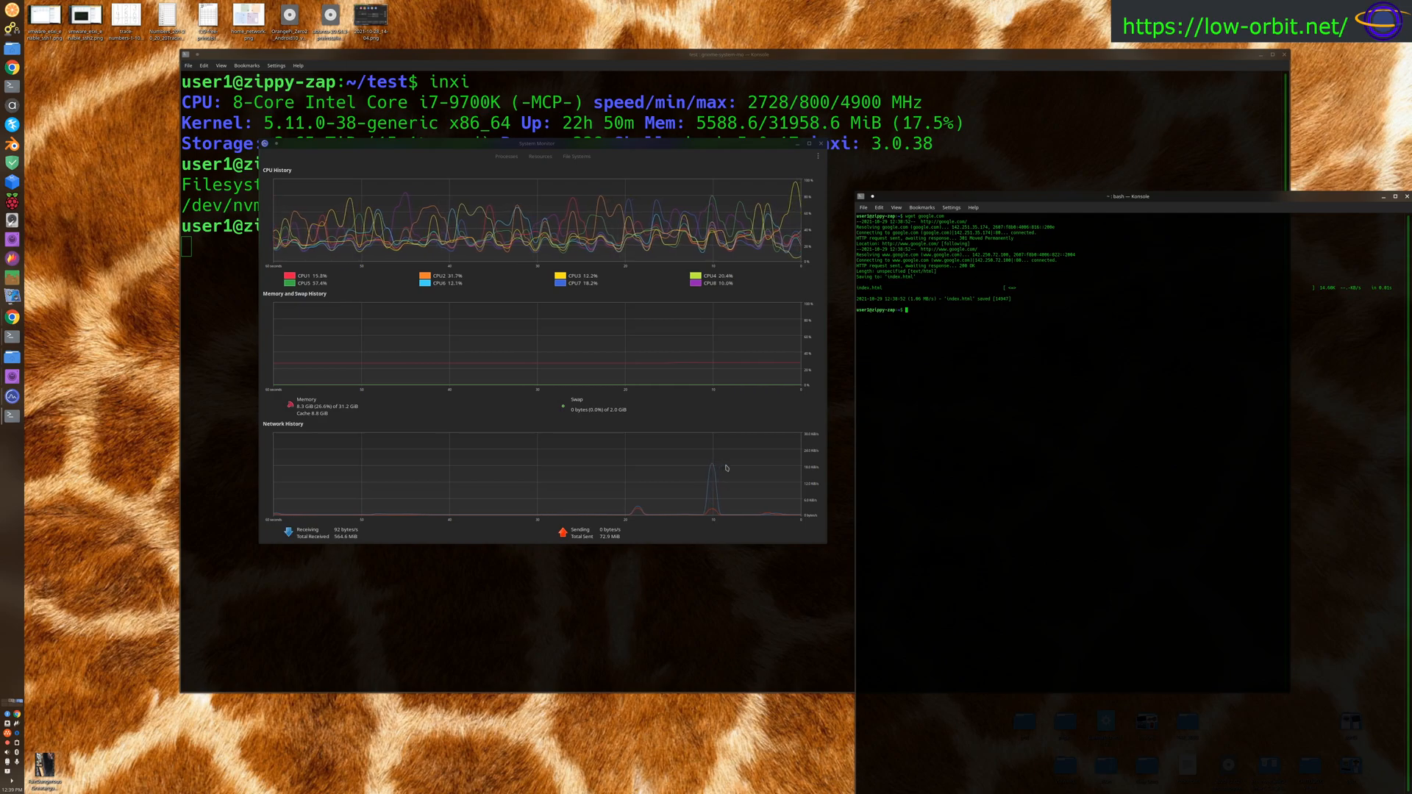
mouse_move(714, 456)
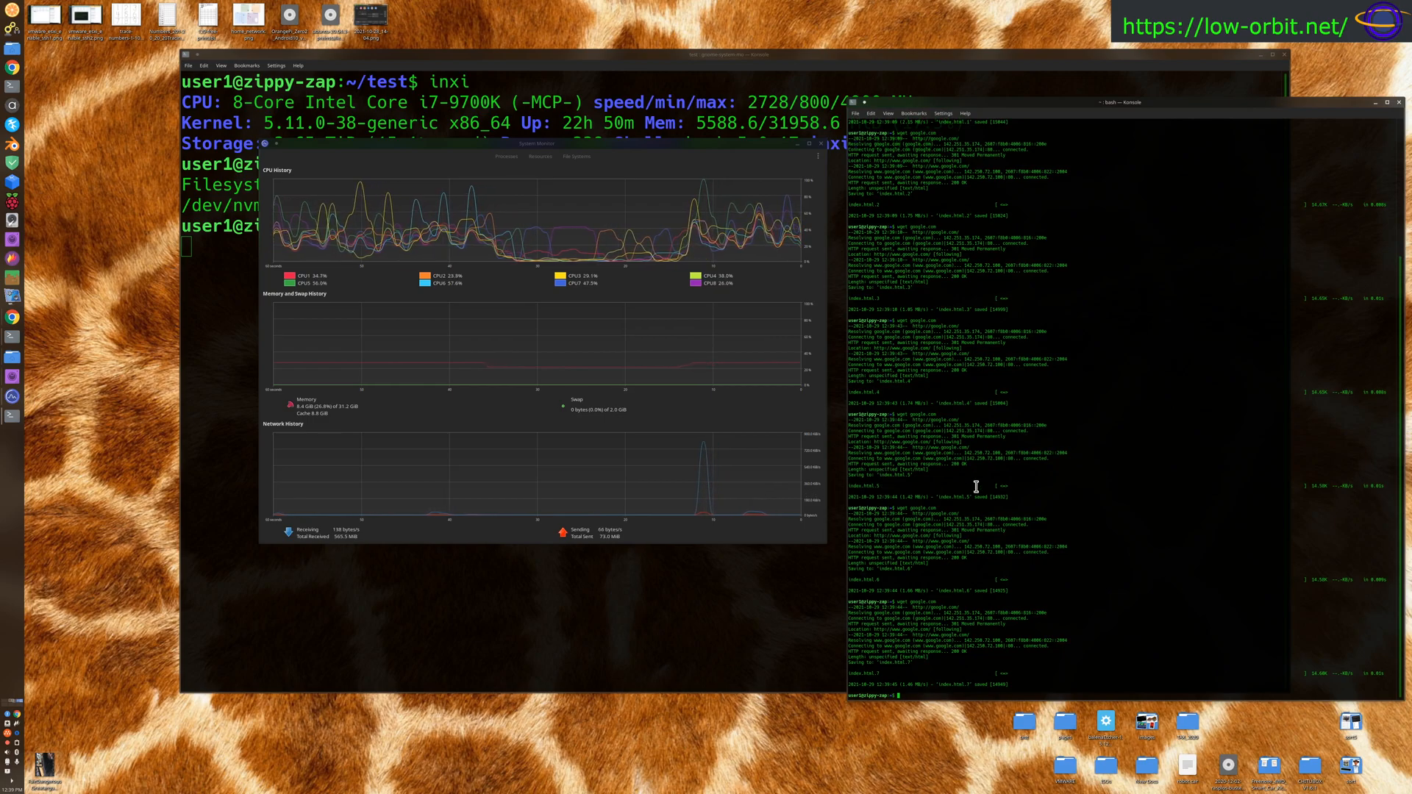
mouse_move(1072, 462)
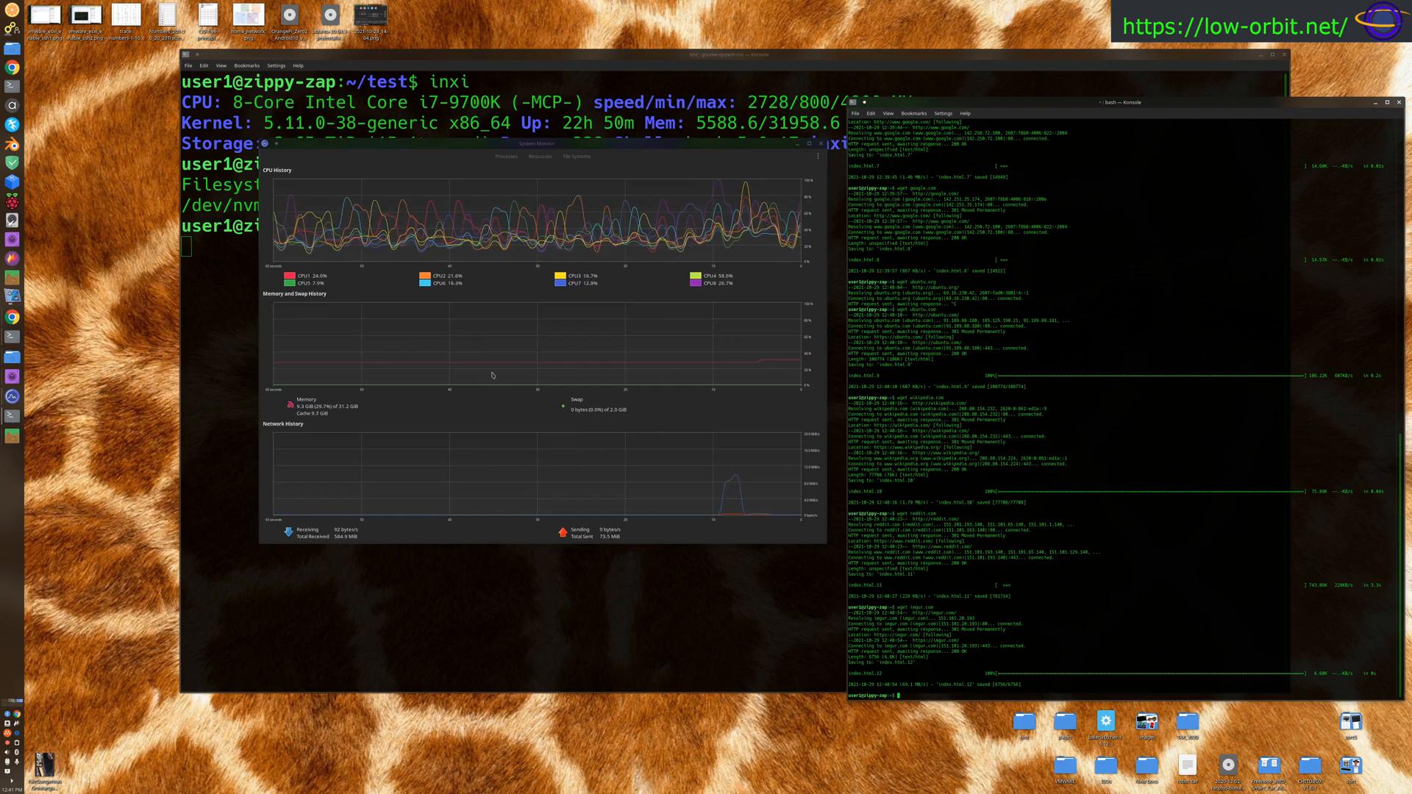
mouse_move(759, 359)
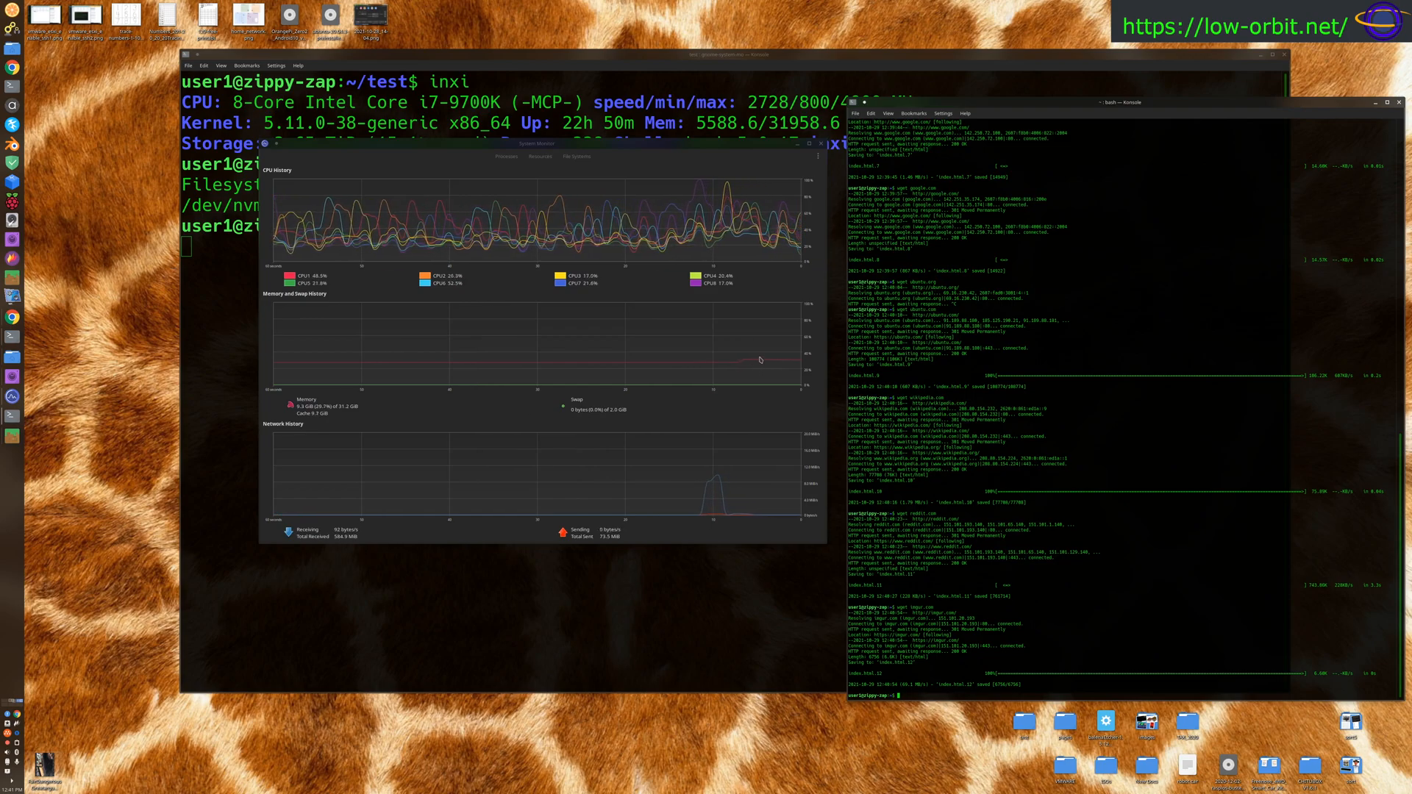